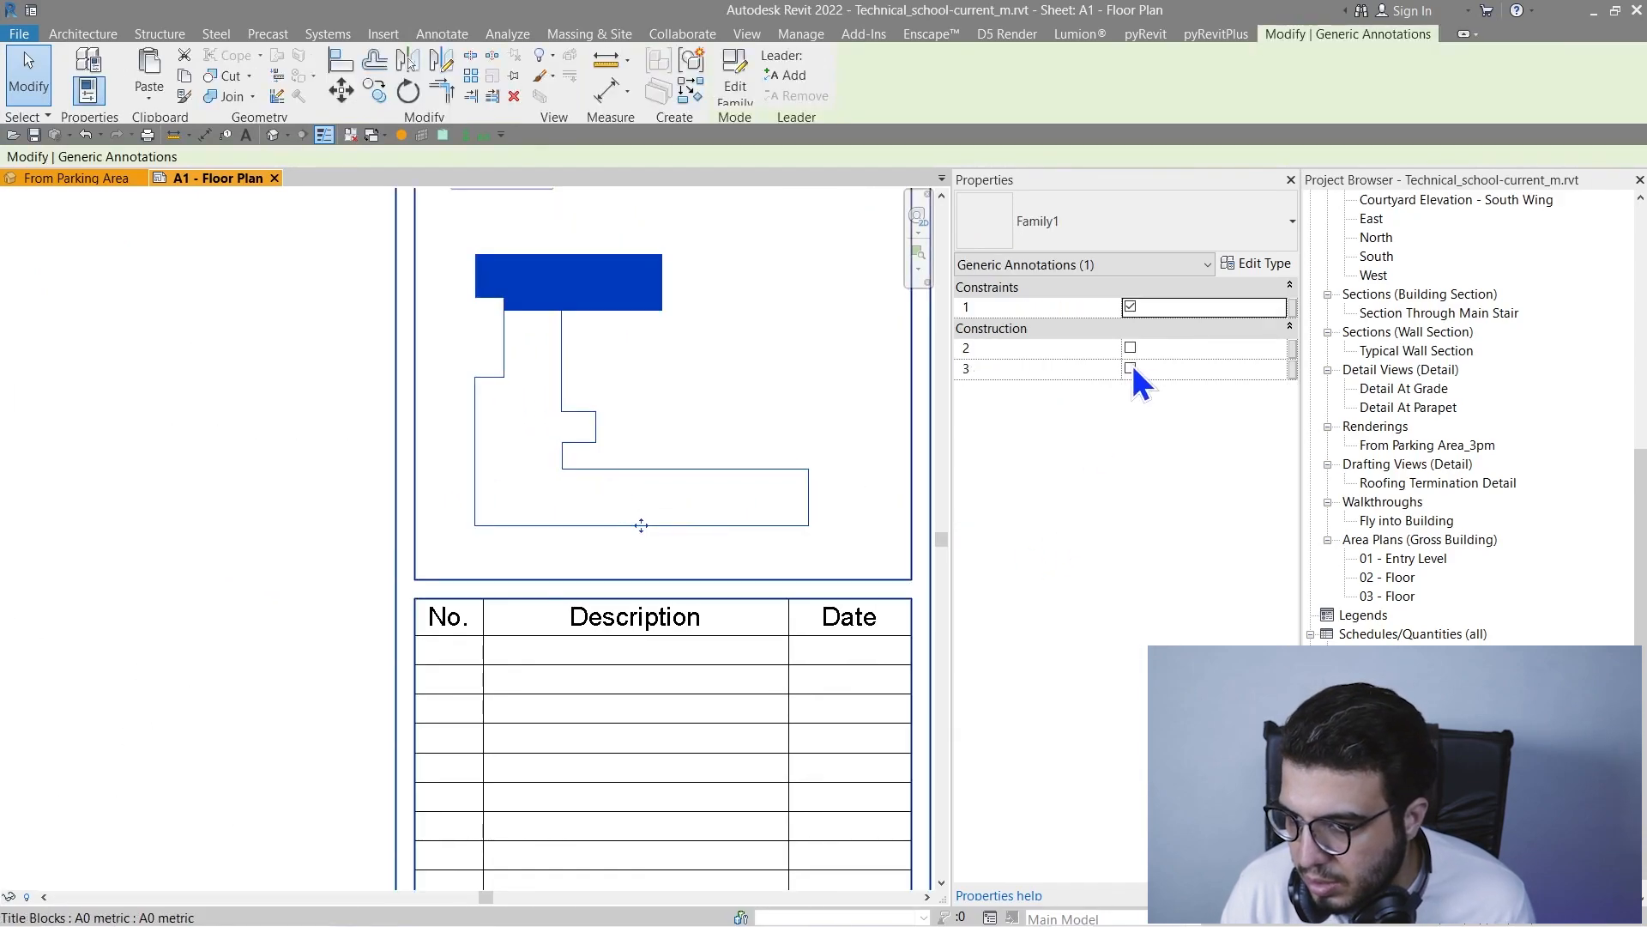
Switch the key plan's visibility parameters so region 3 is on and region 1 is off.
left_click(1131, 368)
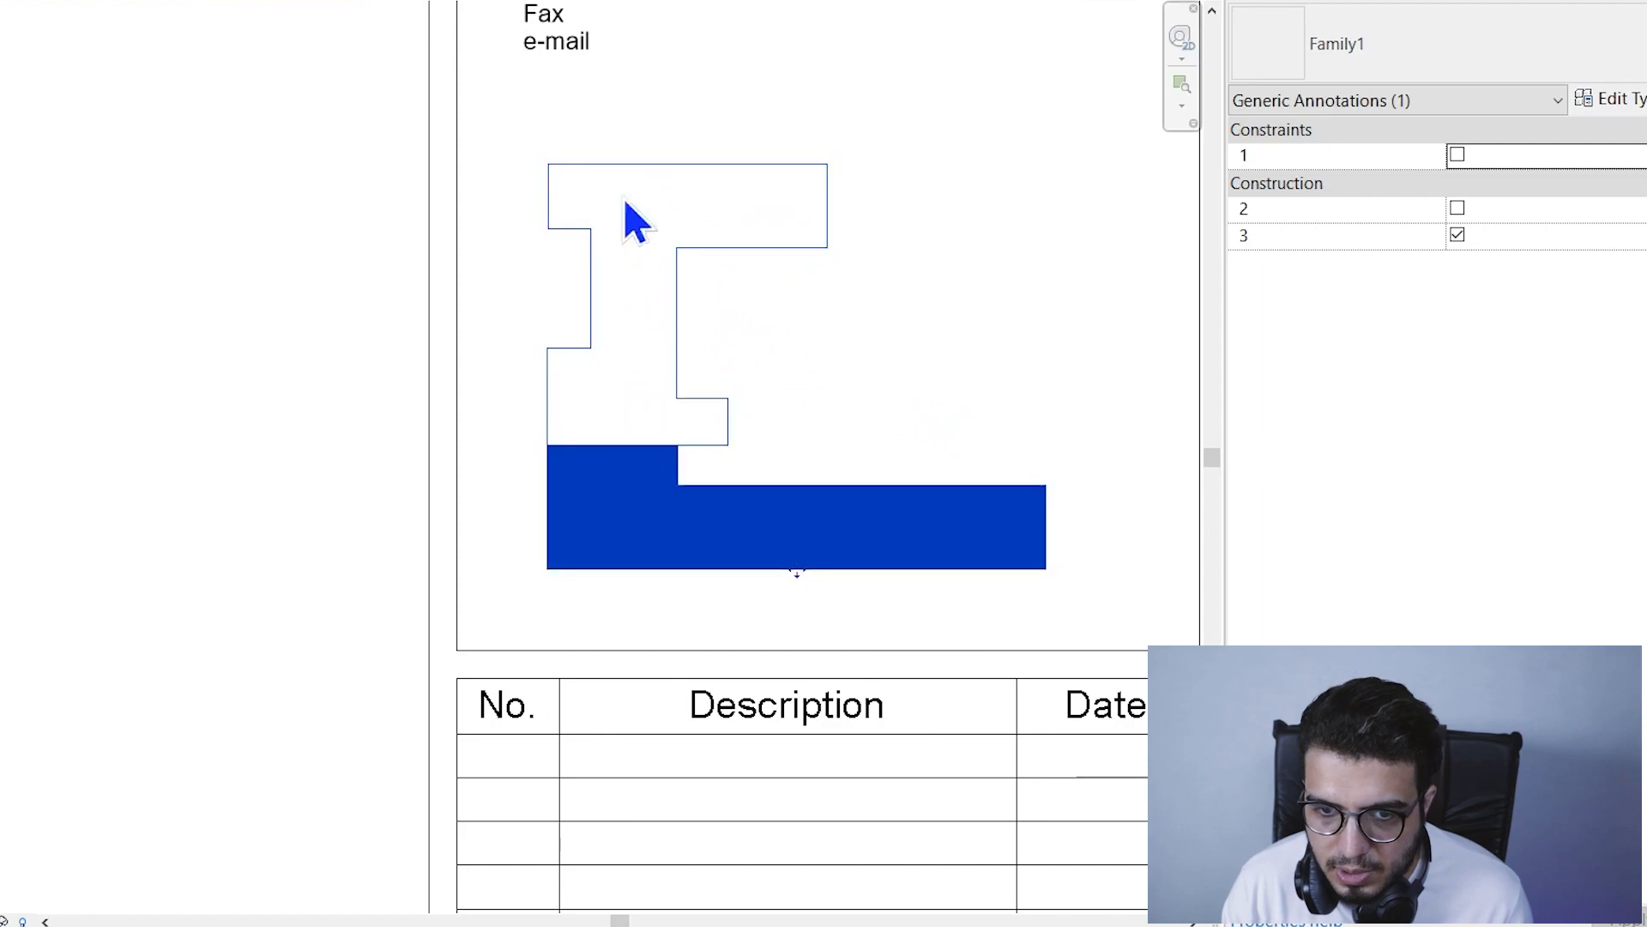
scroll("down", 3)
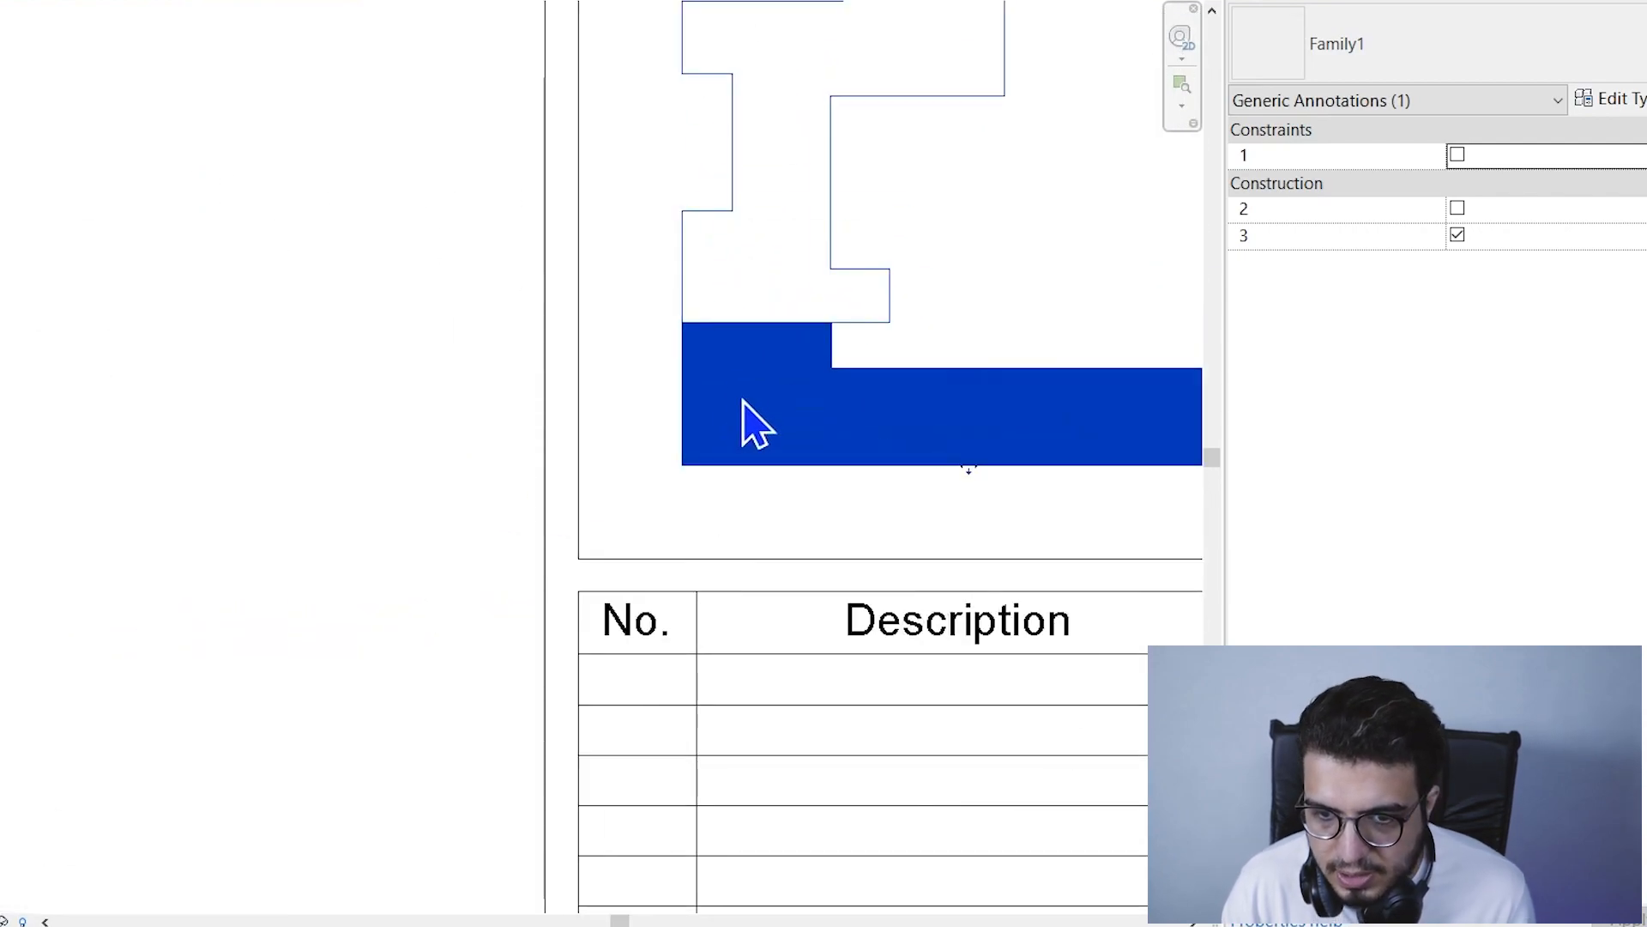
mouse_move(757, 377)
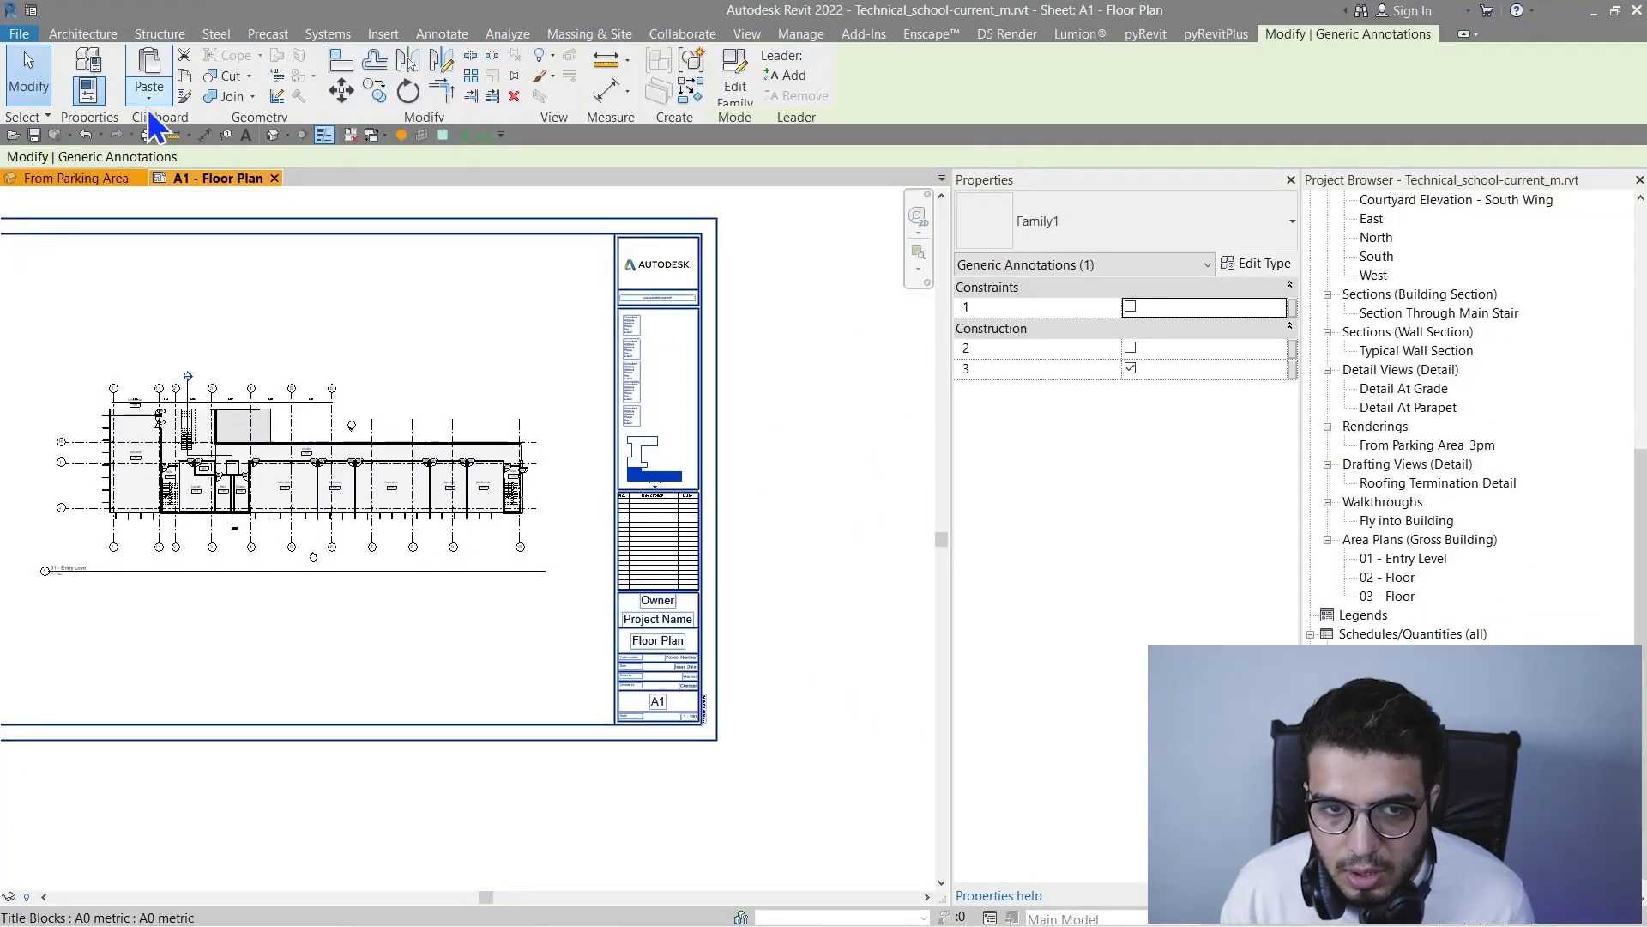
left_click(101, 134)
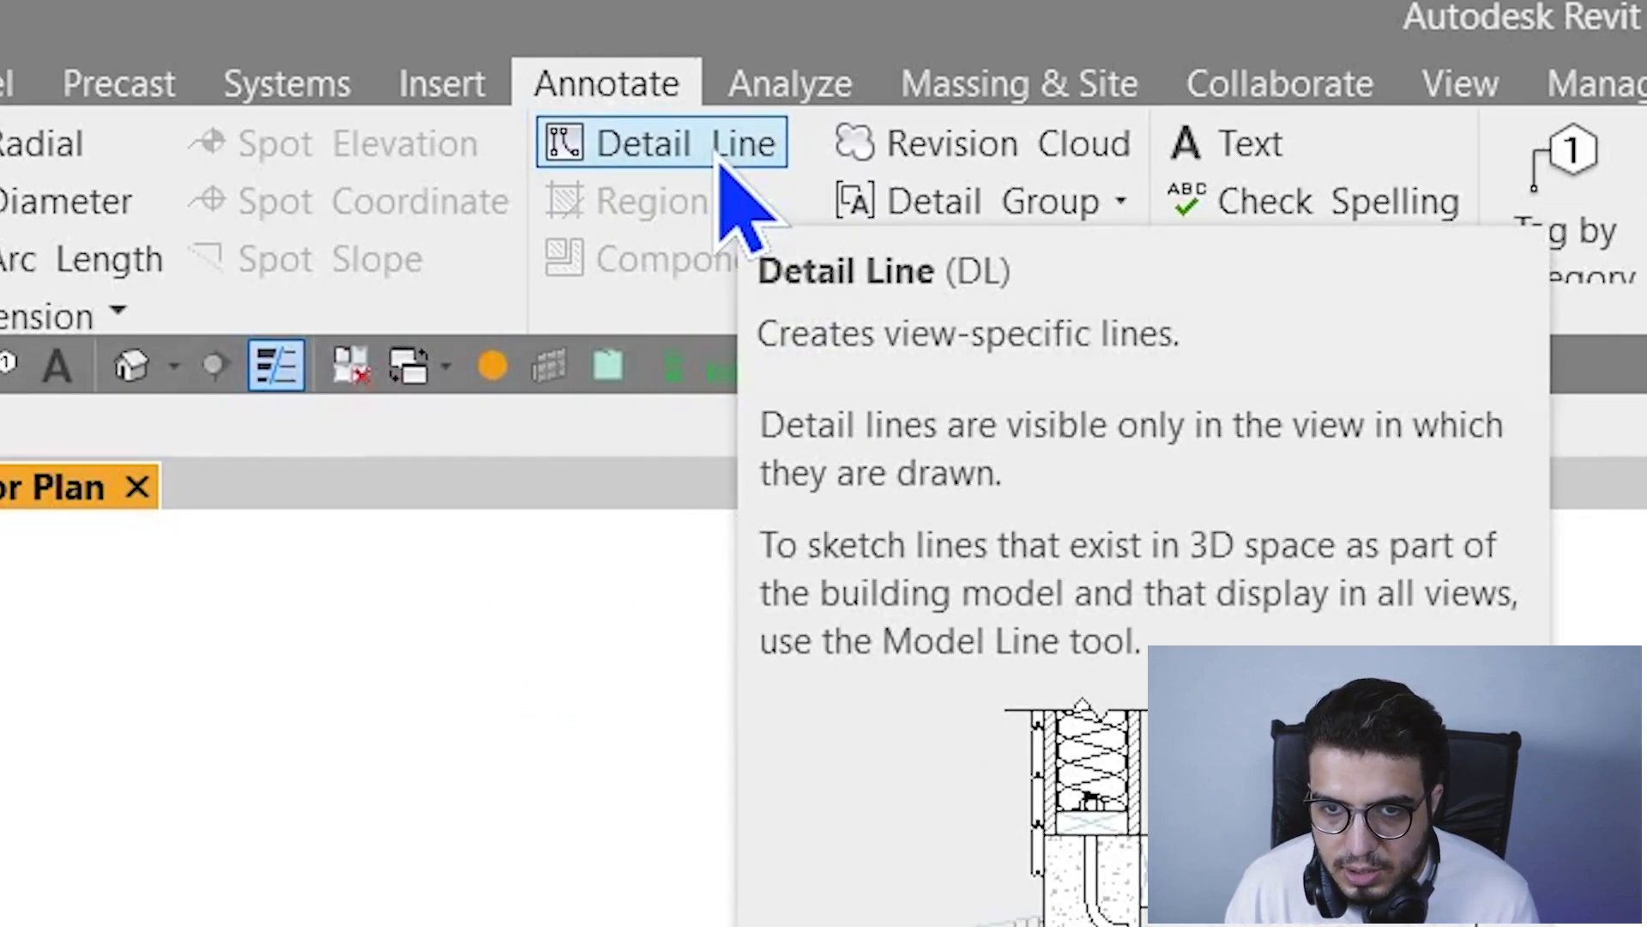
Start sketching Detail Lines around the building perimeter on the floor plan.
left_click(659, 142)
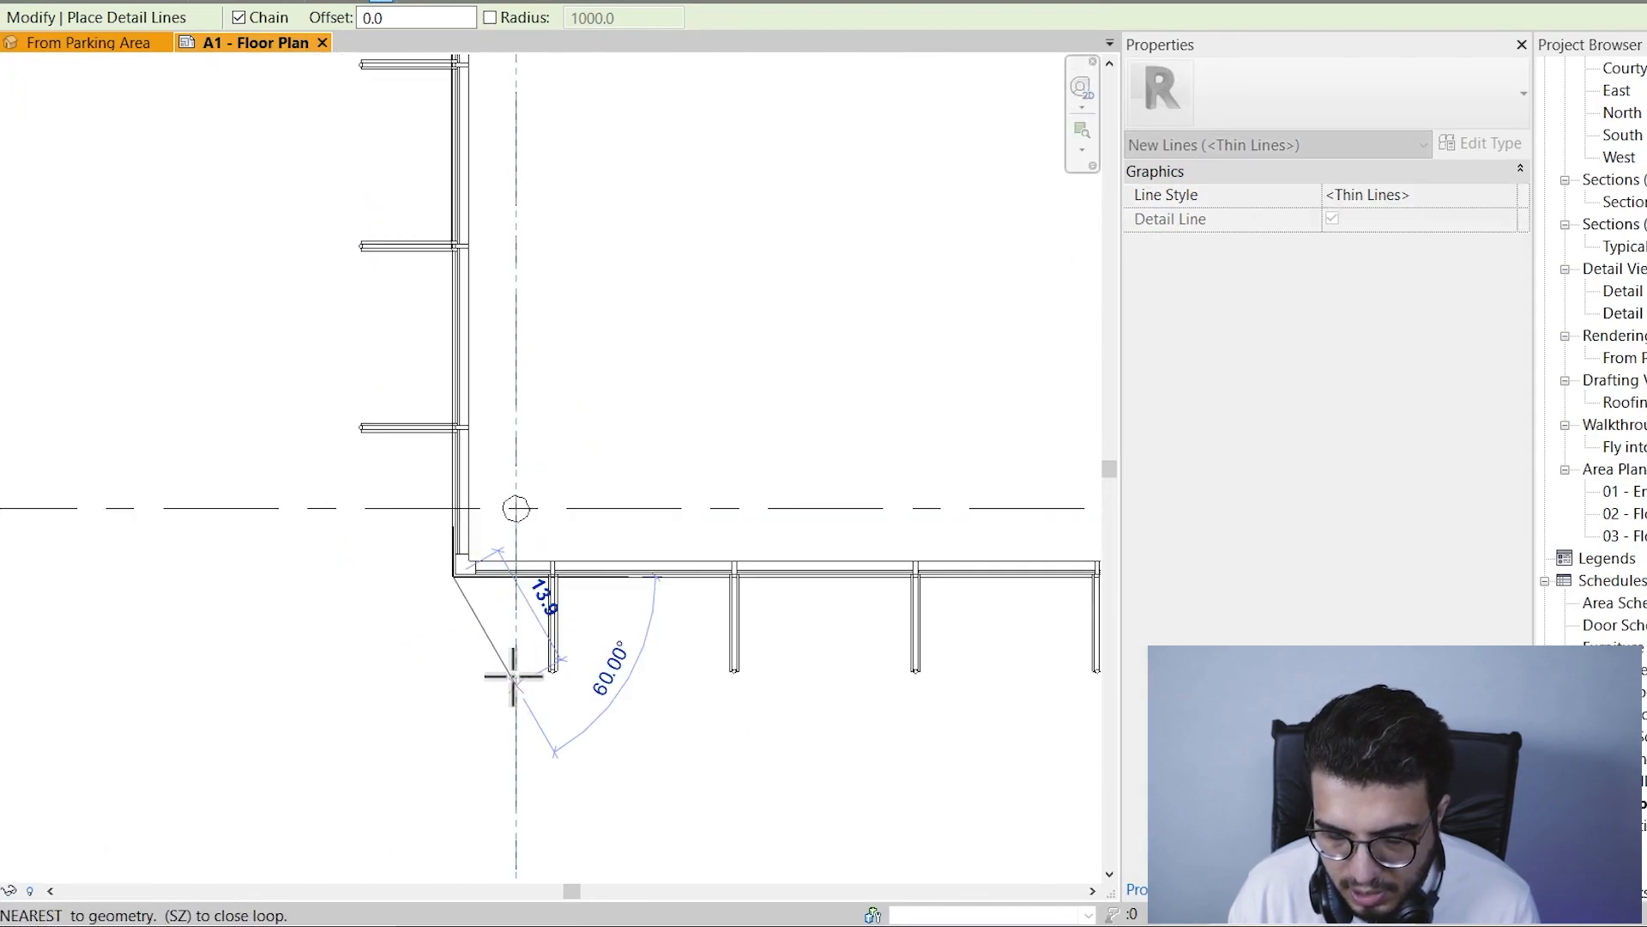
left_click_drag(515, 509, 1014, 568)
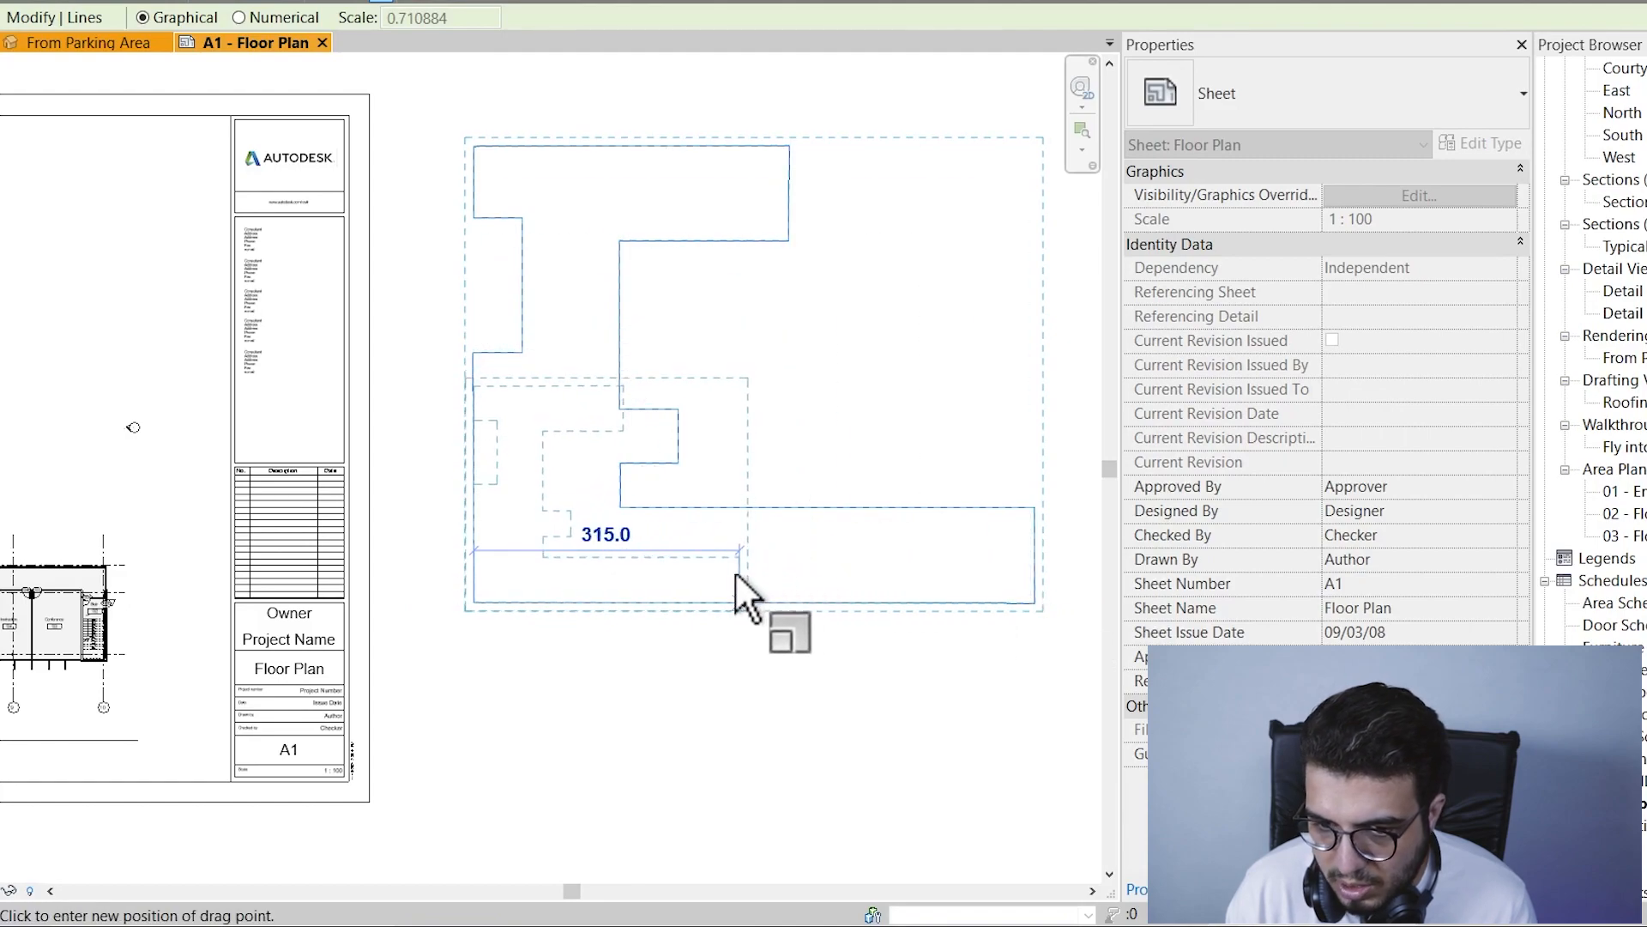
Scale the traced outline down graphically and fit it into the title block's key plan space.
left_click_drag(747, 588, 604, 609)
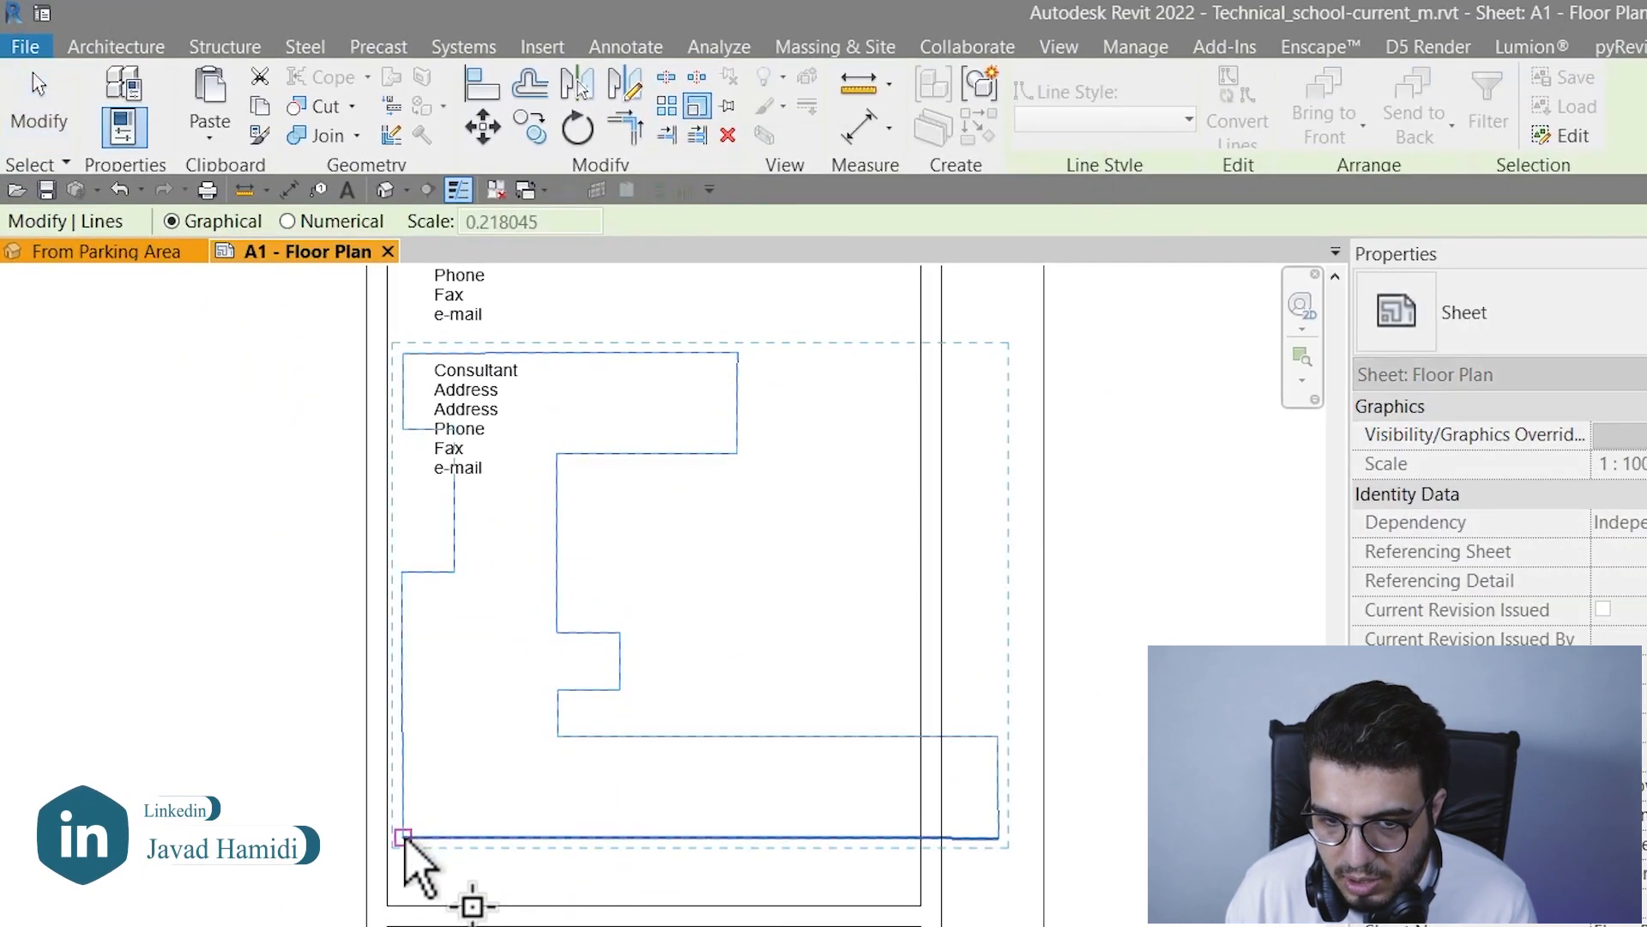
left_click_drag(404, 837, 736, 841)
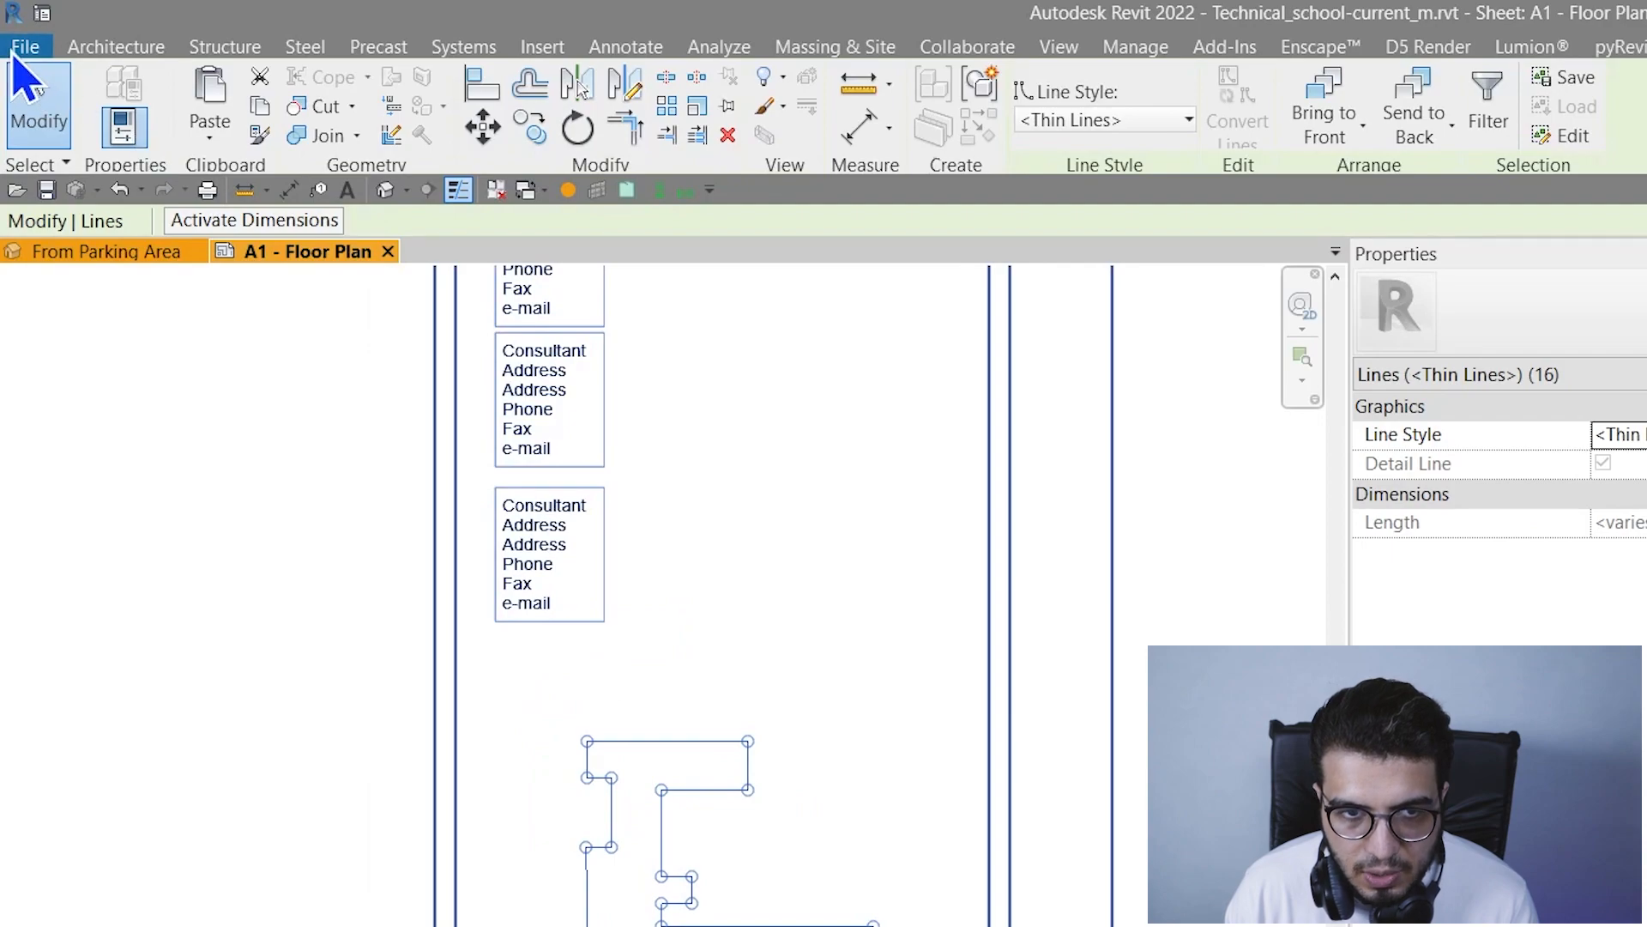
Create a new family from the Generic Annotation template via File > New > Annotation Symbol.
left_click(26, 46)
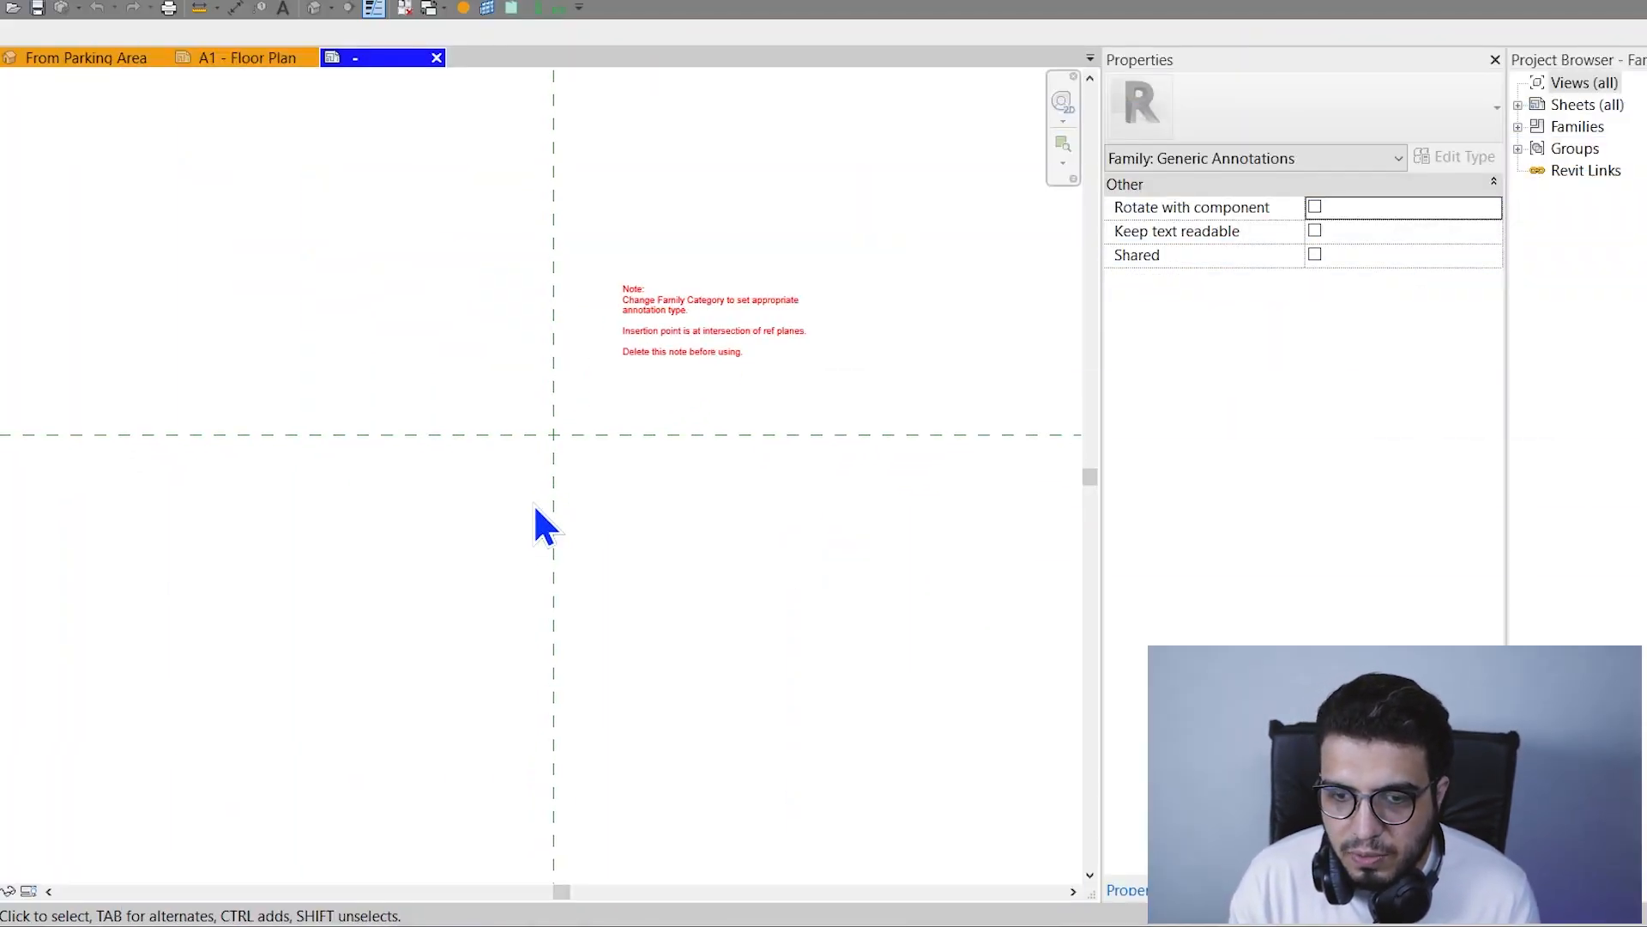
Delete the template note, paste the building outline into the family and select the top-wing filled region.
left_click(714, 321)
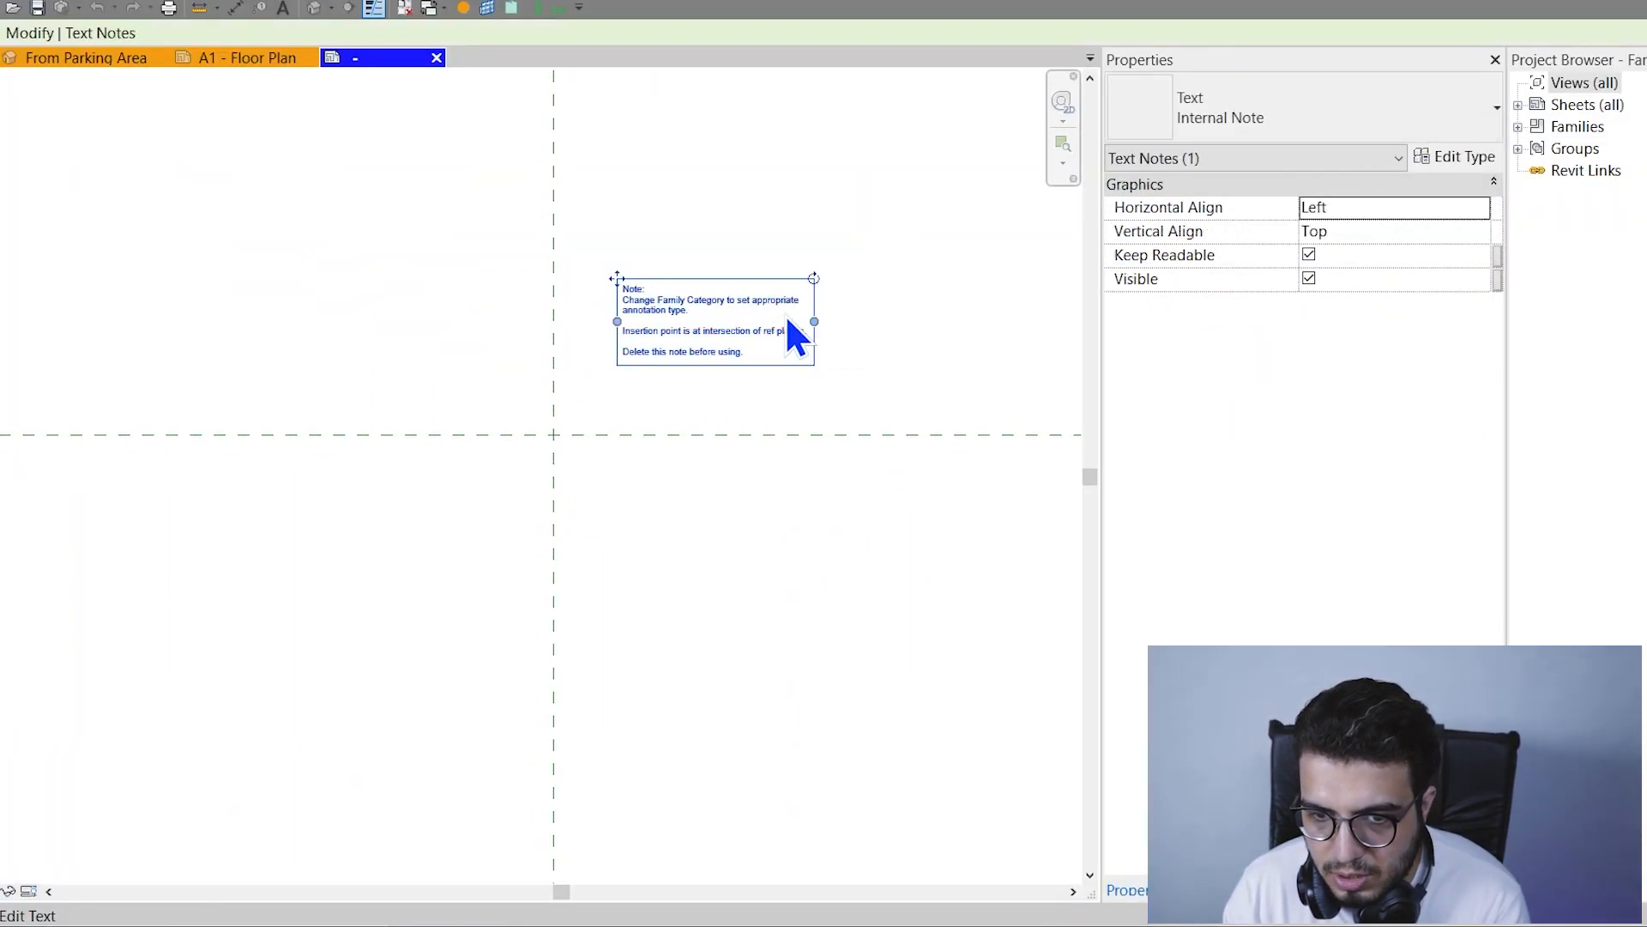
left_click(767, 328)
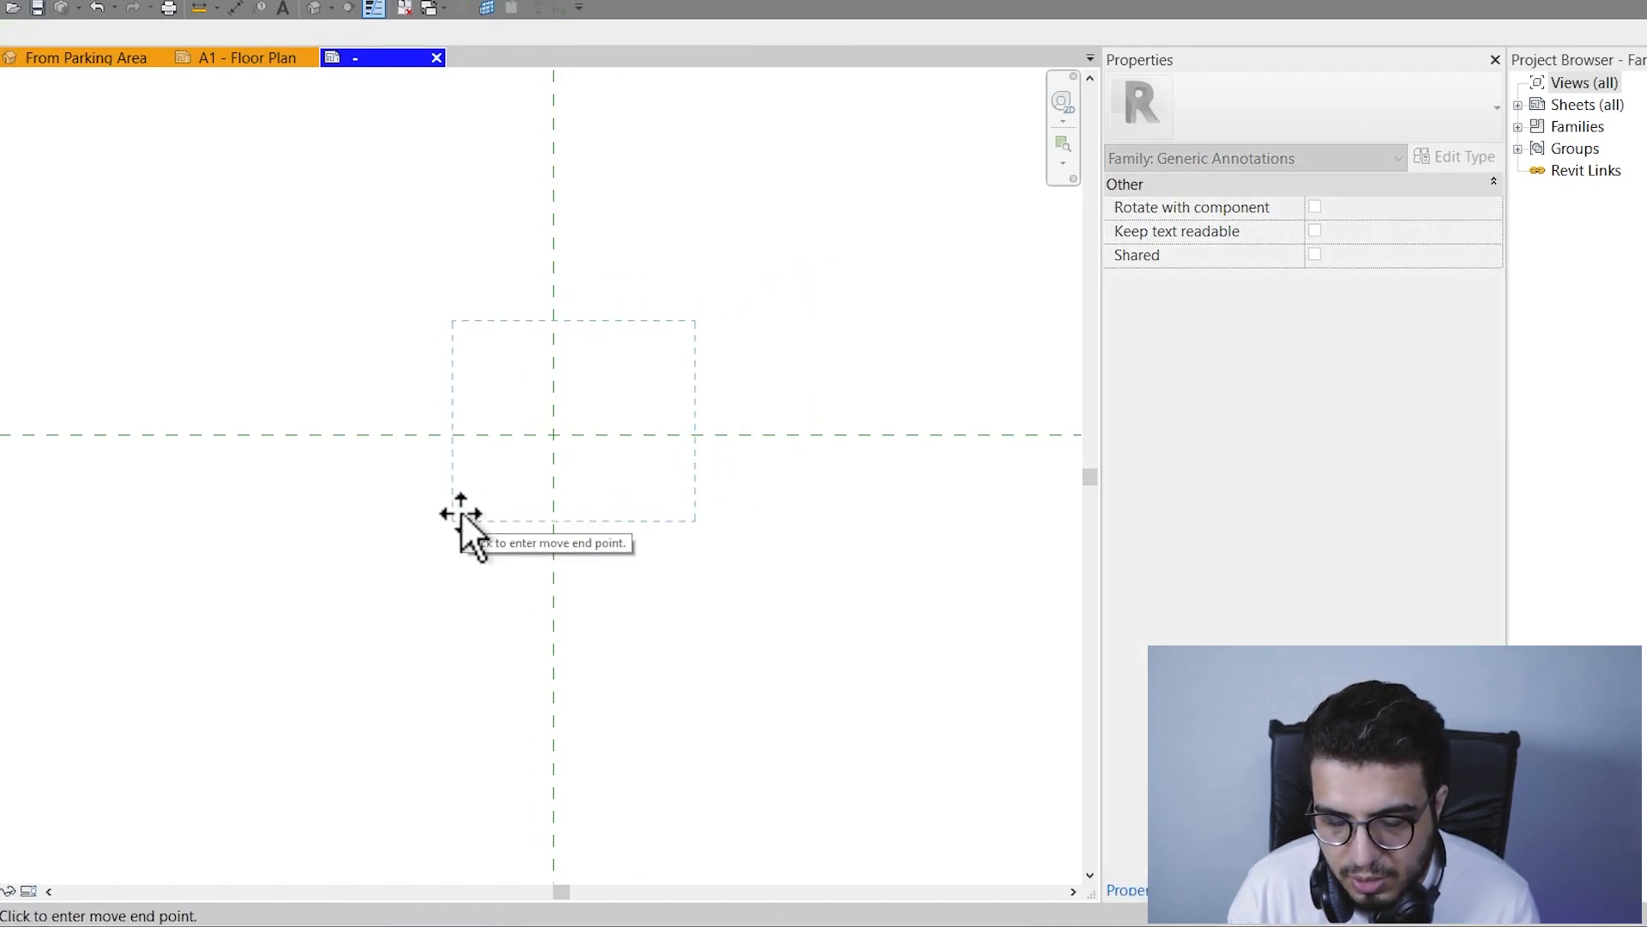
left_click(554, 470)
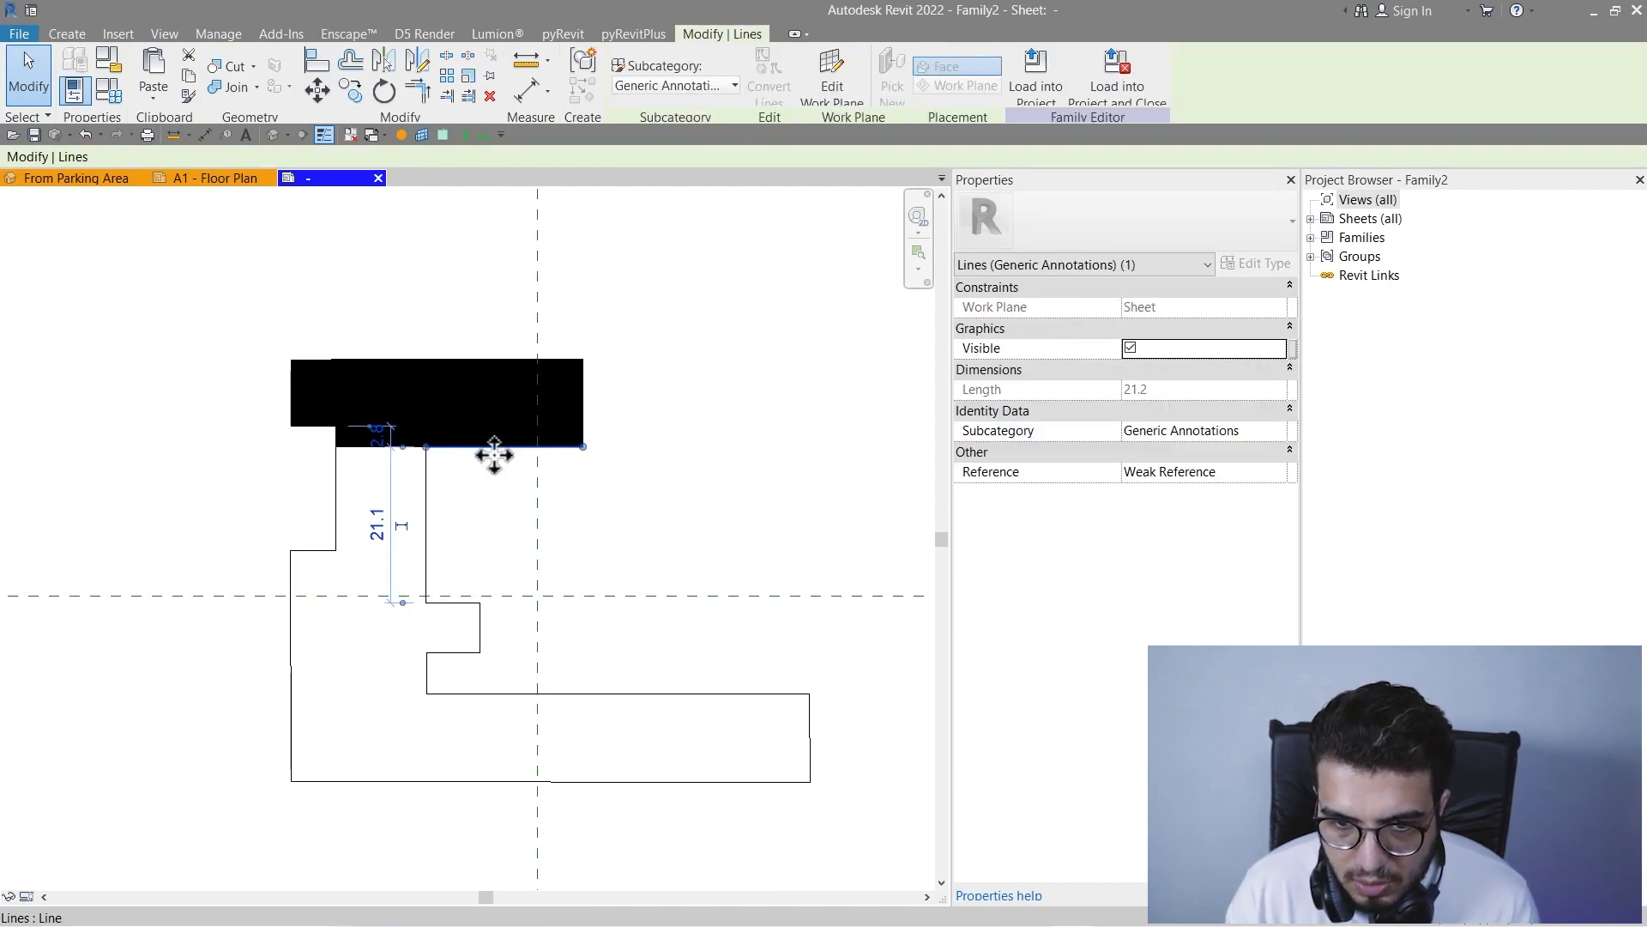
left_click(435, 402)
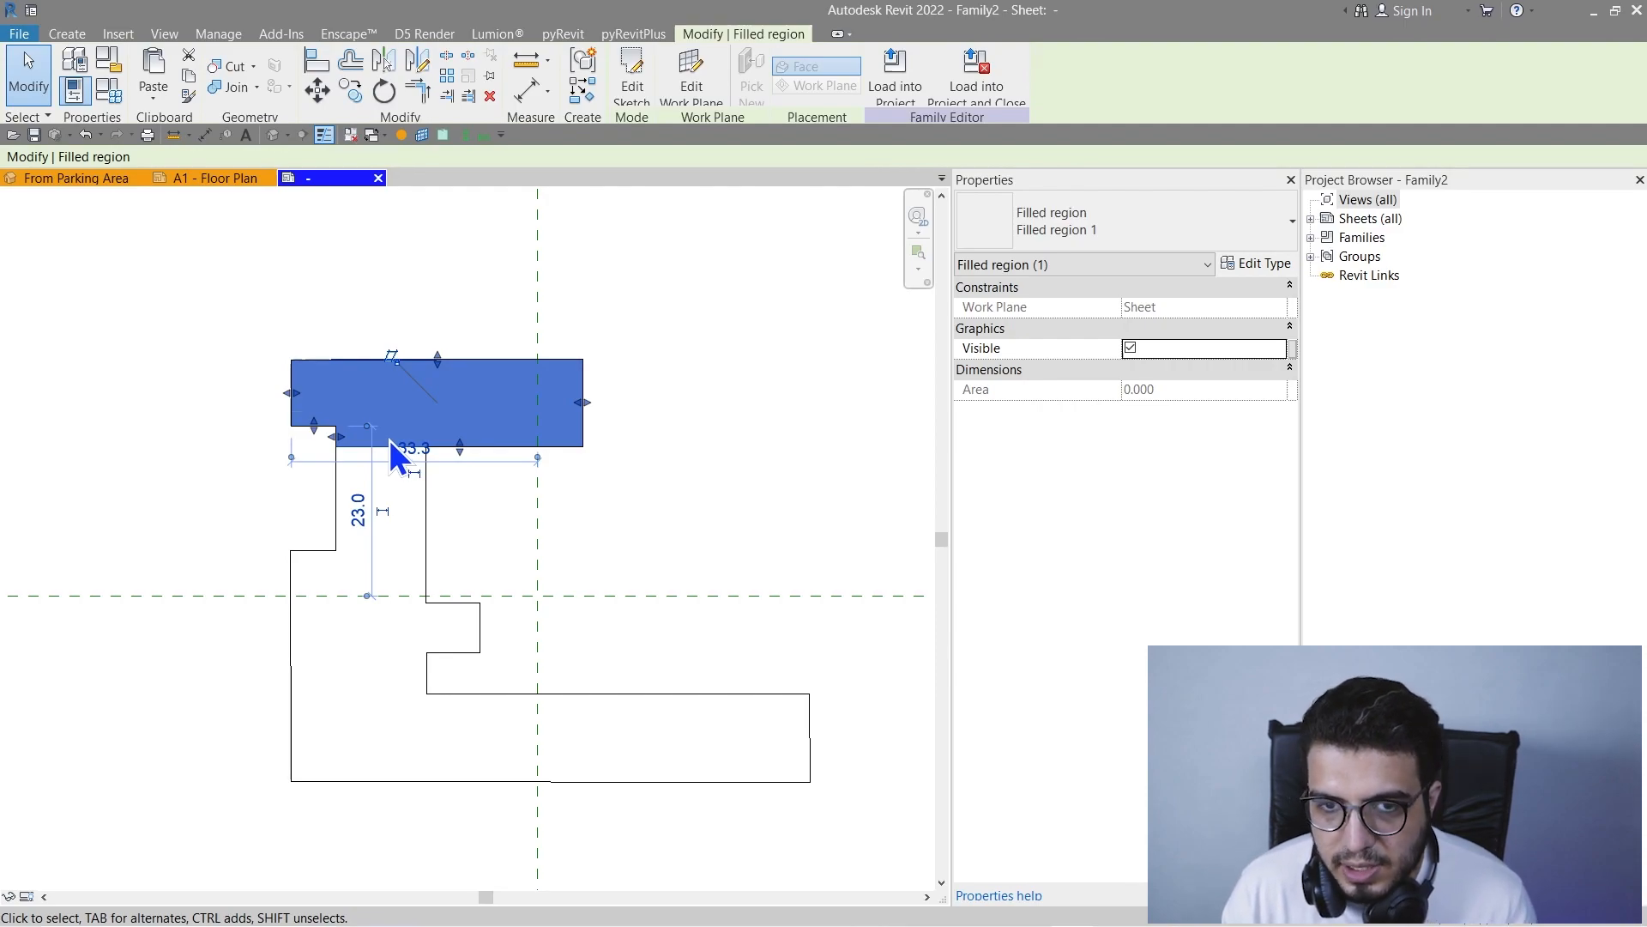
mouse_move(449, 134)
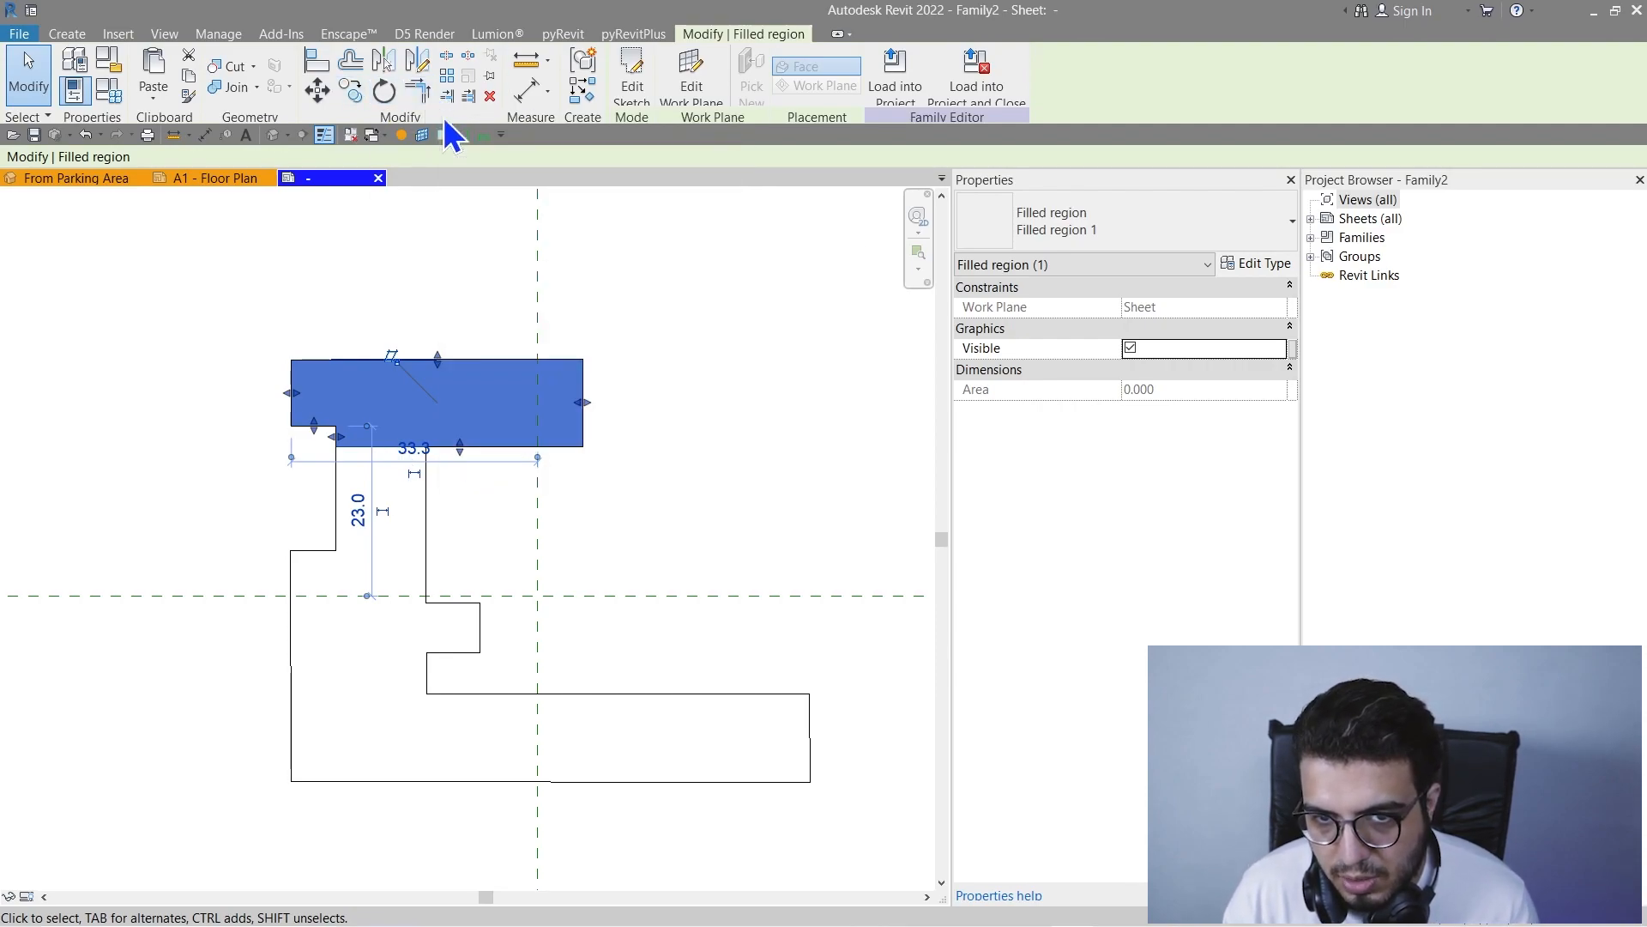
mouse_move(583, 60)
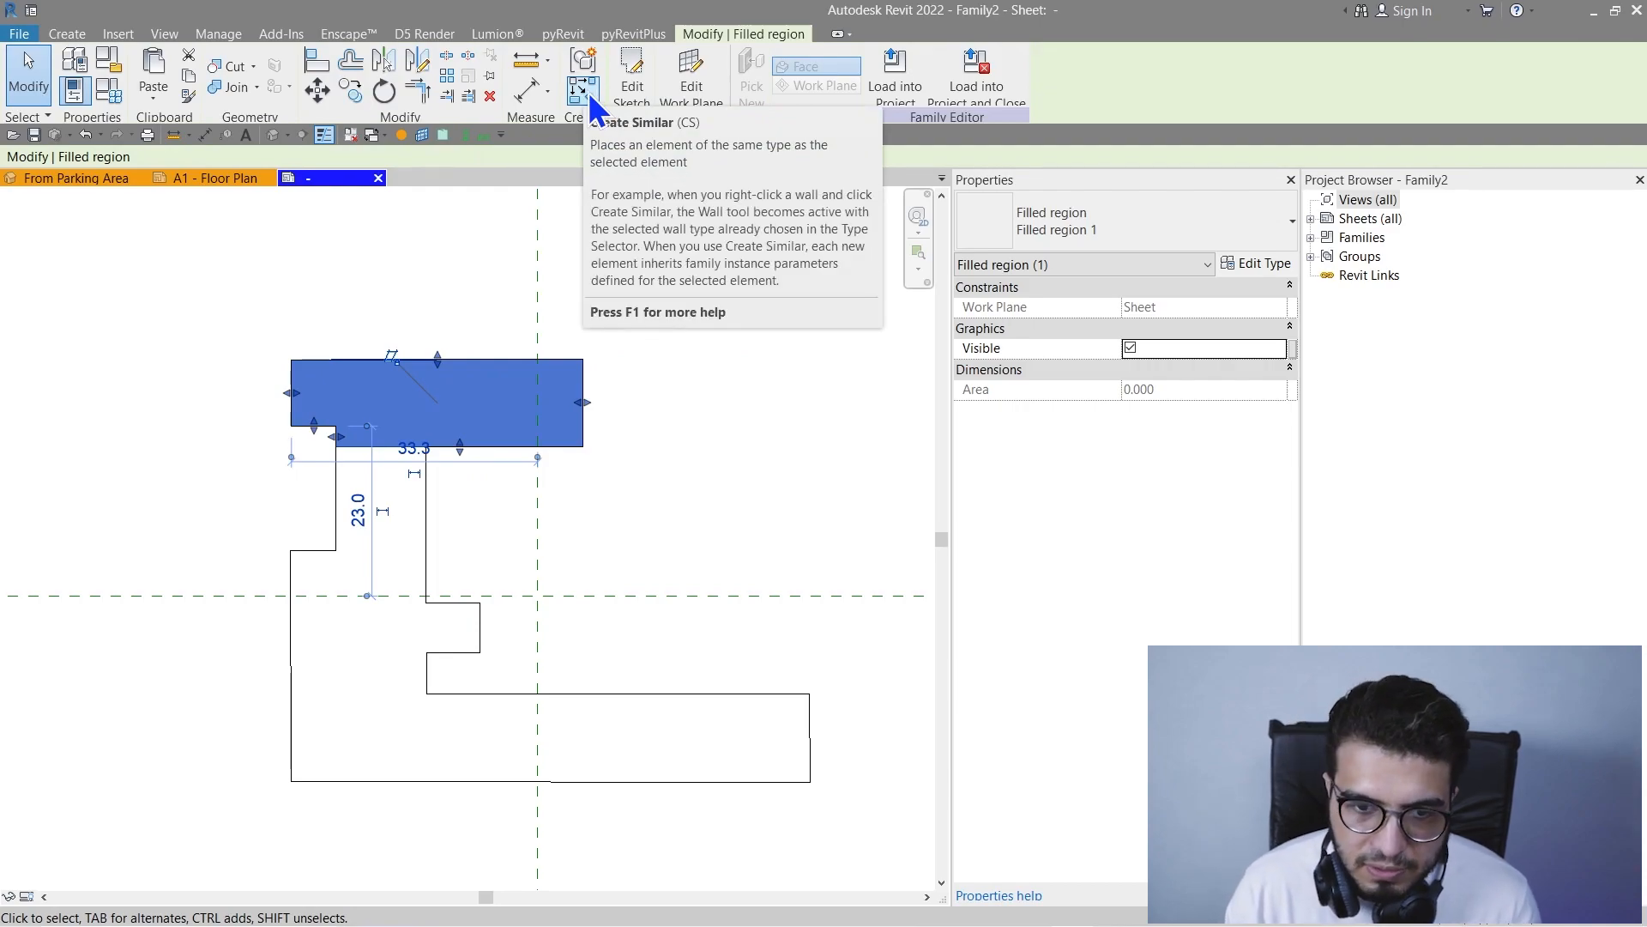
Create a similar filled region over the middle wing, picking outline edges and trimming corners closed.
left_click(631, 74)
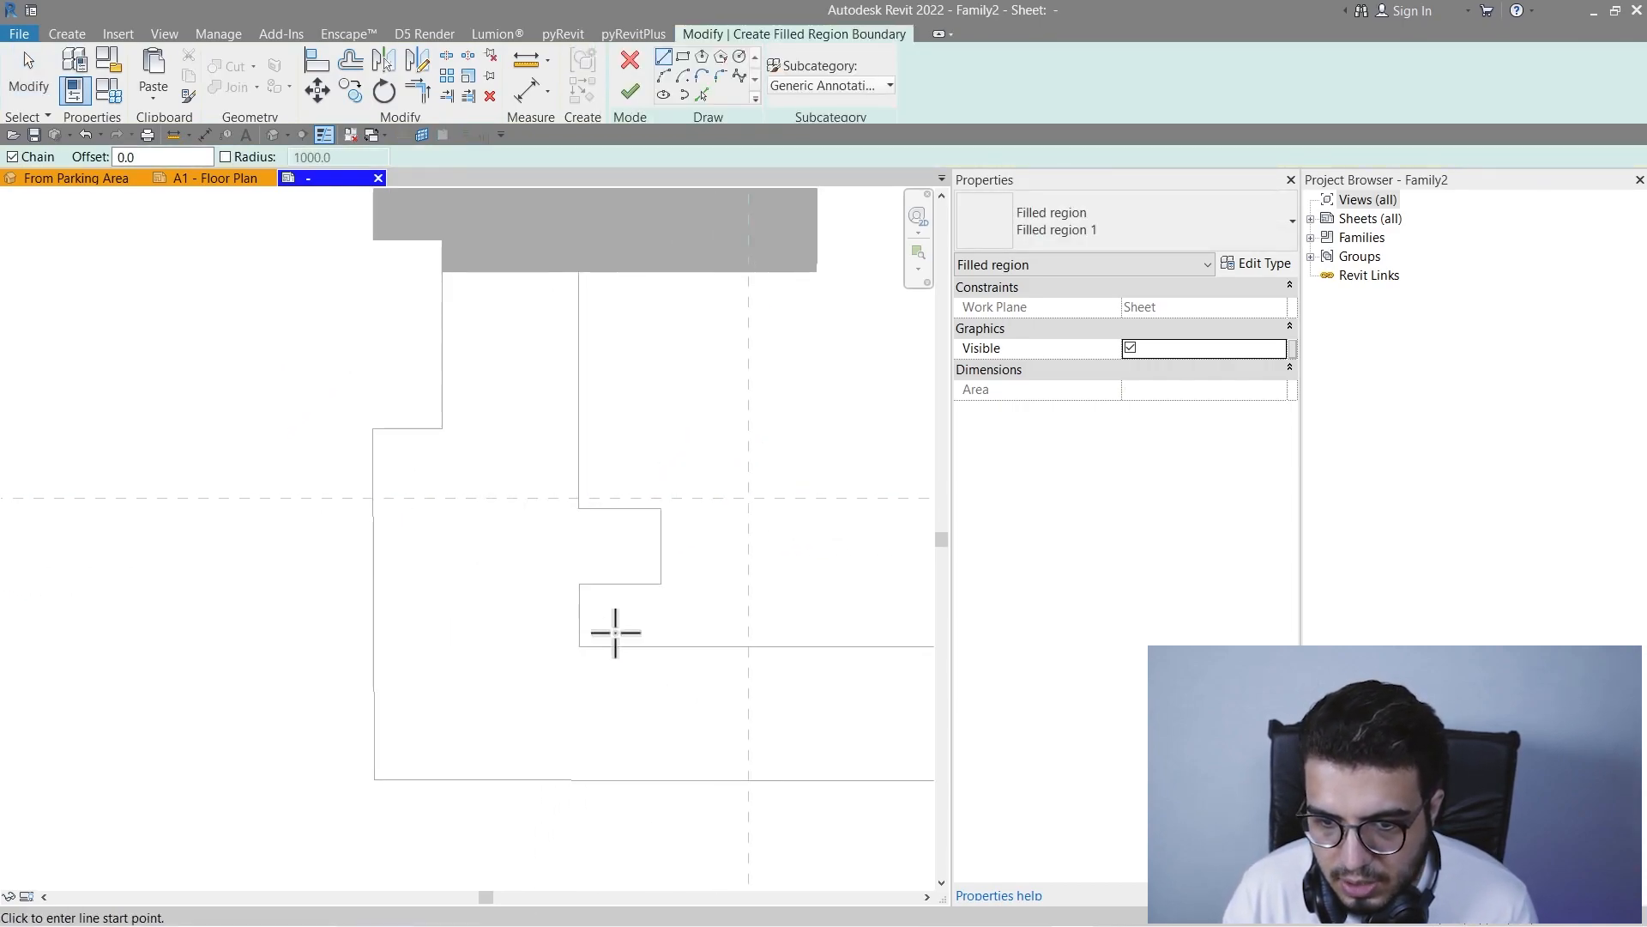
left_click(374, 647)
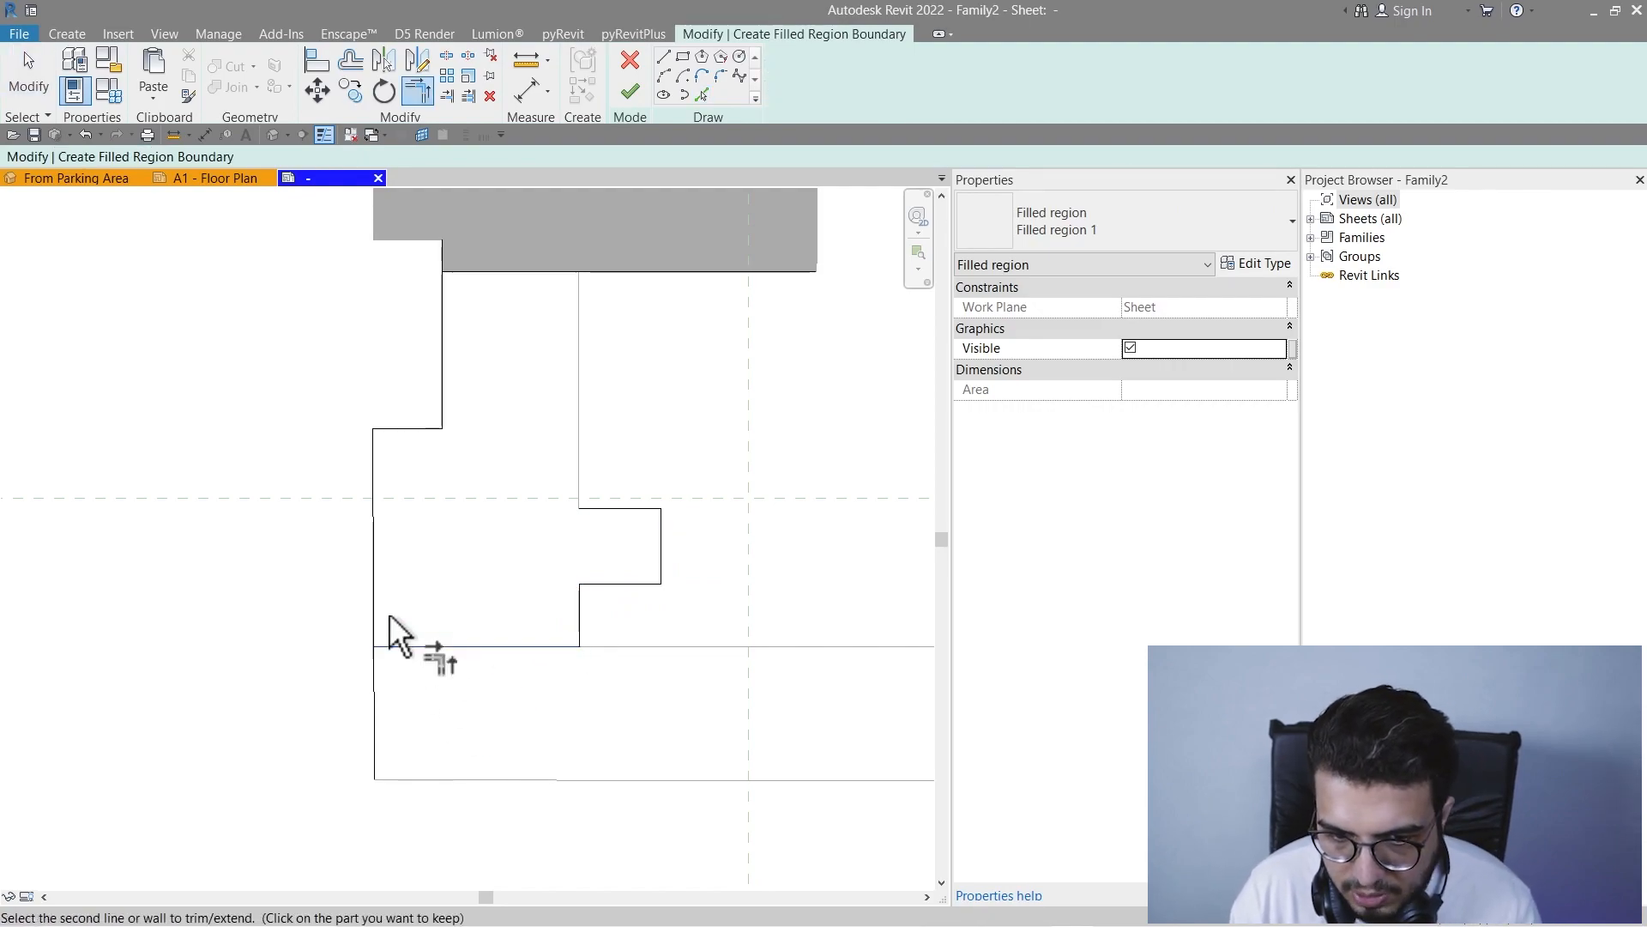
left_click(396, 634)
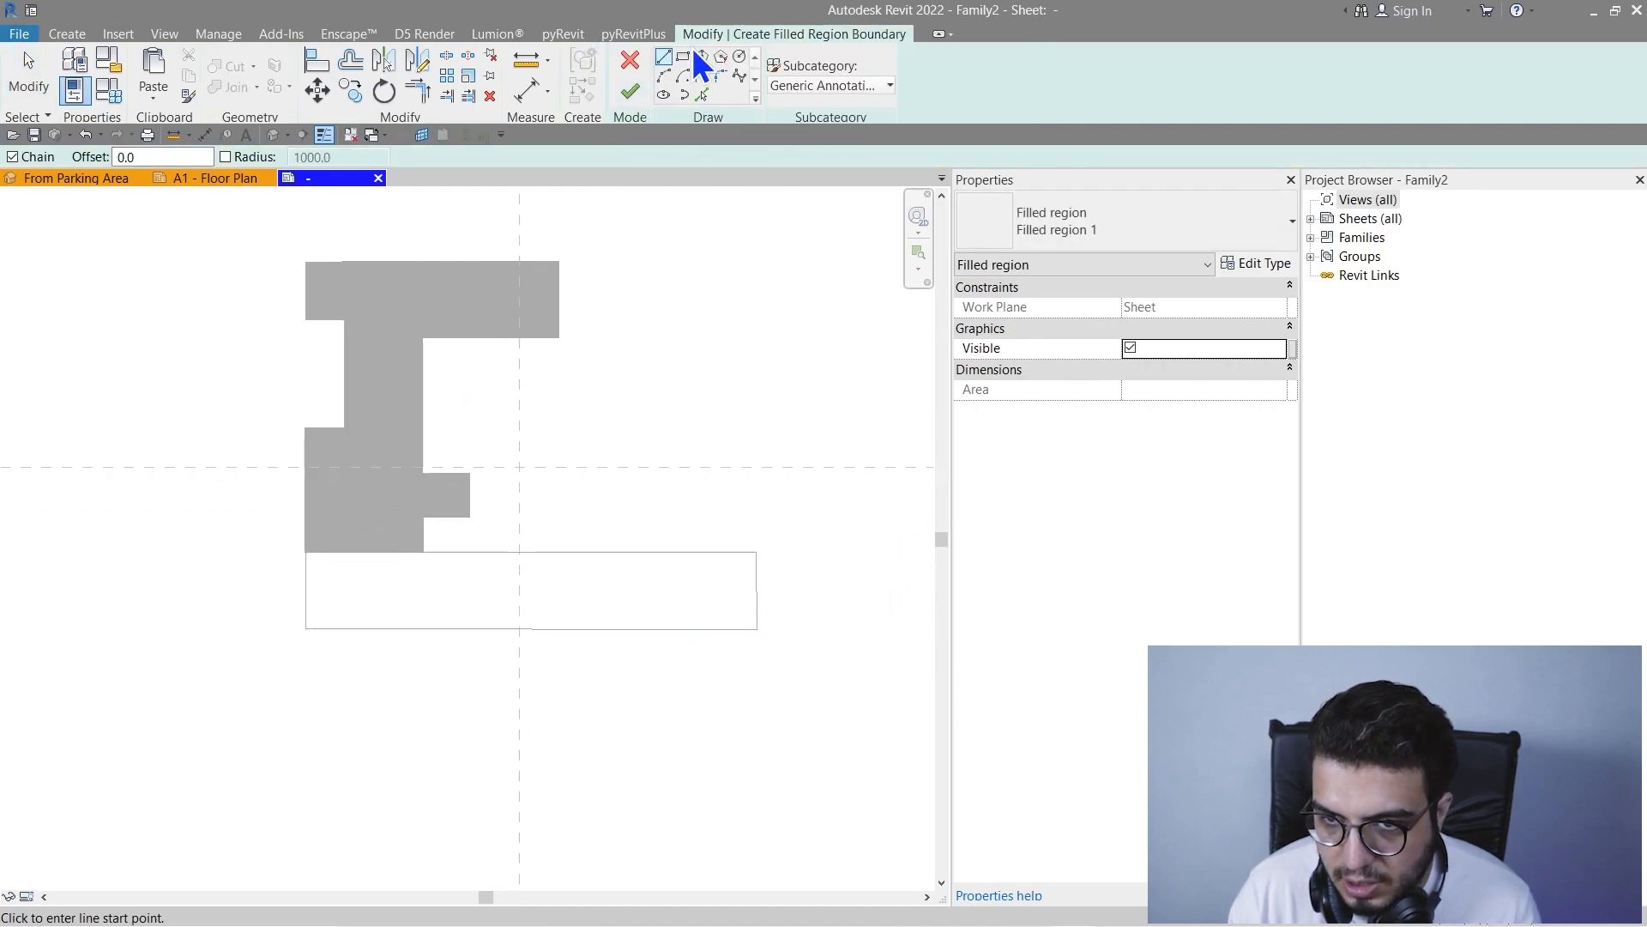
left_click(754, 628)
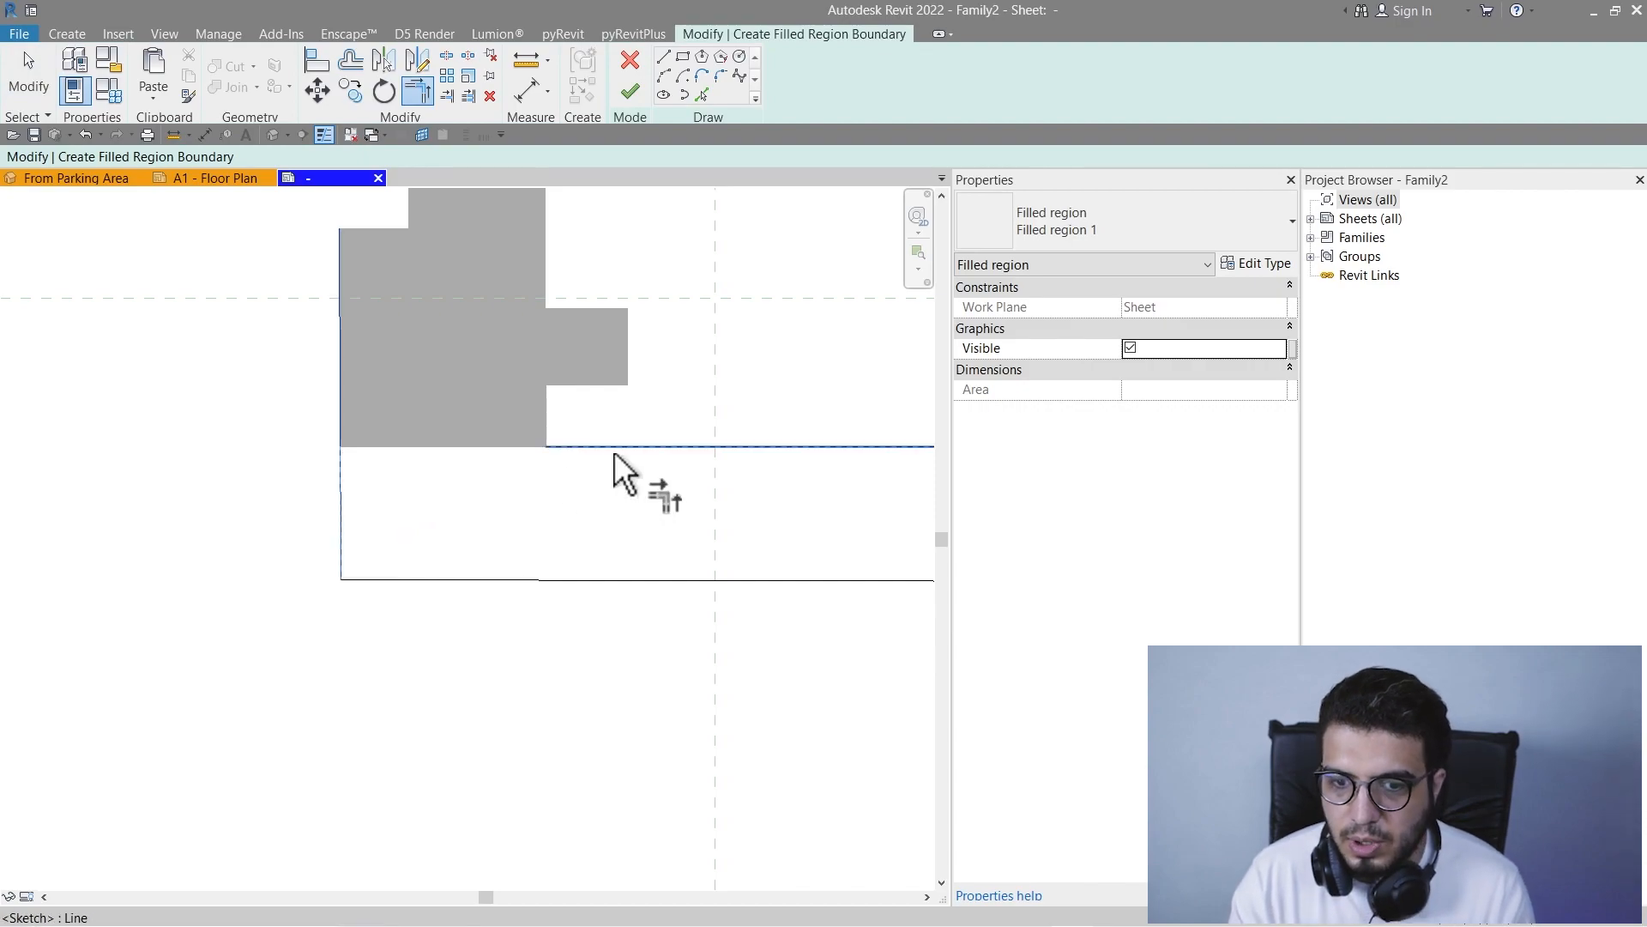
left_click(630, 89)
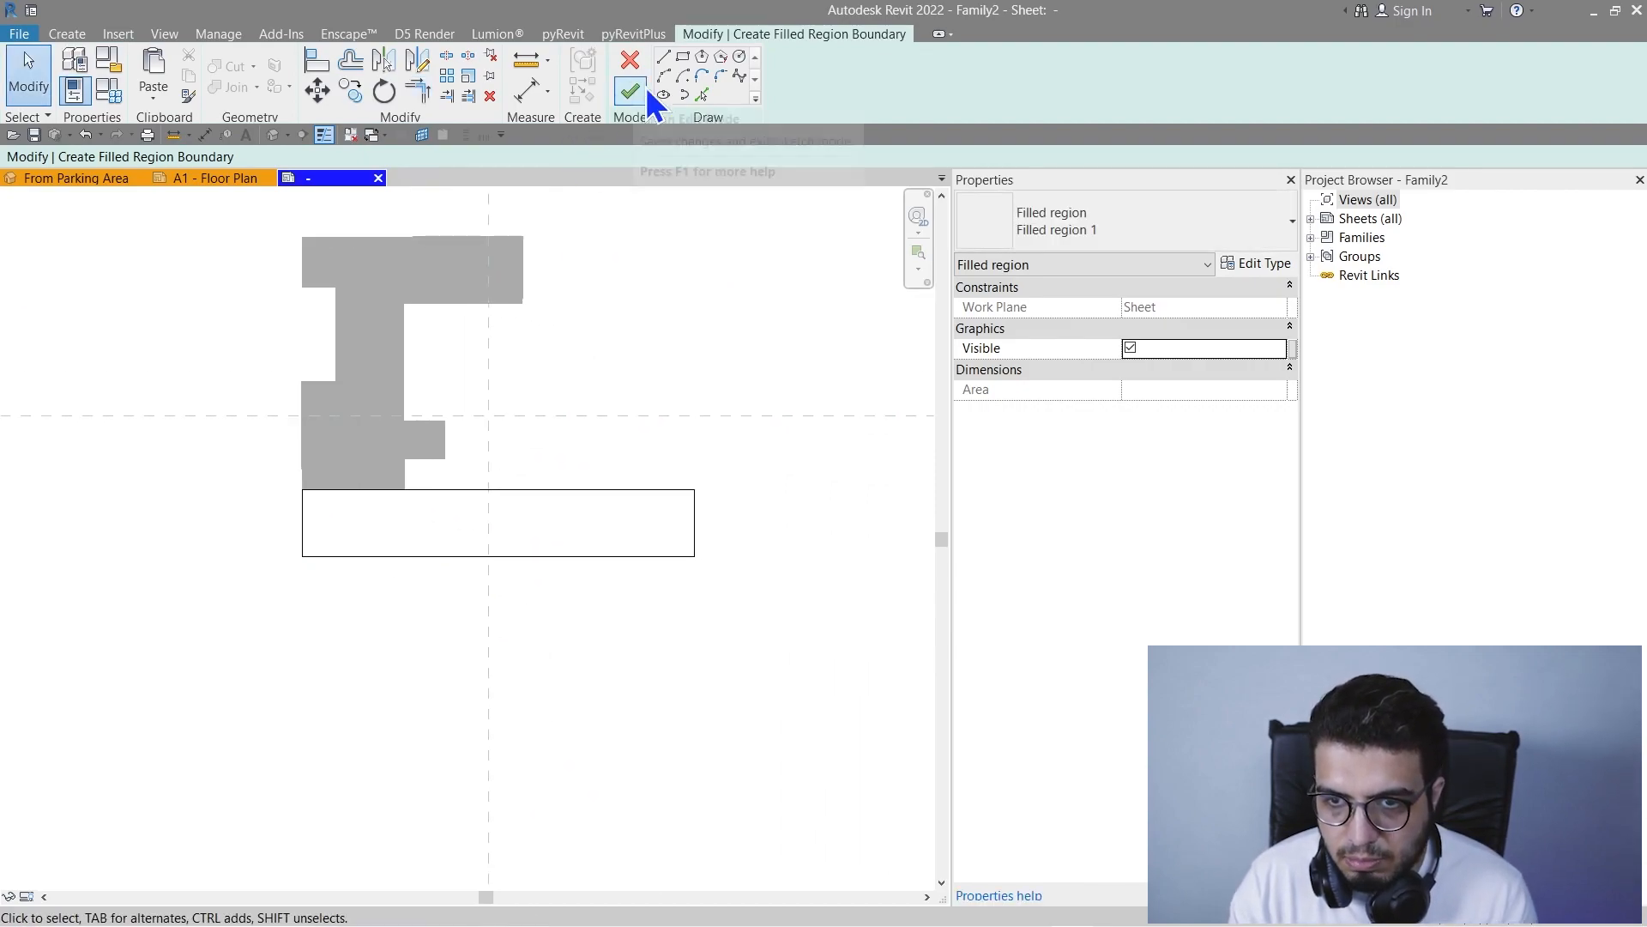
Finish the middle region and link the top region's Visible setting to new instance Yes/No parameter 1.
left_click(628, 91)
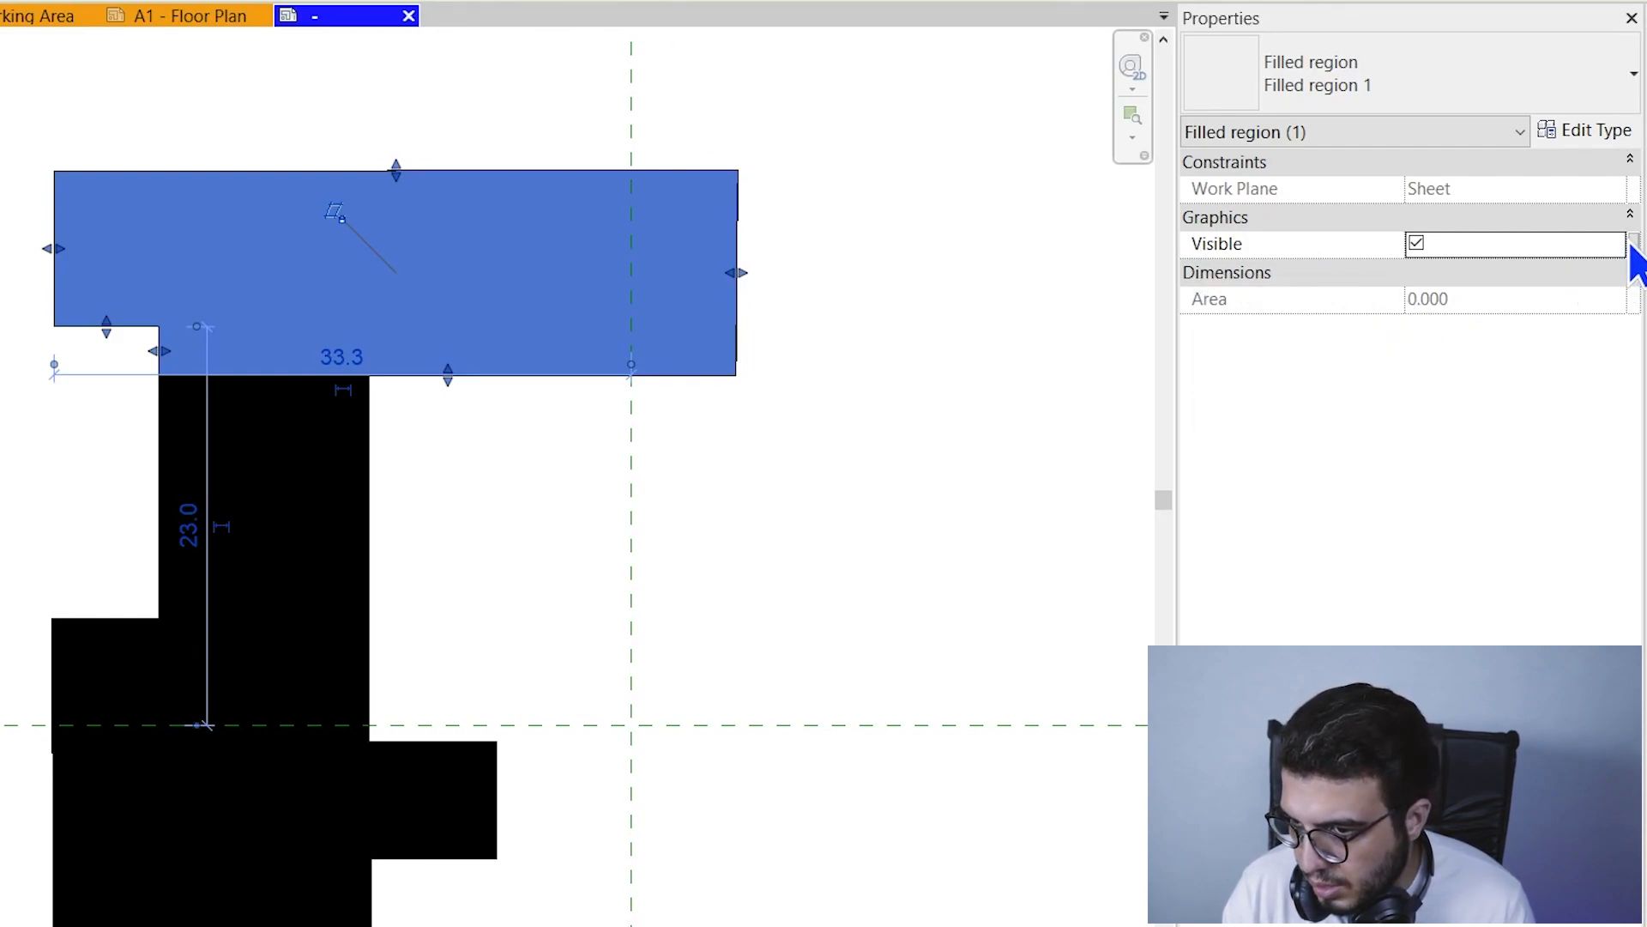
left_click(1629, 242)
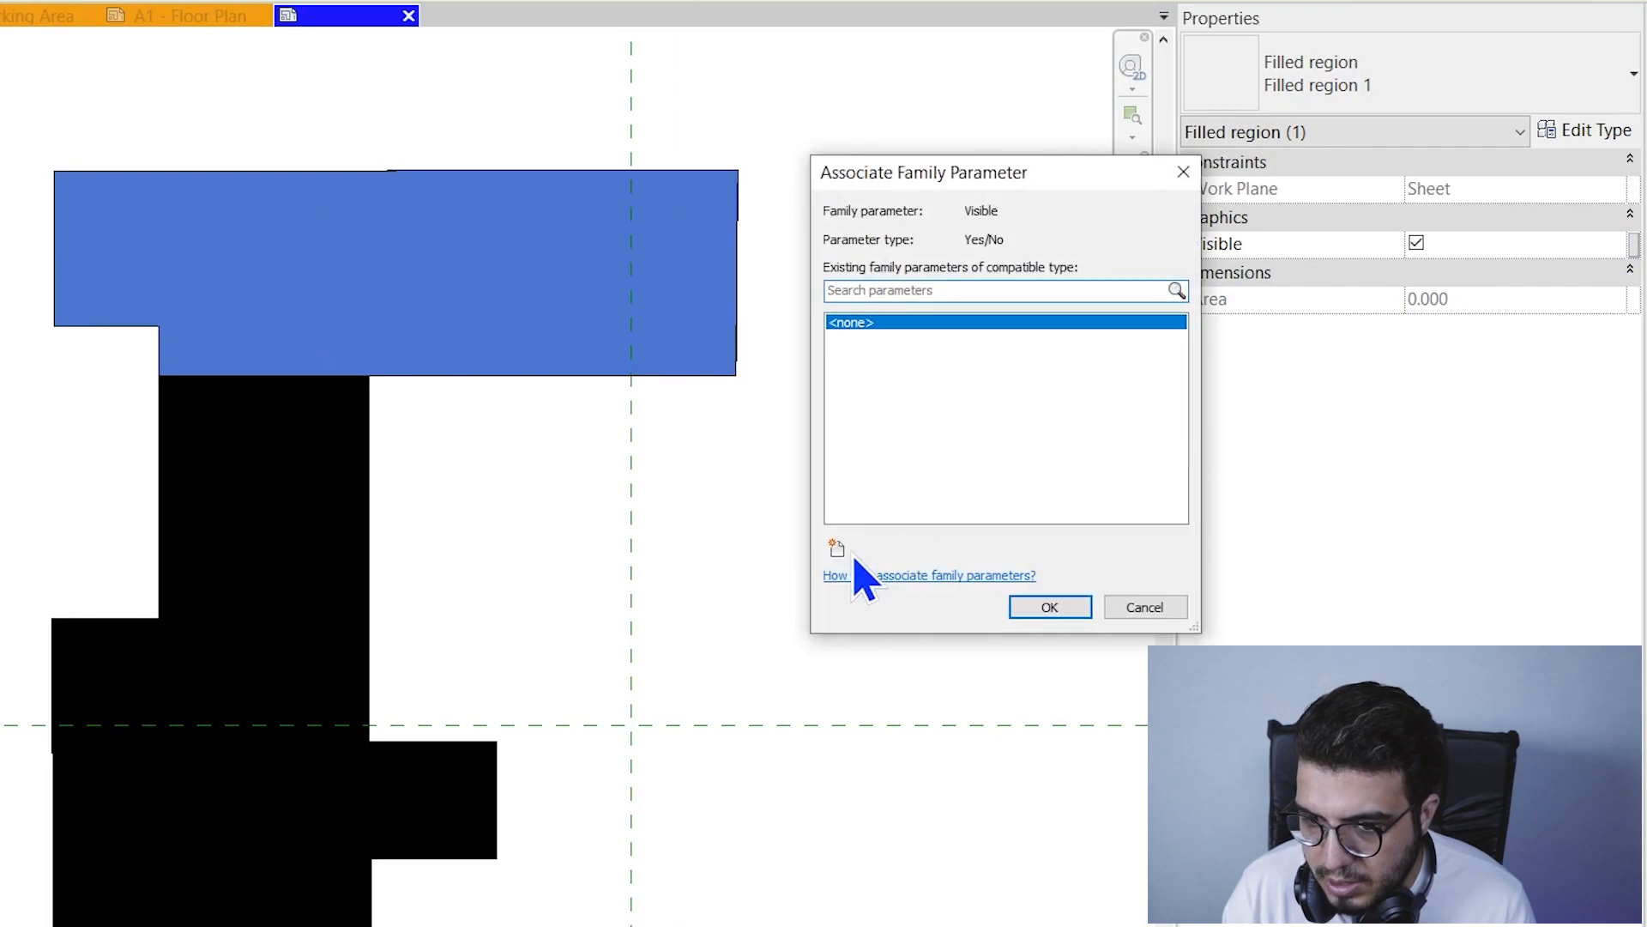
left_click(836, 546)
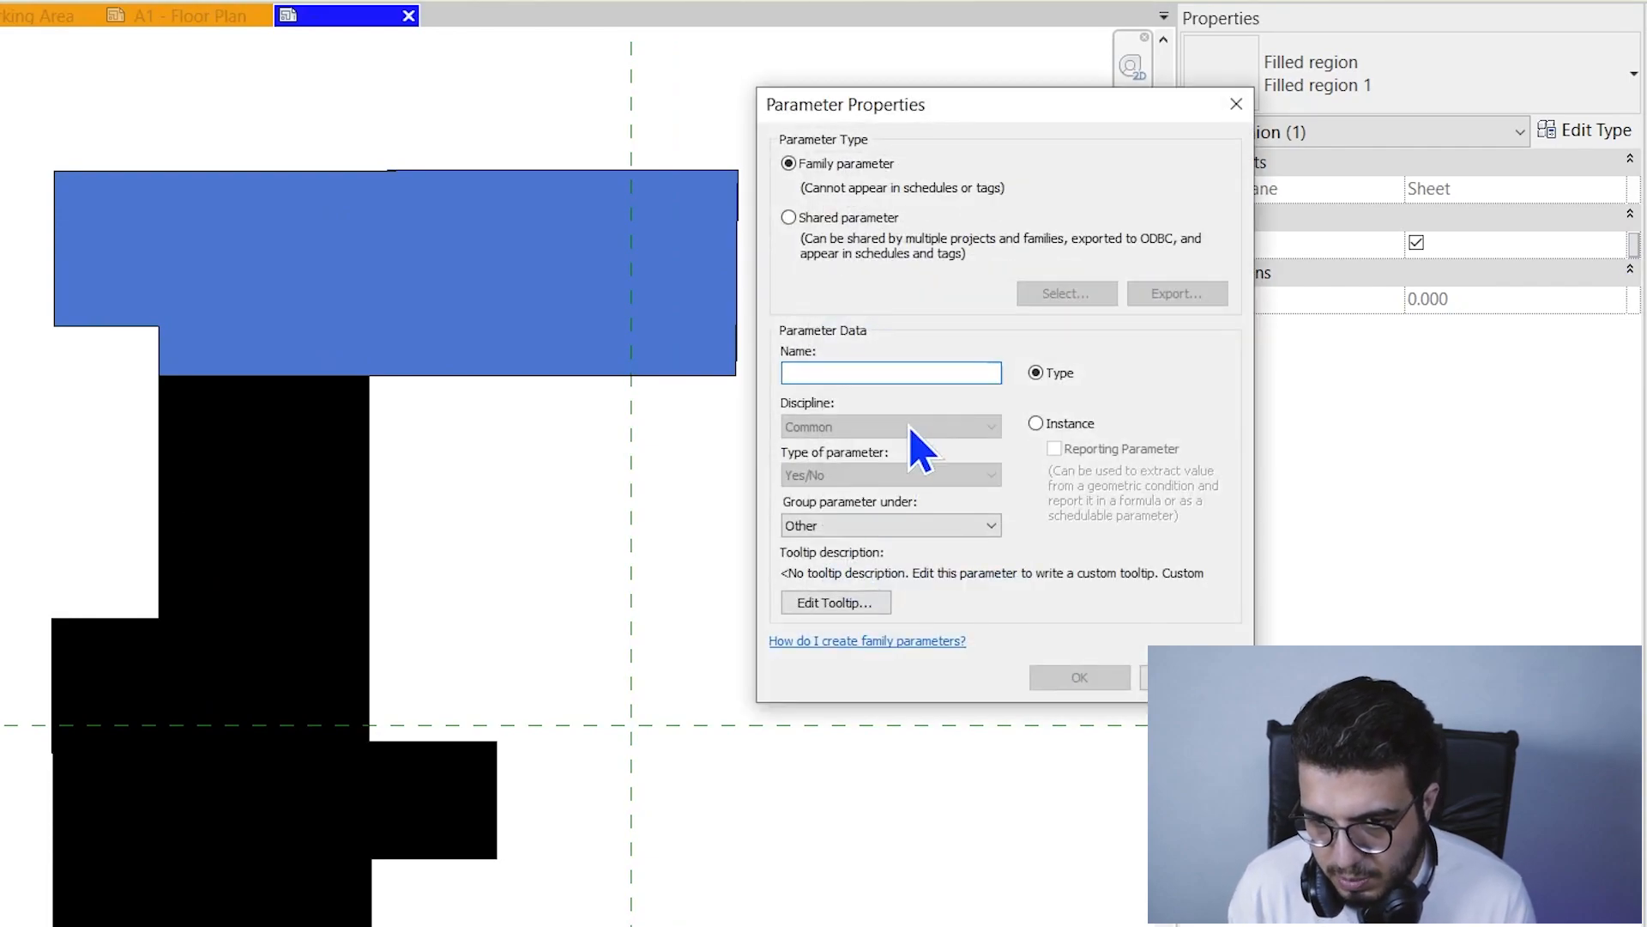
type("1")
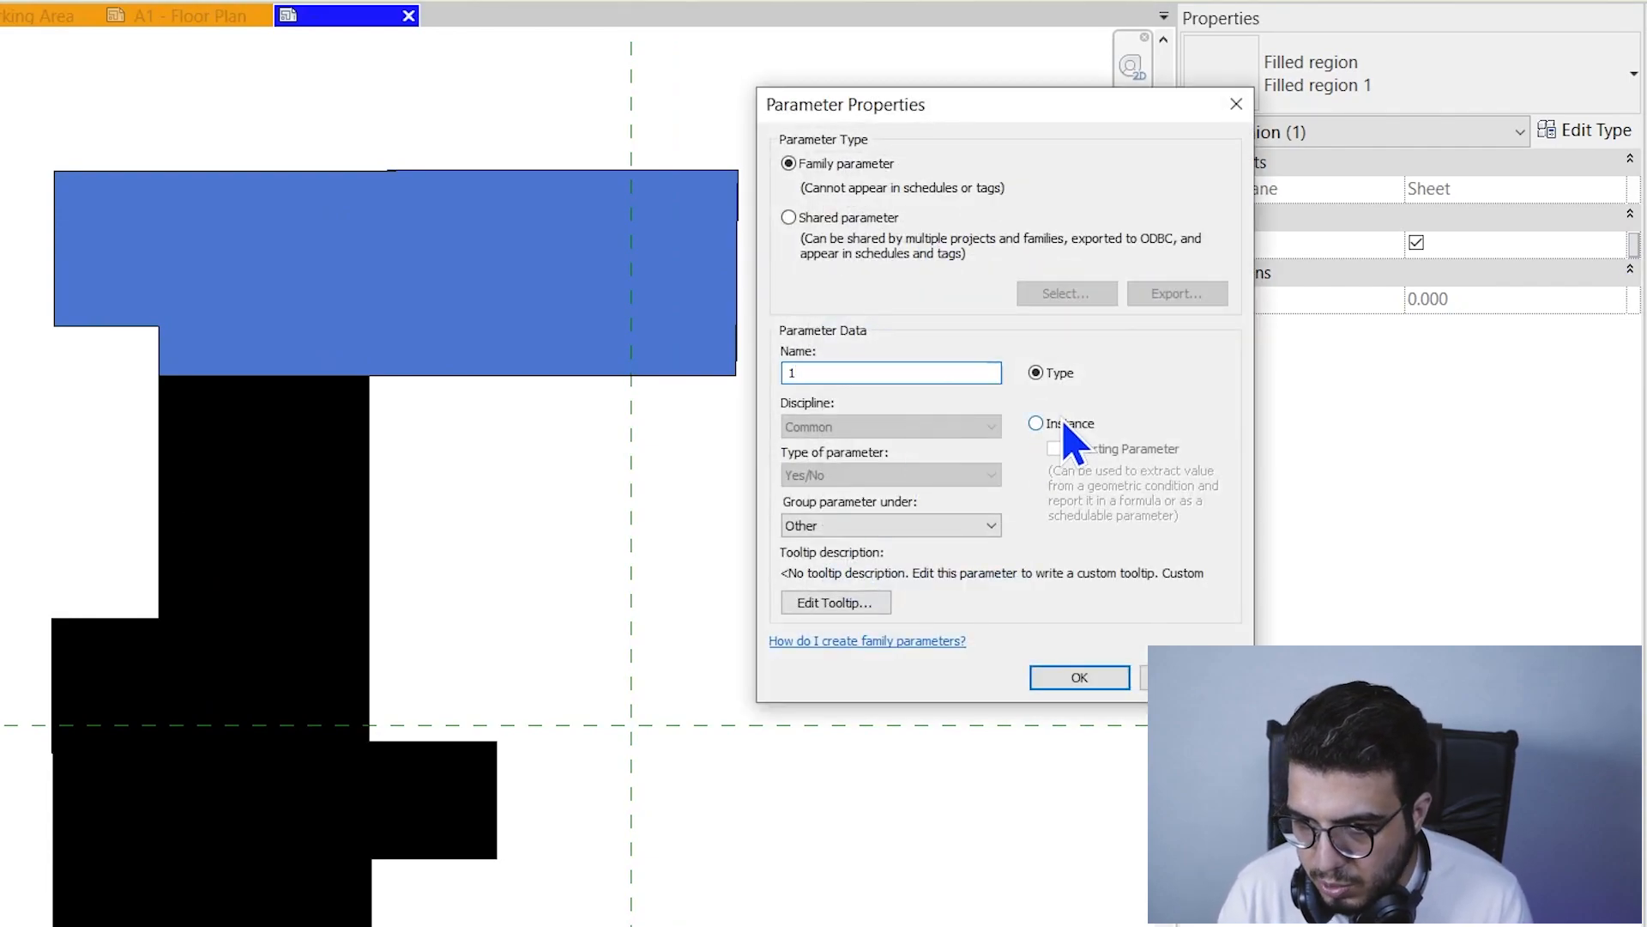
left_click(1036, 423)
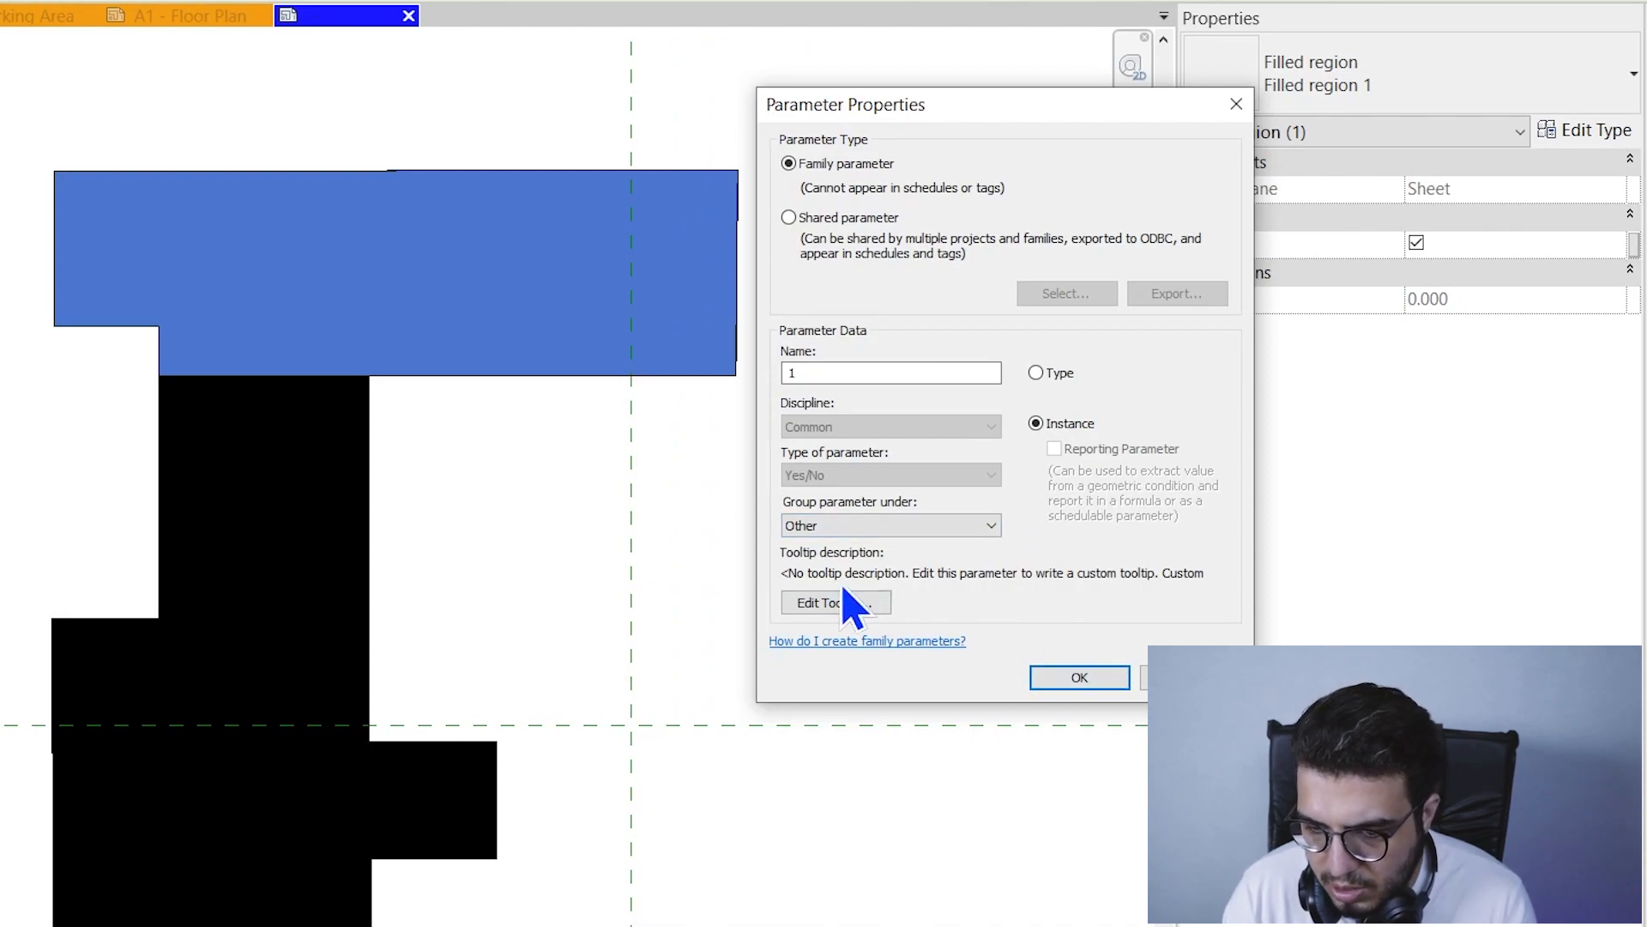
left_click(1078, 676)
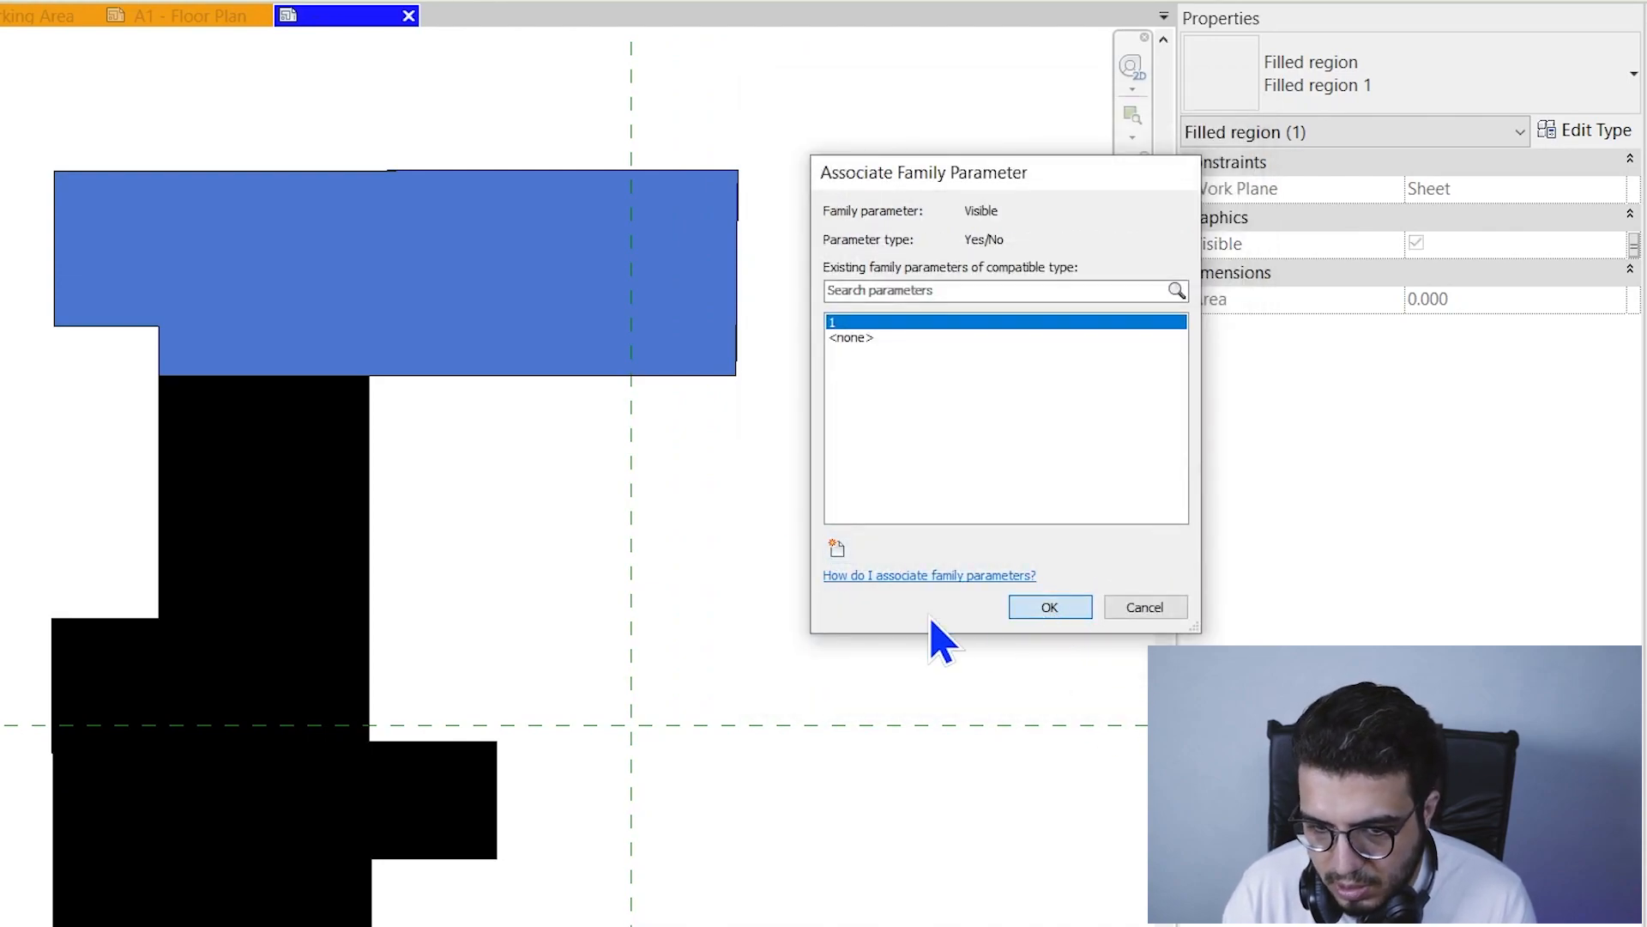
left_click(1047, 607)
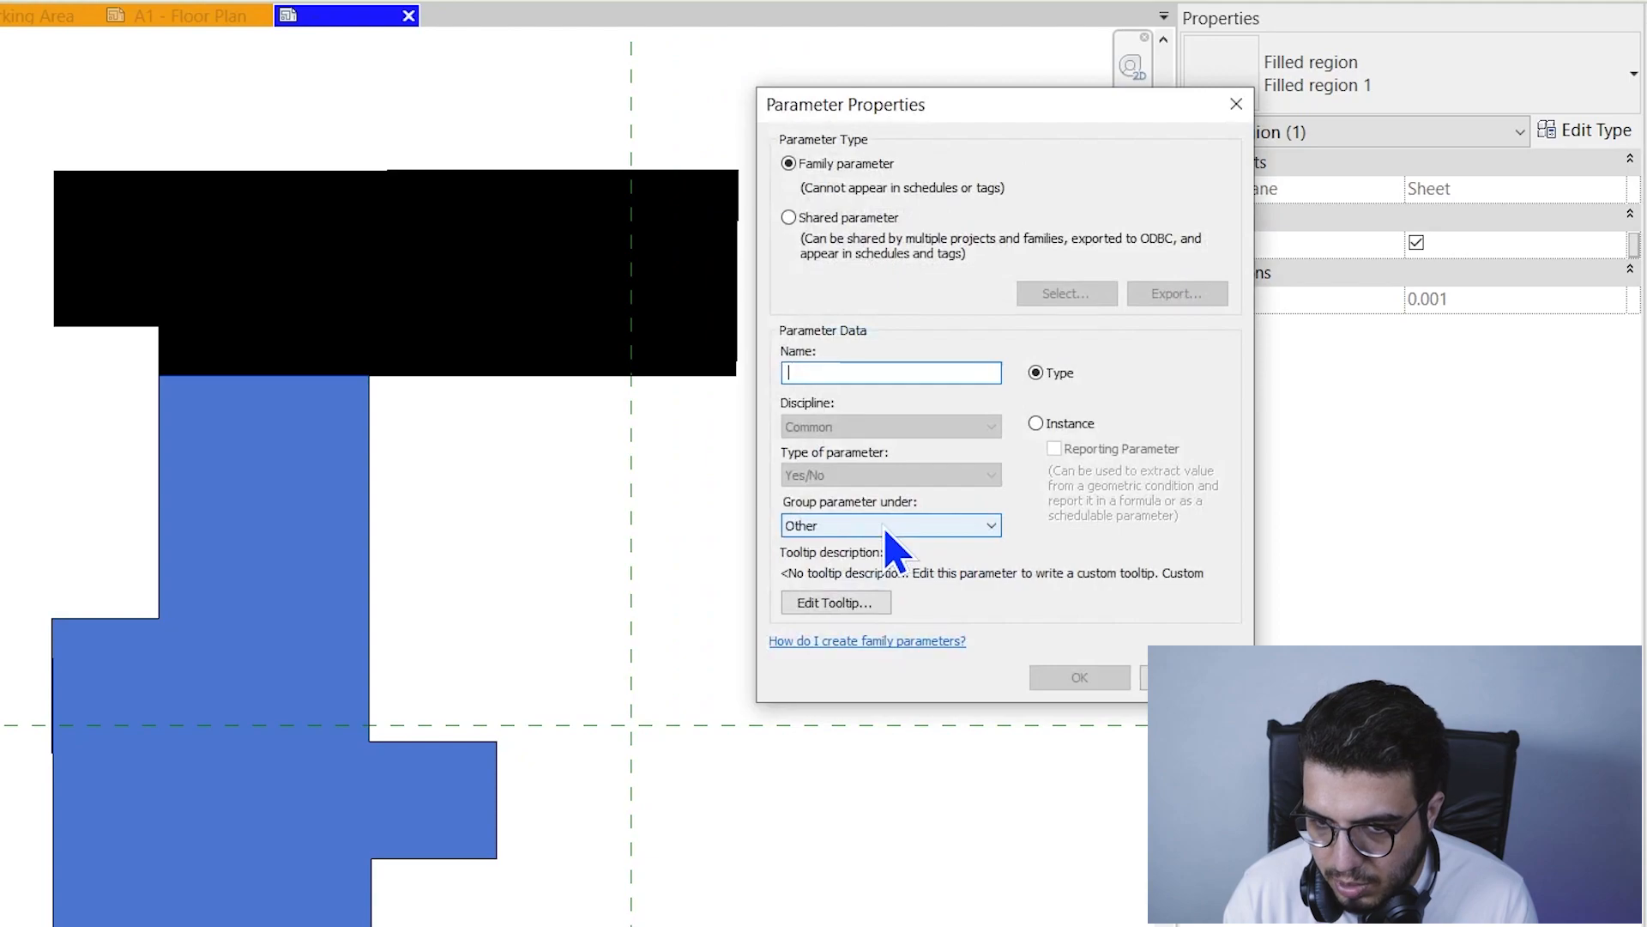
Create instance Yes/No parameters 2 and 3 for the middle and bottom regions' visibility.
type("2")
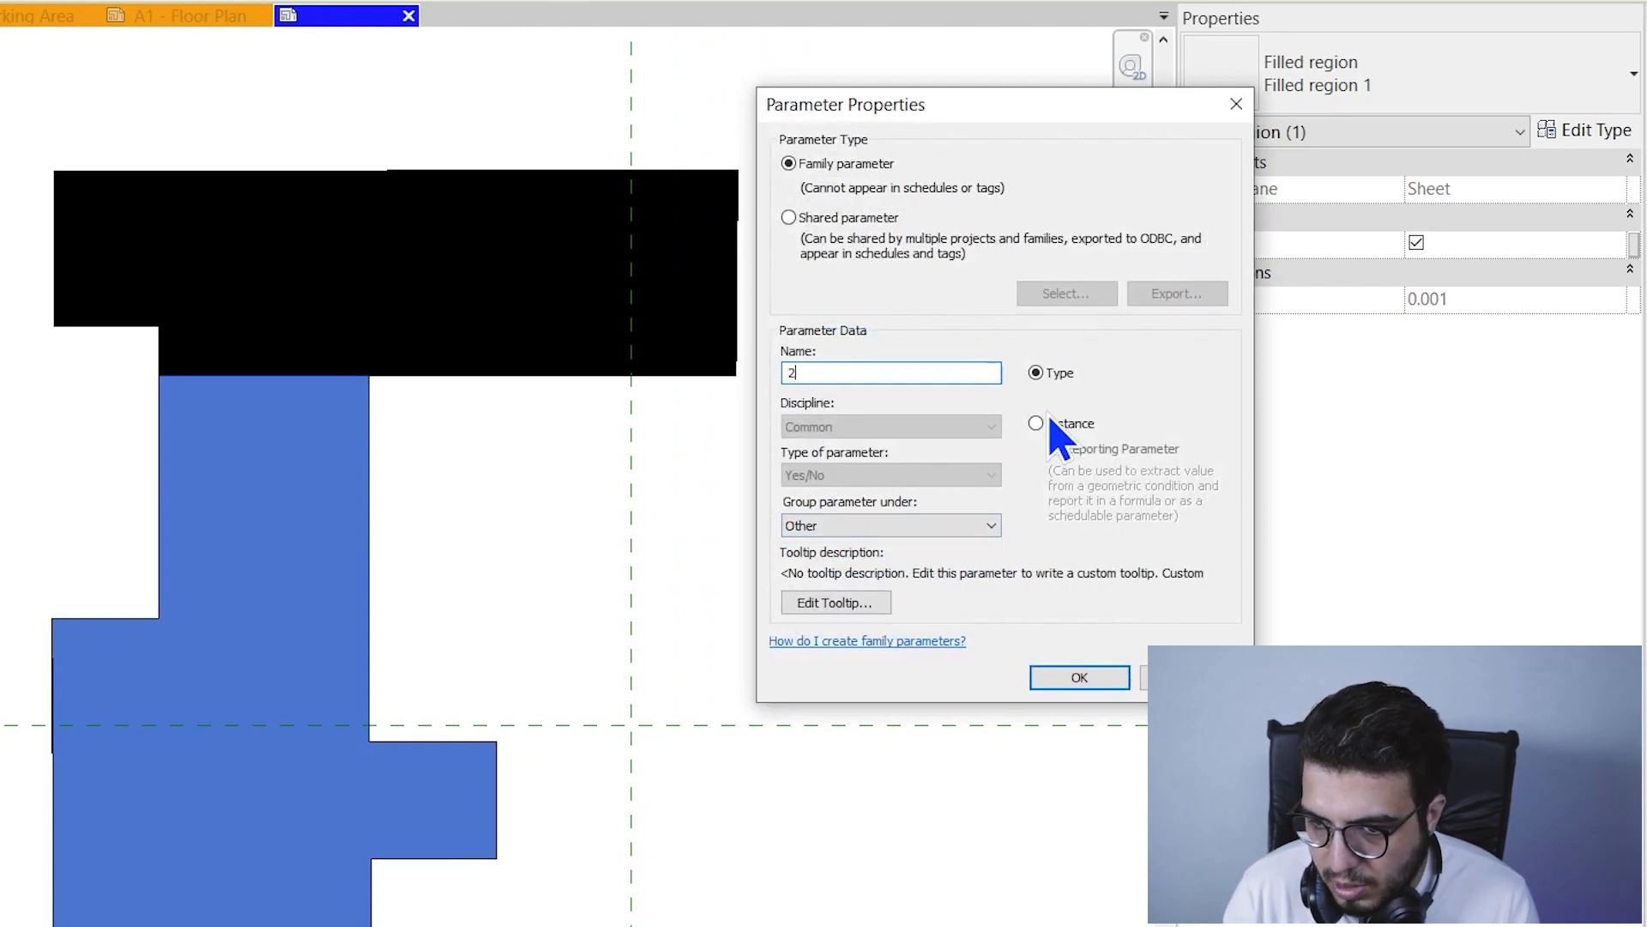
left_click(1036, 422)
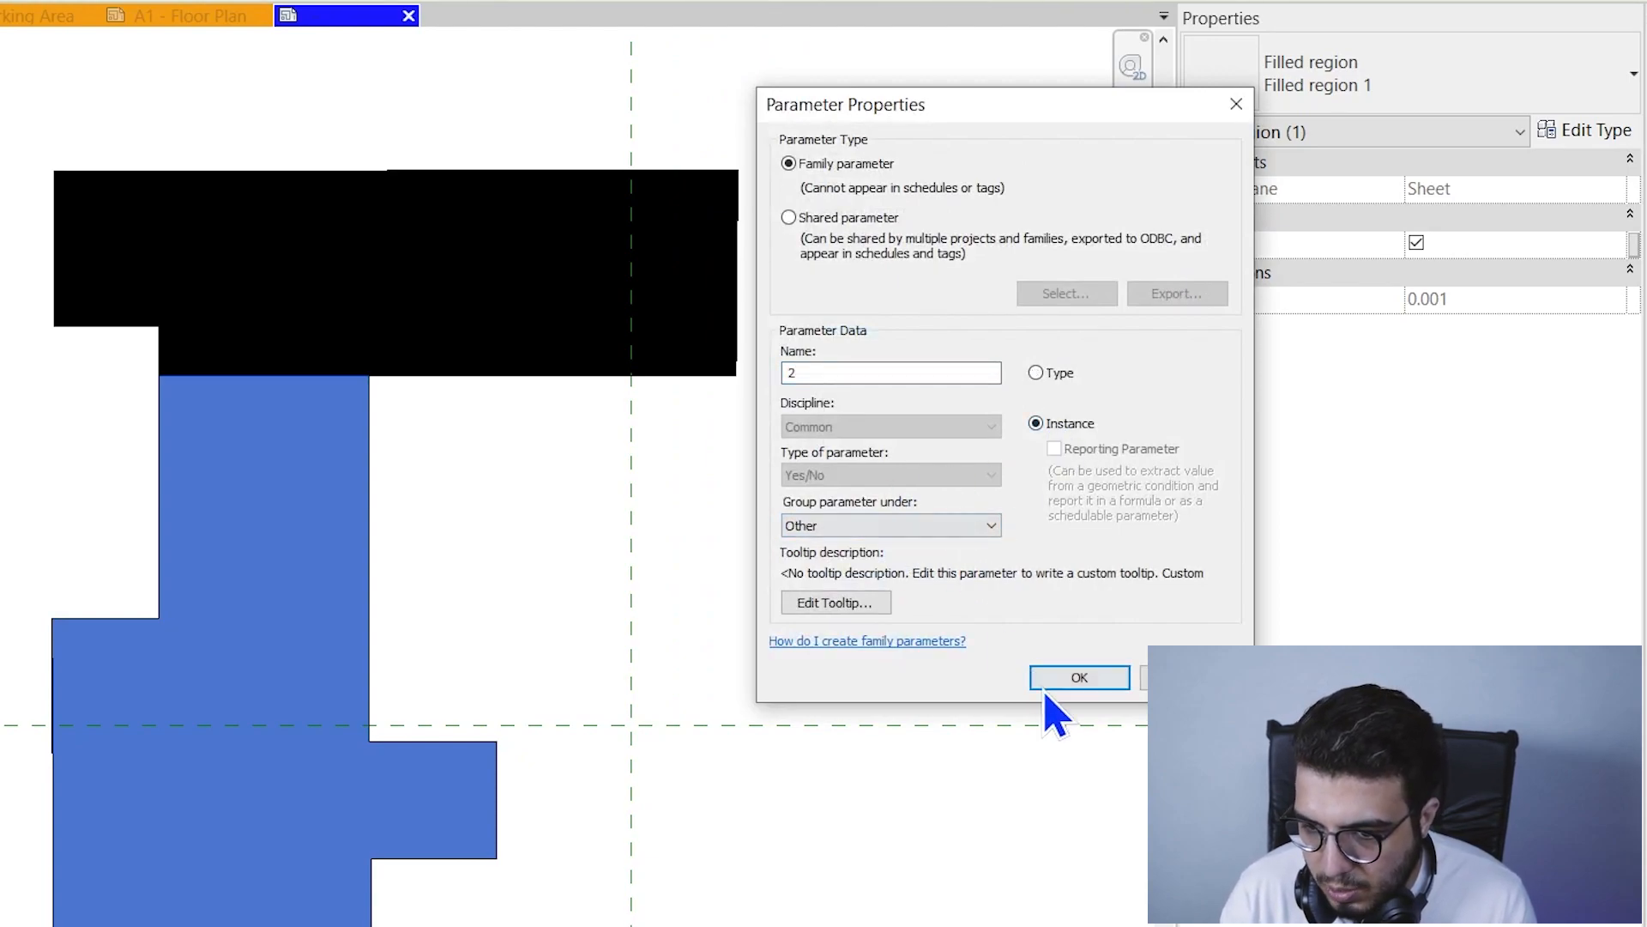
left_click(1079, 676)
type("3")
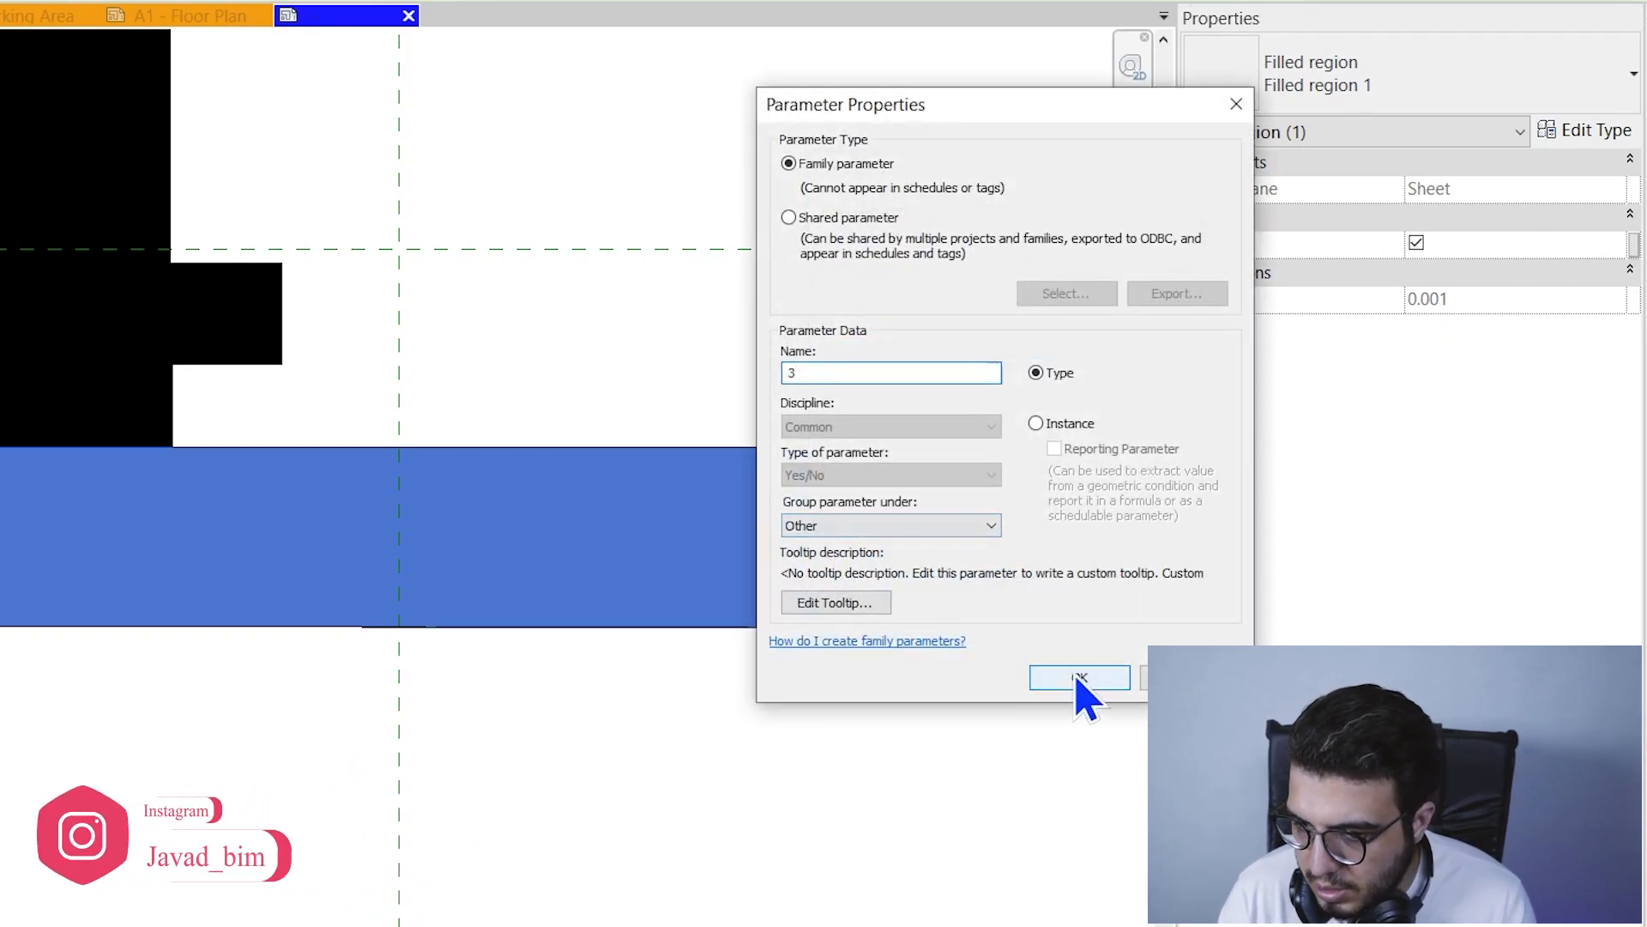
left_click(1077, 676)
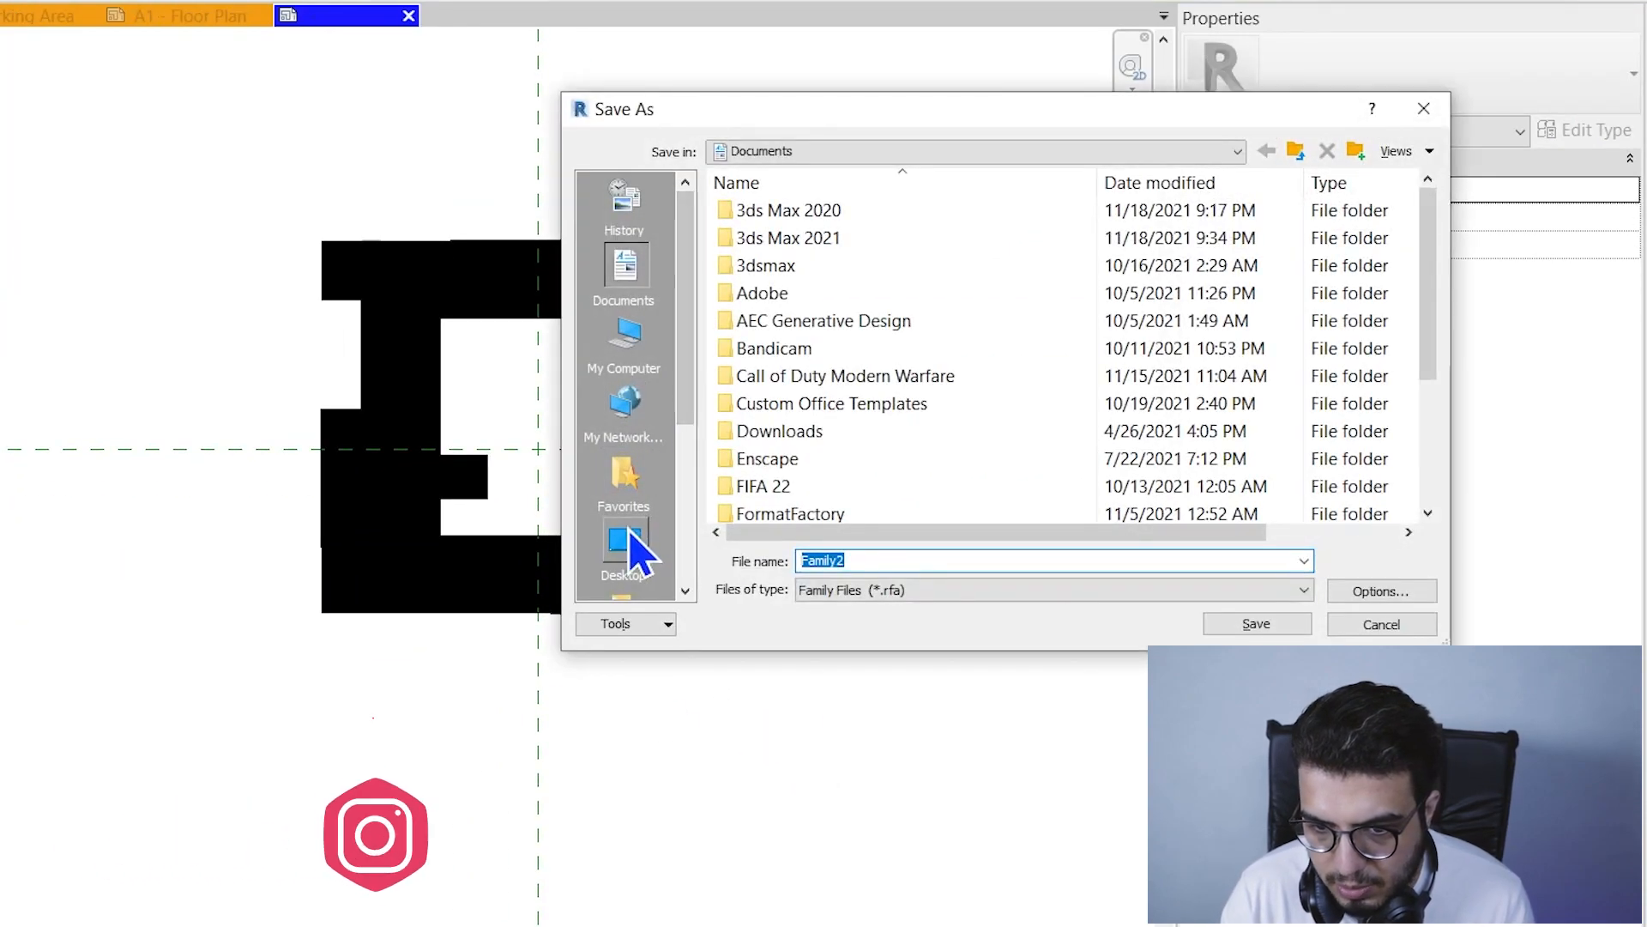
Save the key plan family to the Desktop and load it into the project's A1 sheet.
left_click(623, 545)
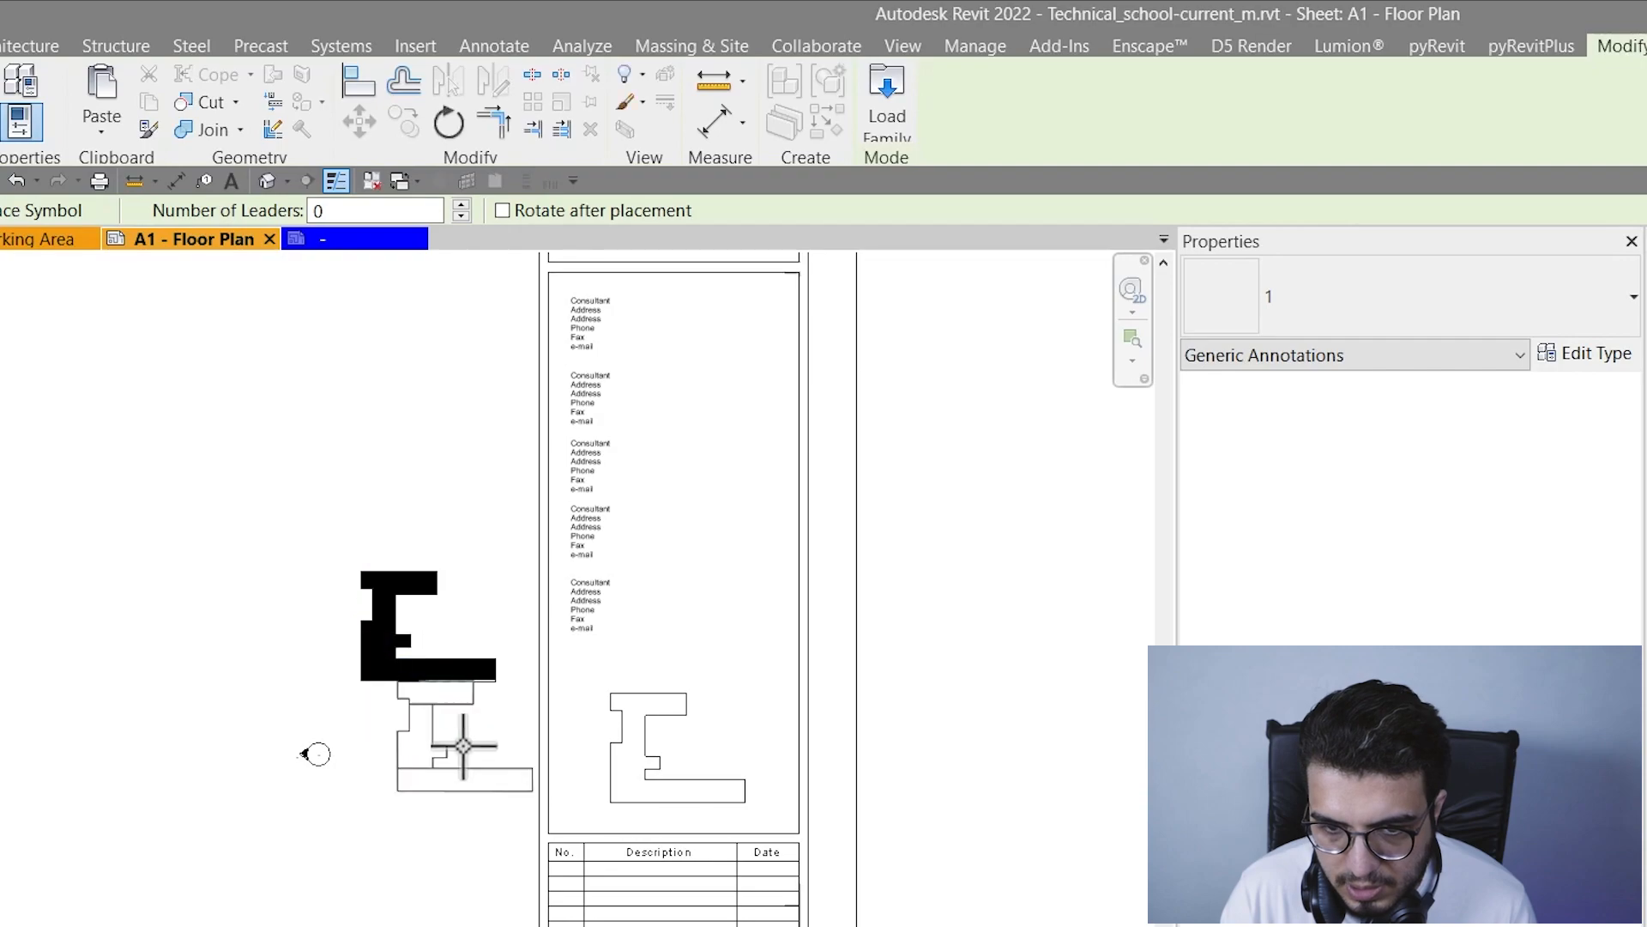
Place the key plan symbol in sheet A1's title block and end placement.
left_click(652, 752)
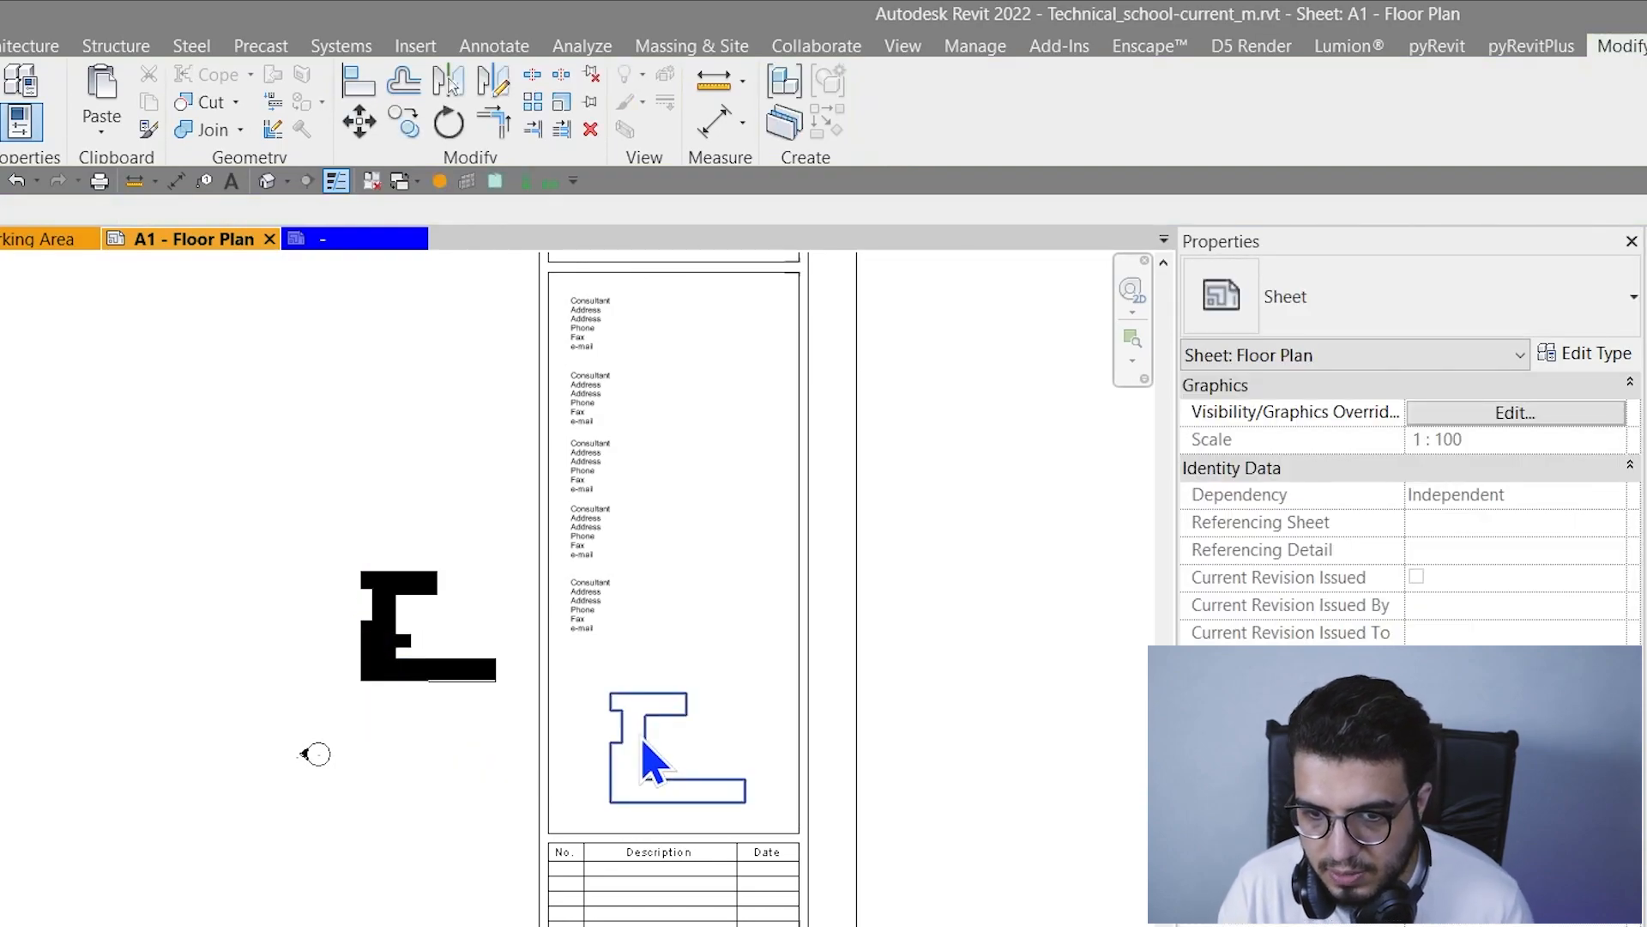
left_click(427, 624)
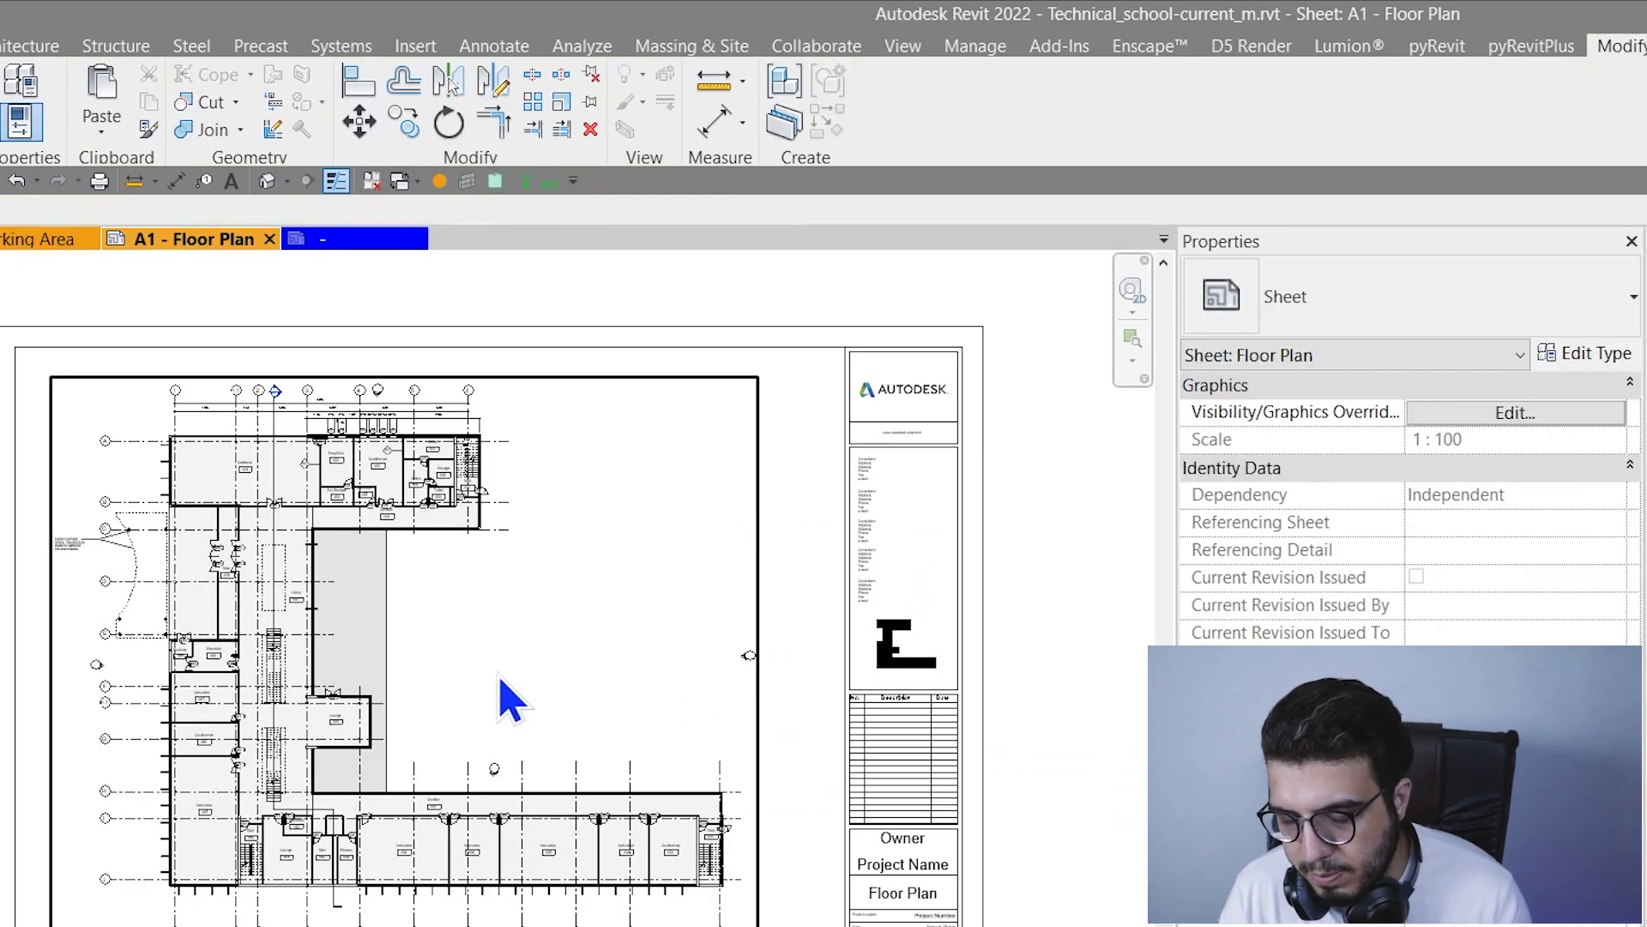
mouse_move(504, 698)
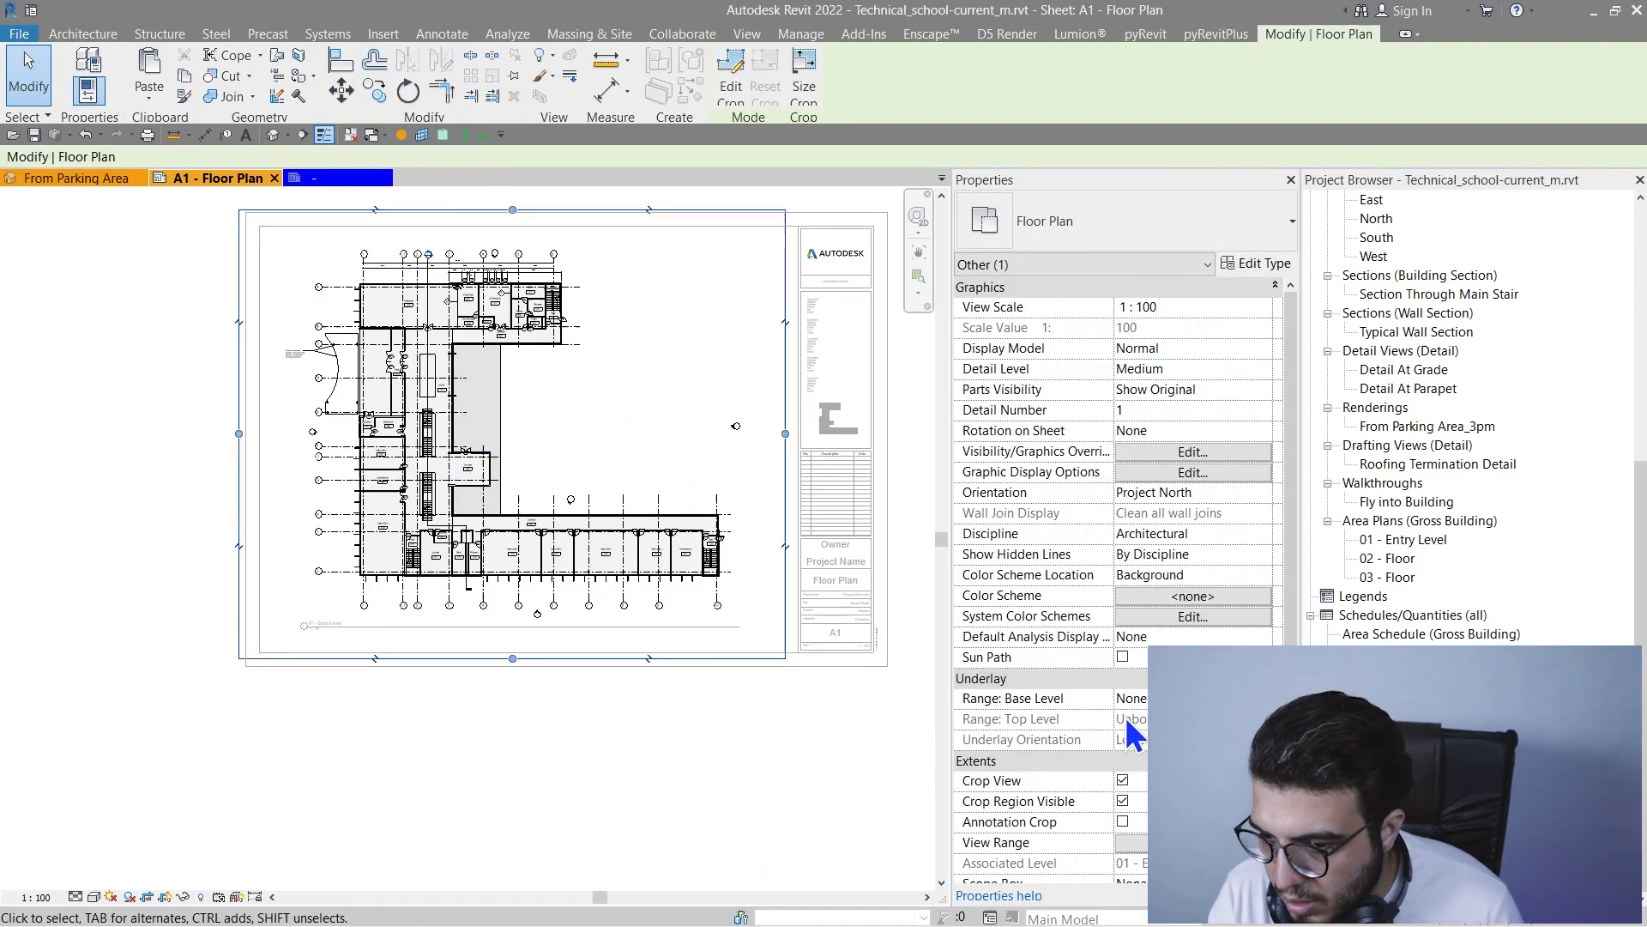
Crop the activated floor plan viewport to the lower wing and deactivate the view.
scroll("down", 3)
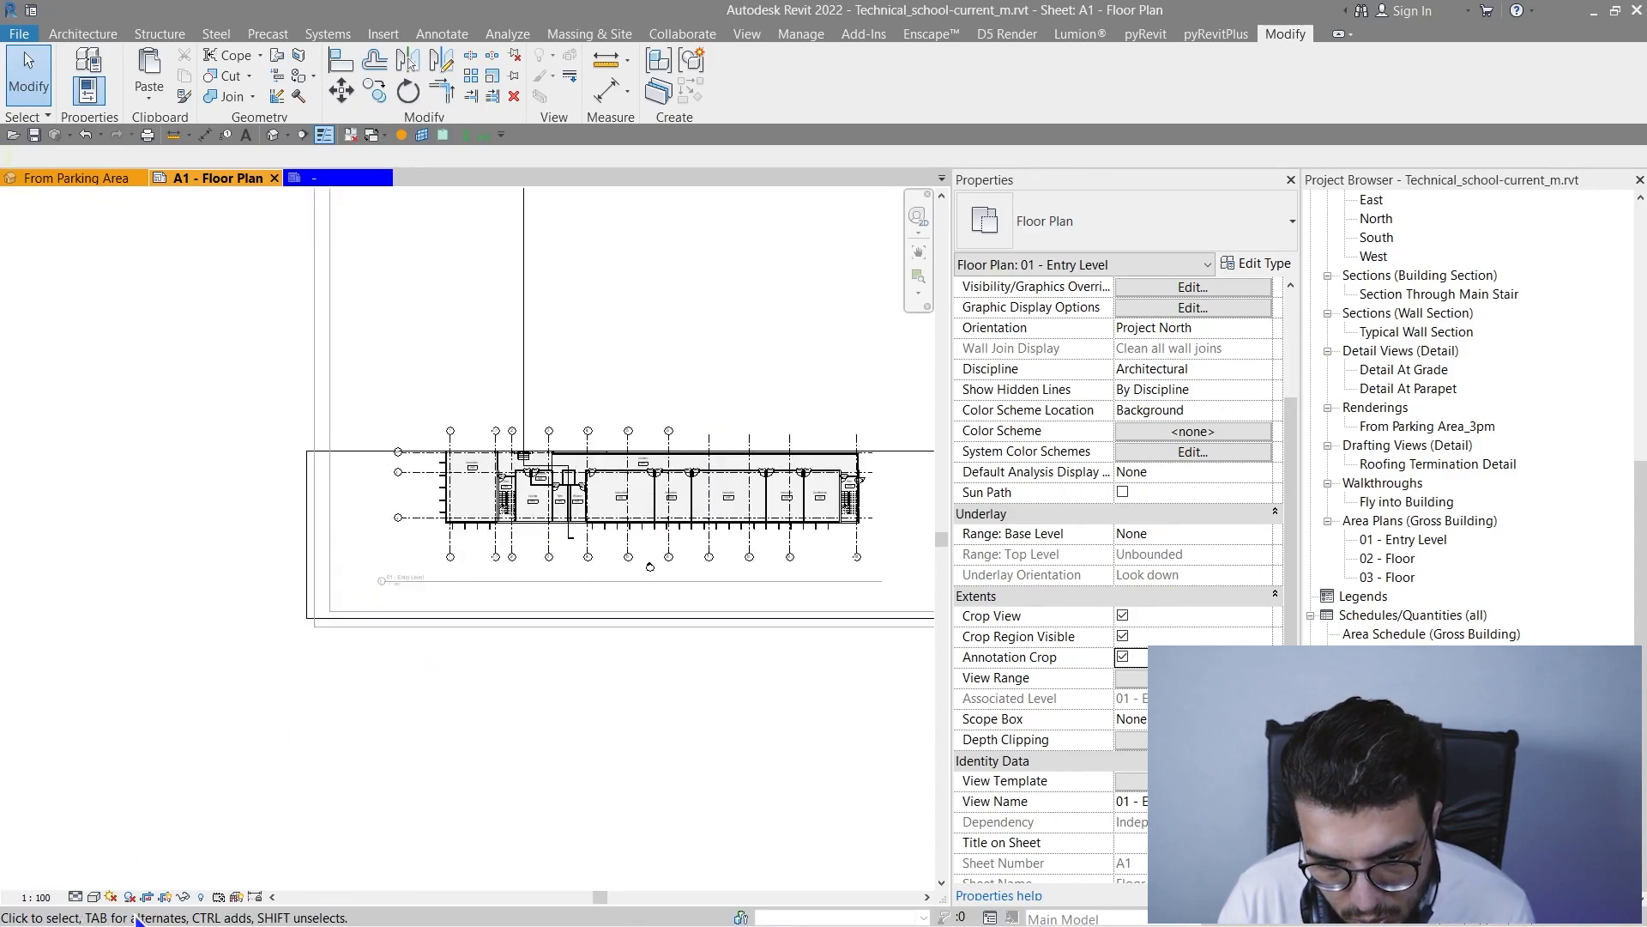
left_click(1122, 635)
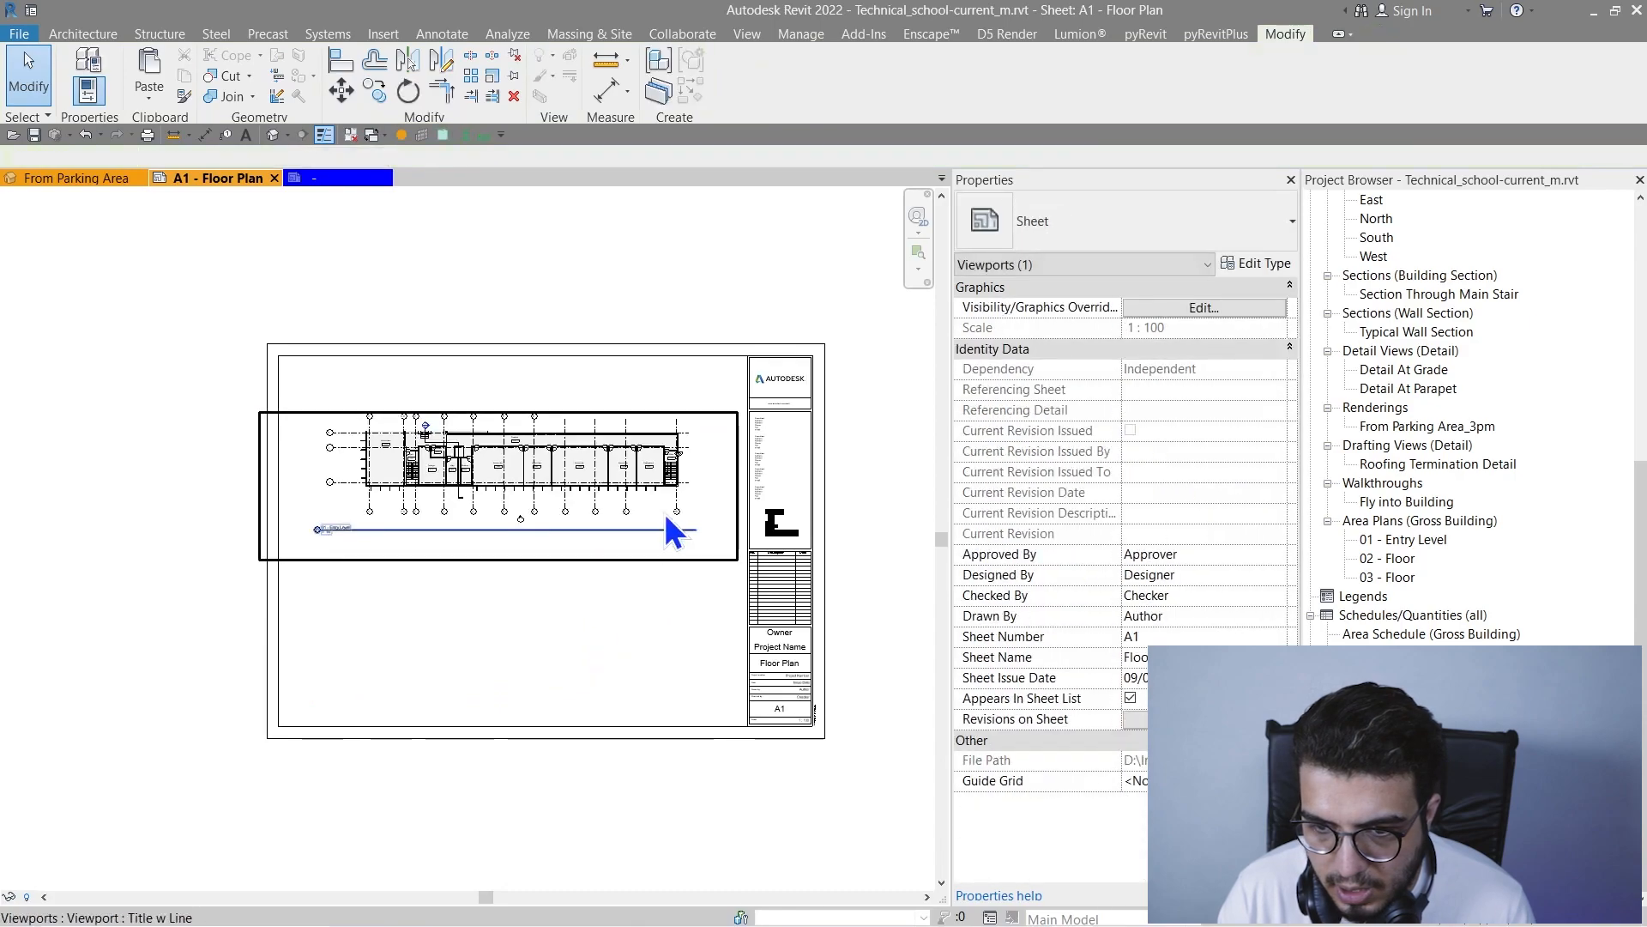
Select the placed key plan symbol on sheet A1 to edit its family.
left_click(573, 624)
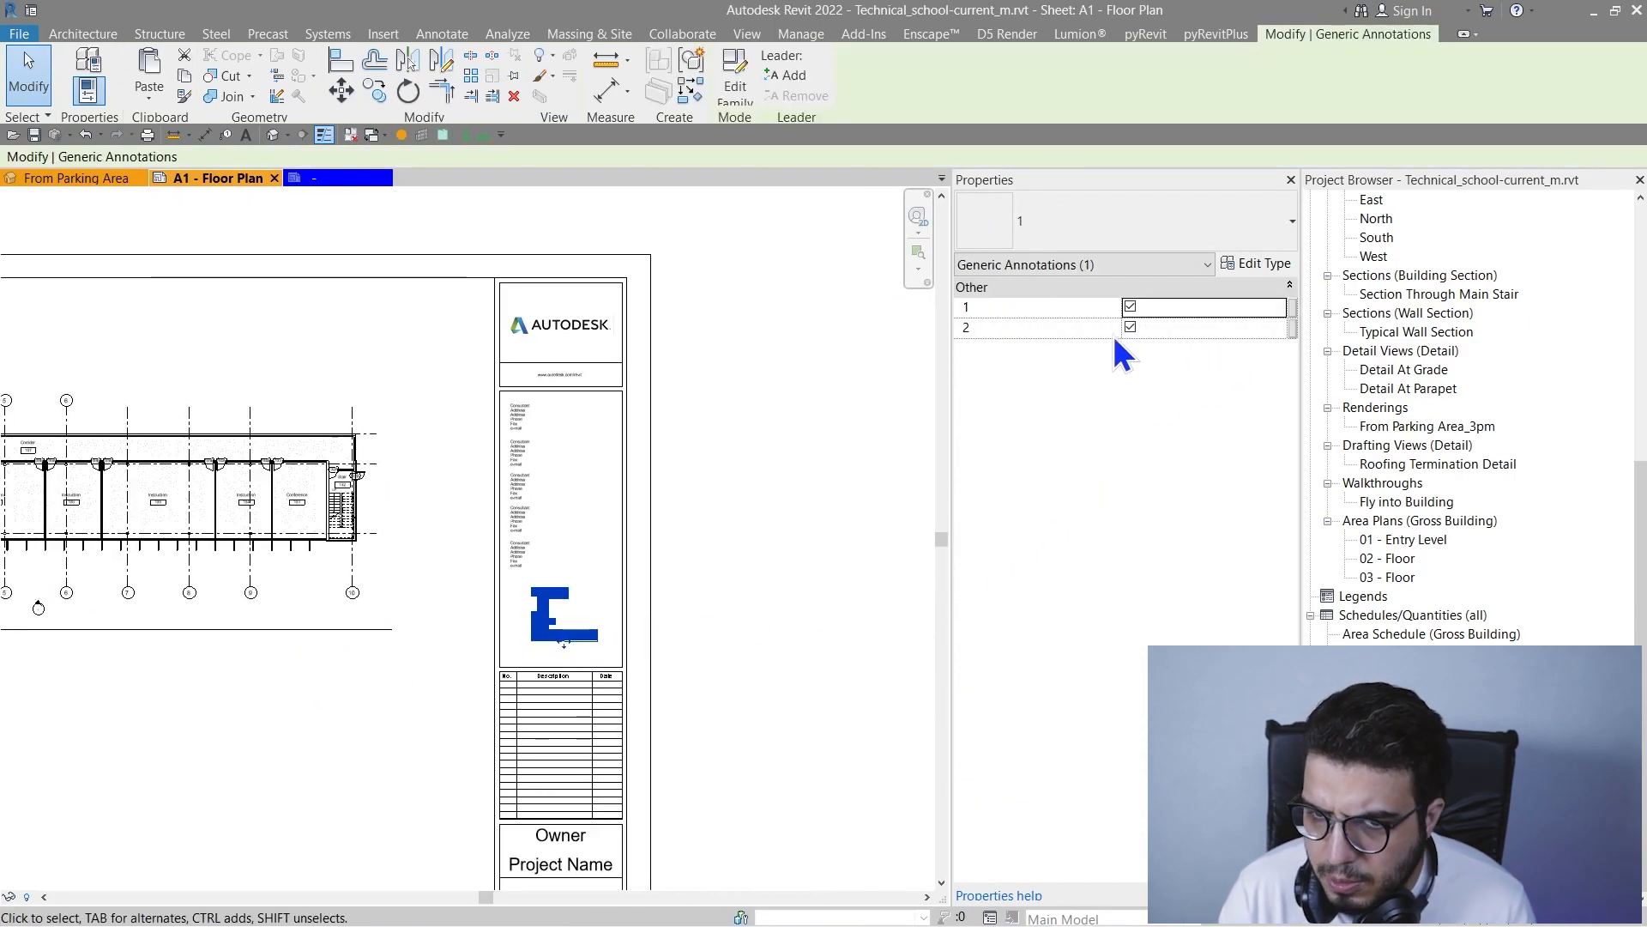
mouse_move(1172, 362)
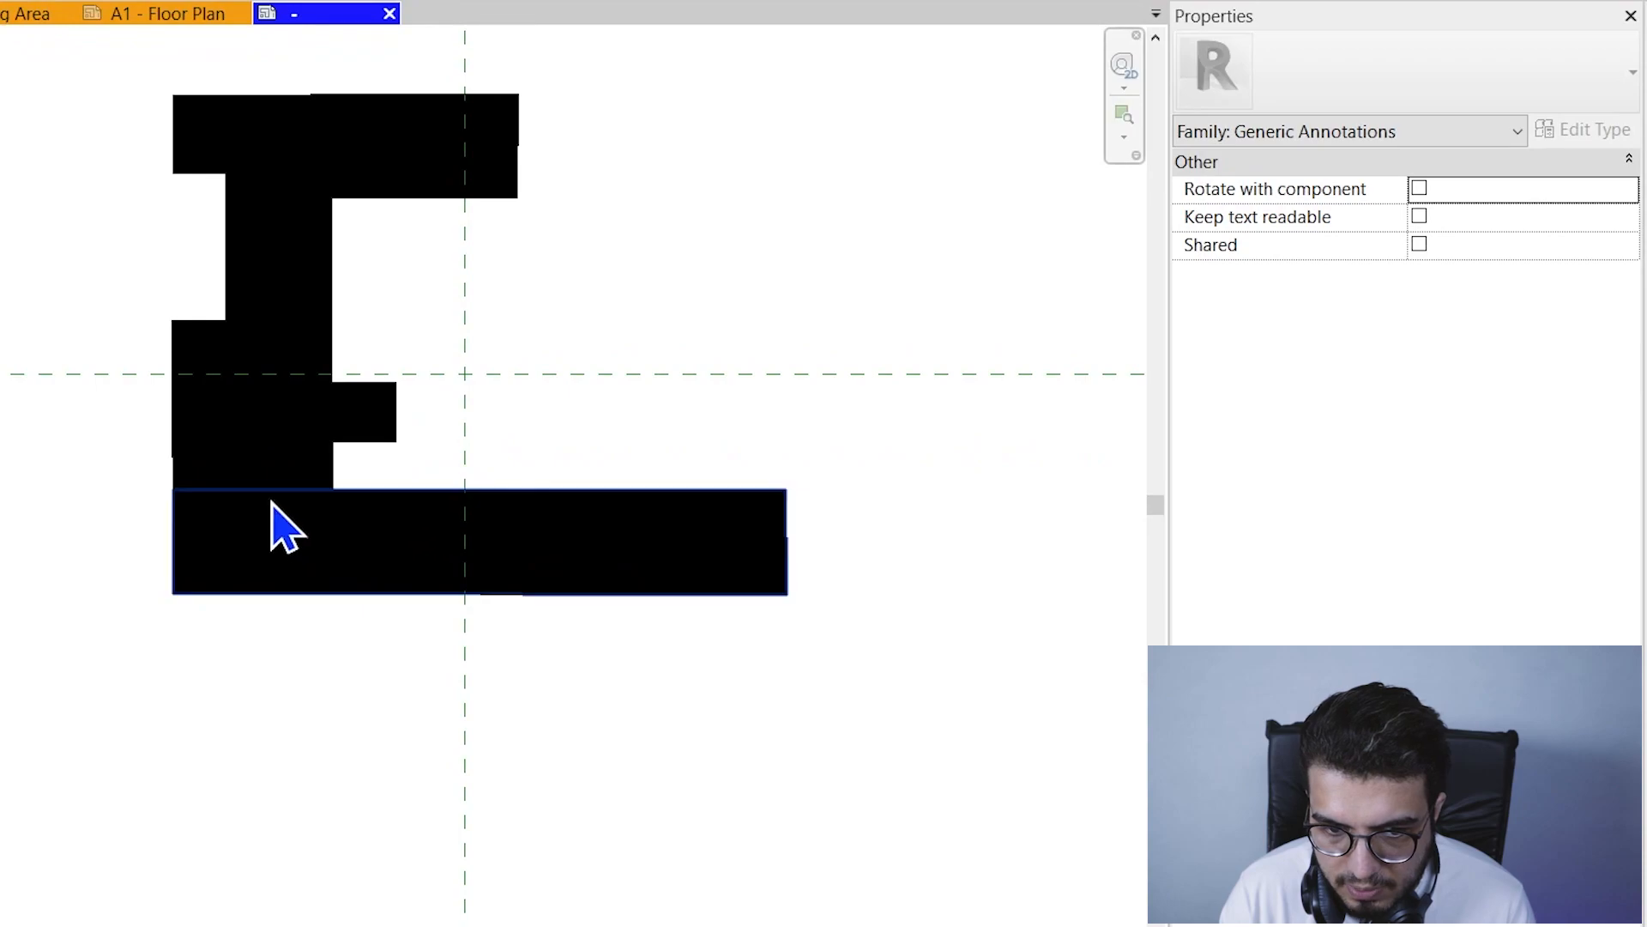
Associate the bottom region's Visible property with parameter 3.
left_click(283, 530)
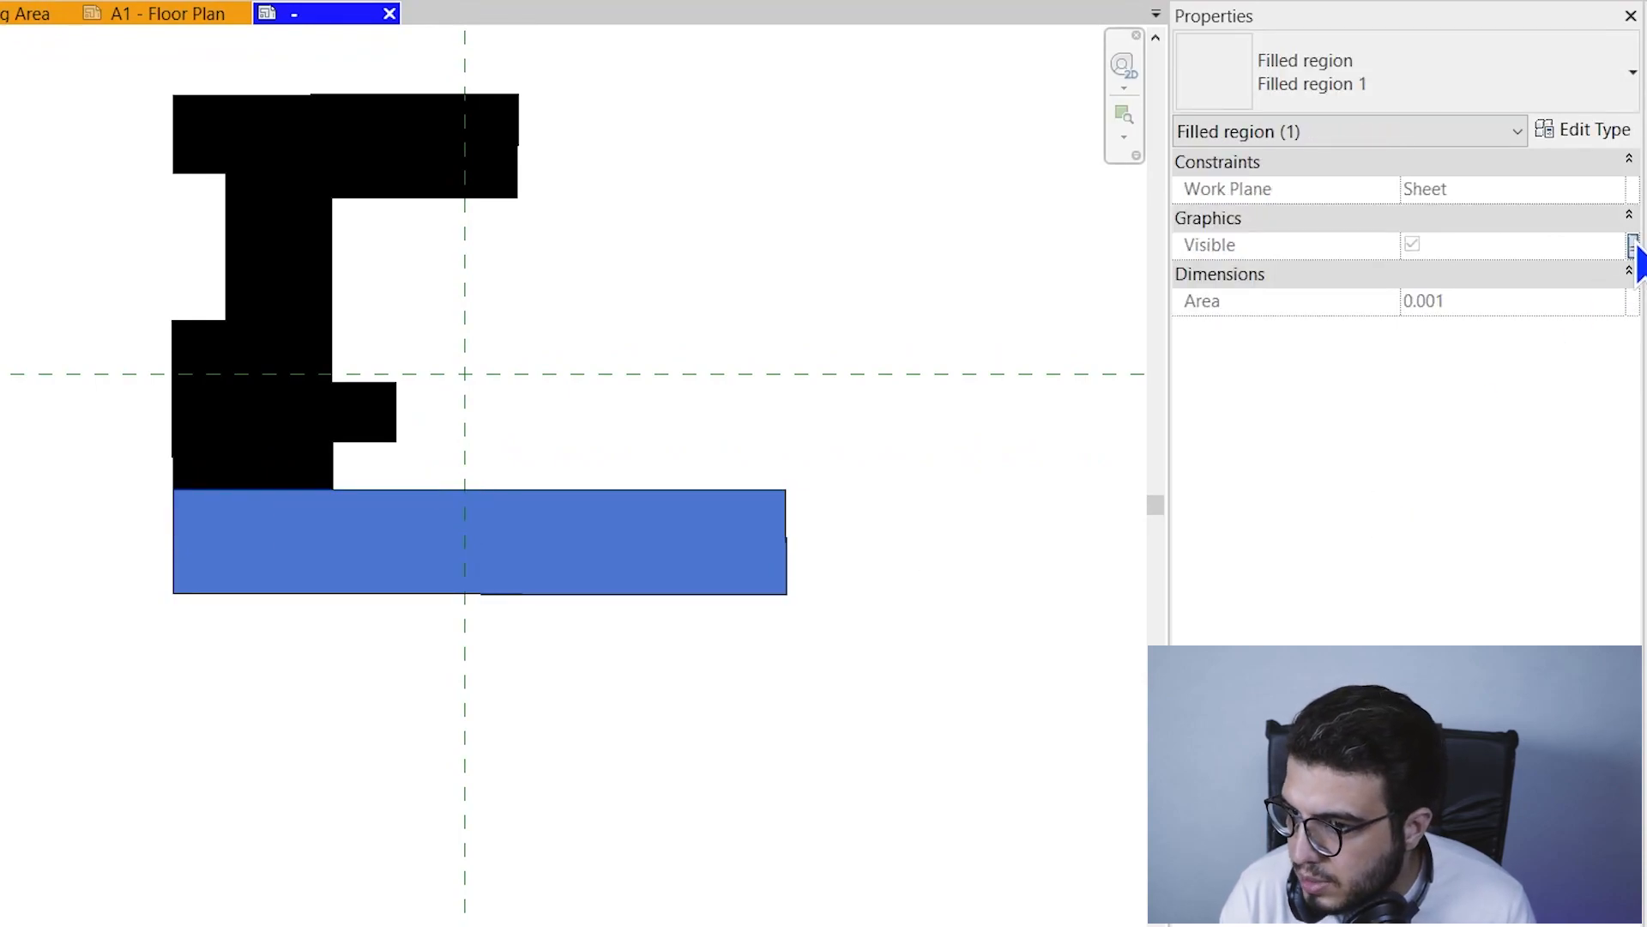
left_click(1632, 245)
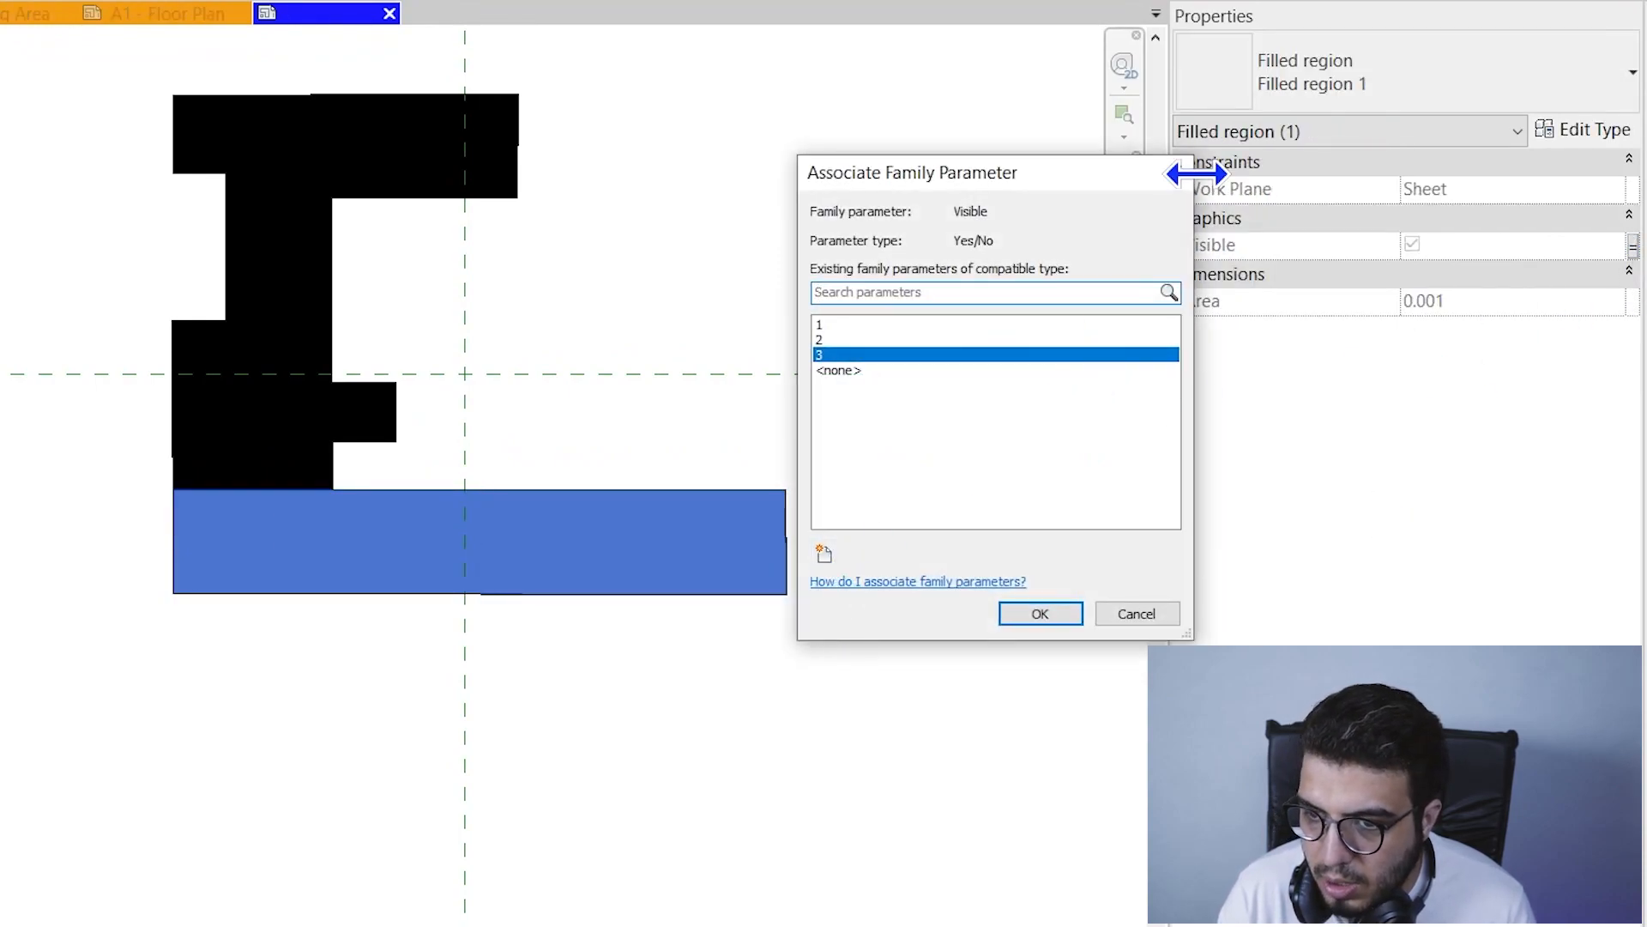
left_click(1038, 613)
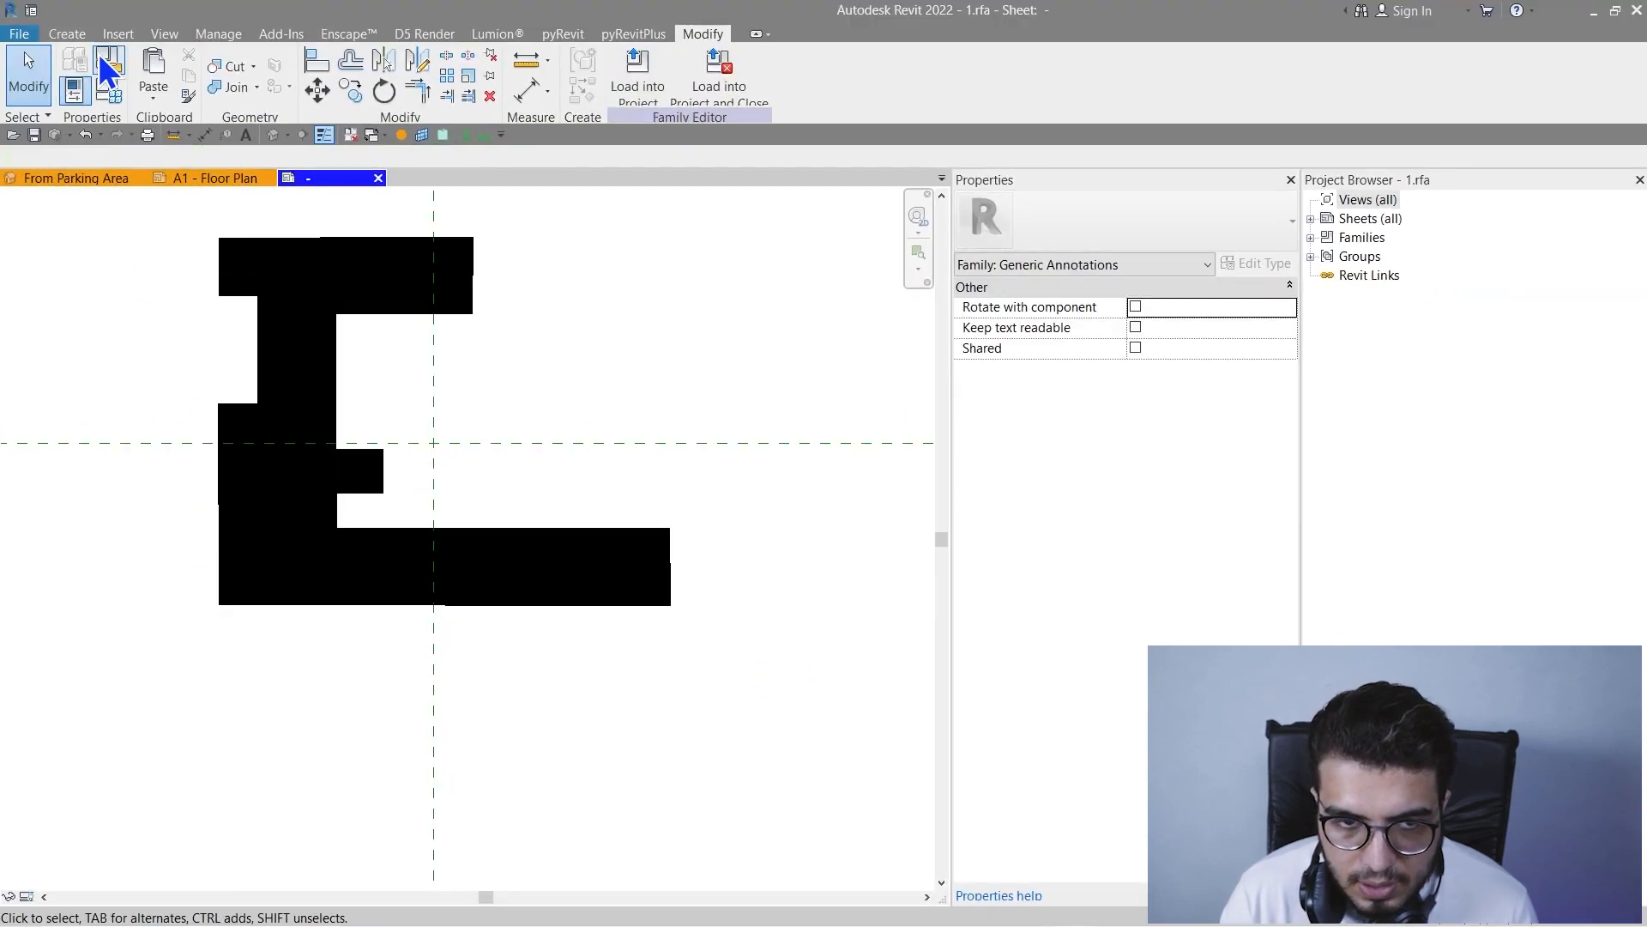
Make parameter 3 an instance parameter in Family Types and reload into the project.
left_click(67, 34)
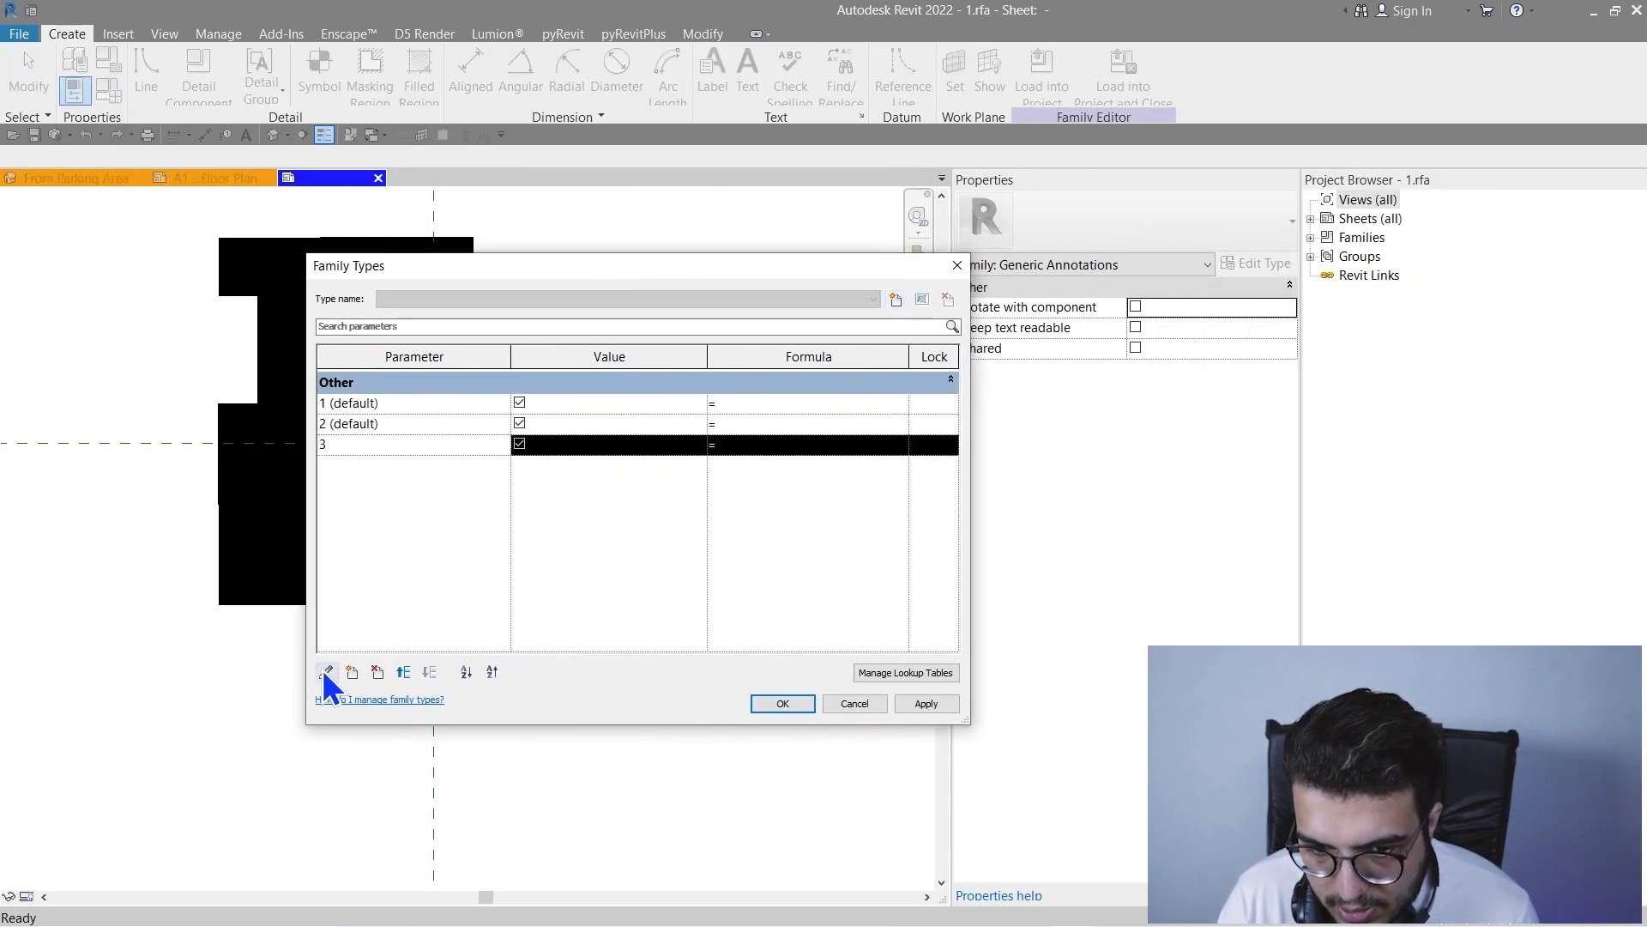
left_click(326, 672)
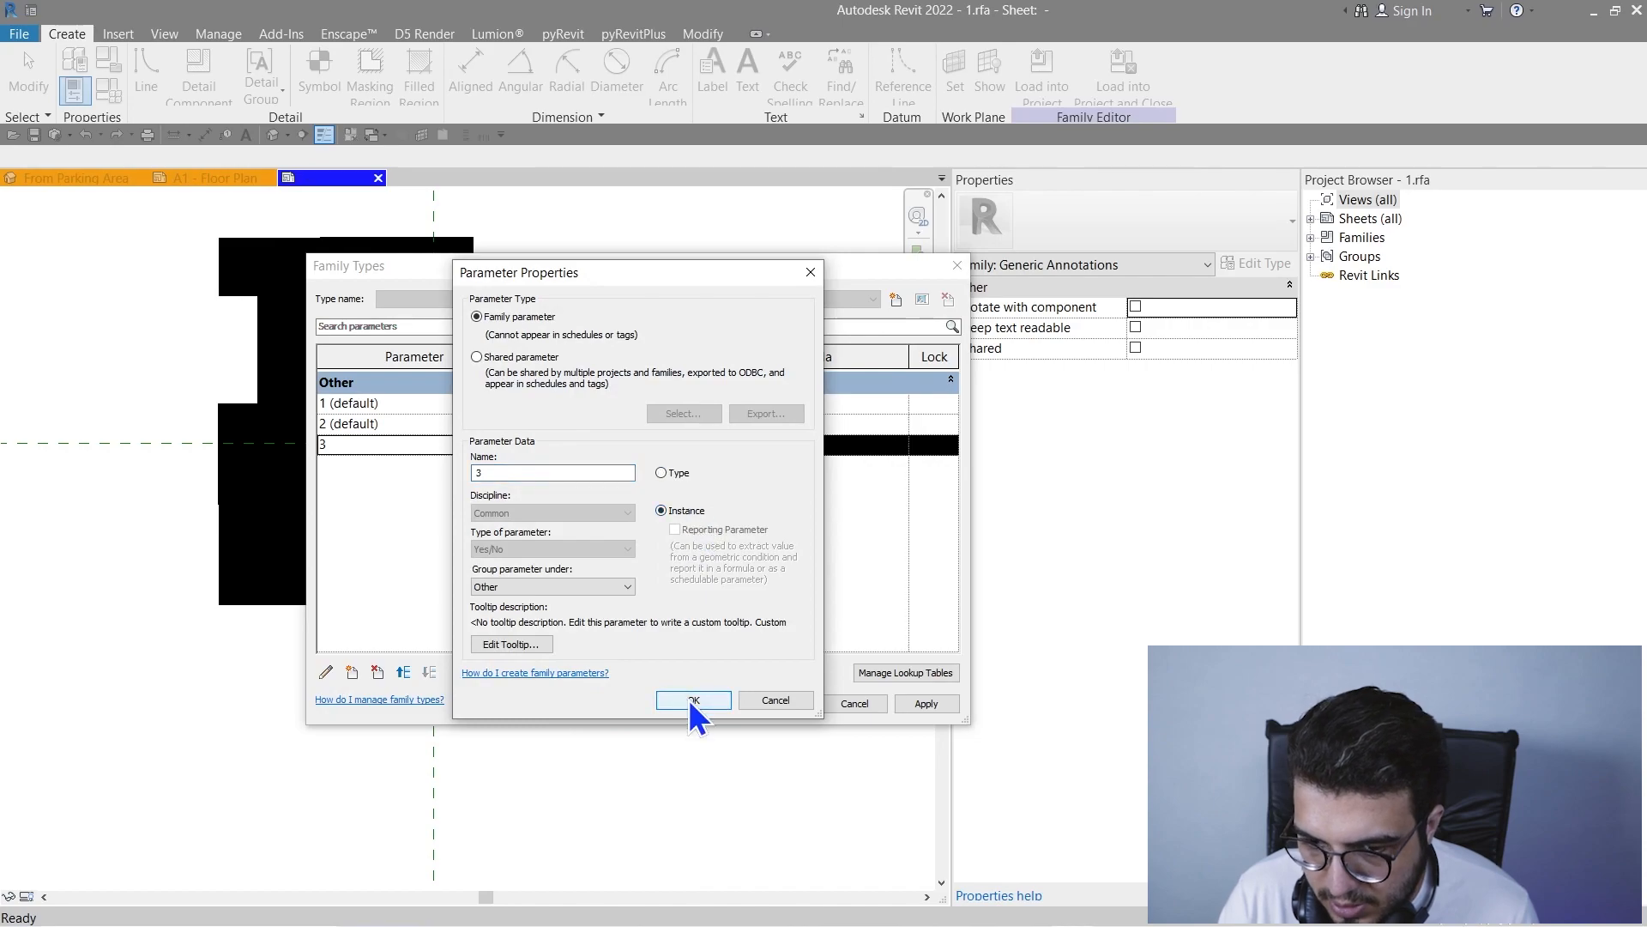
left_click(691, 700)
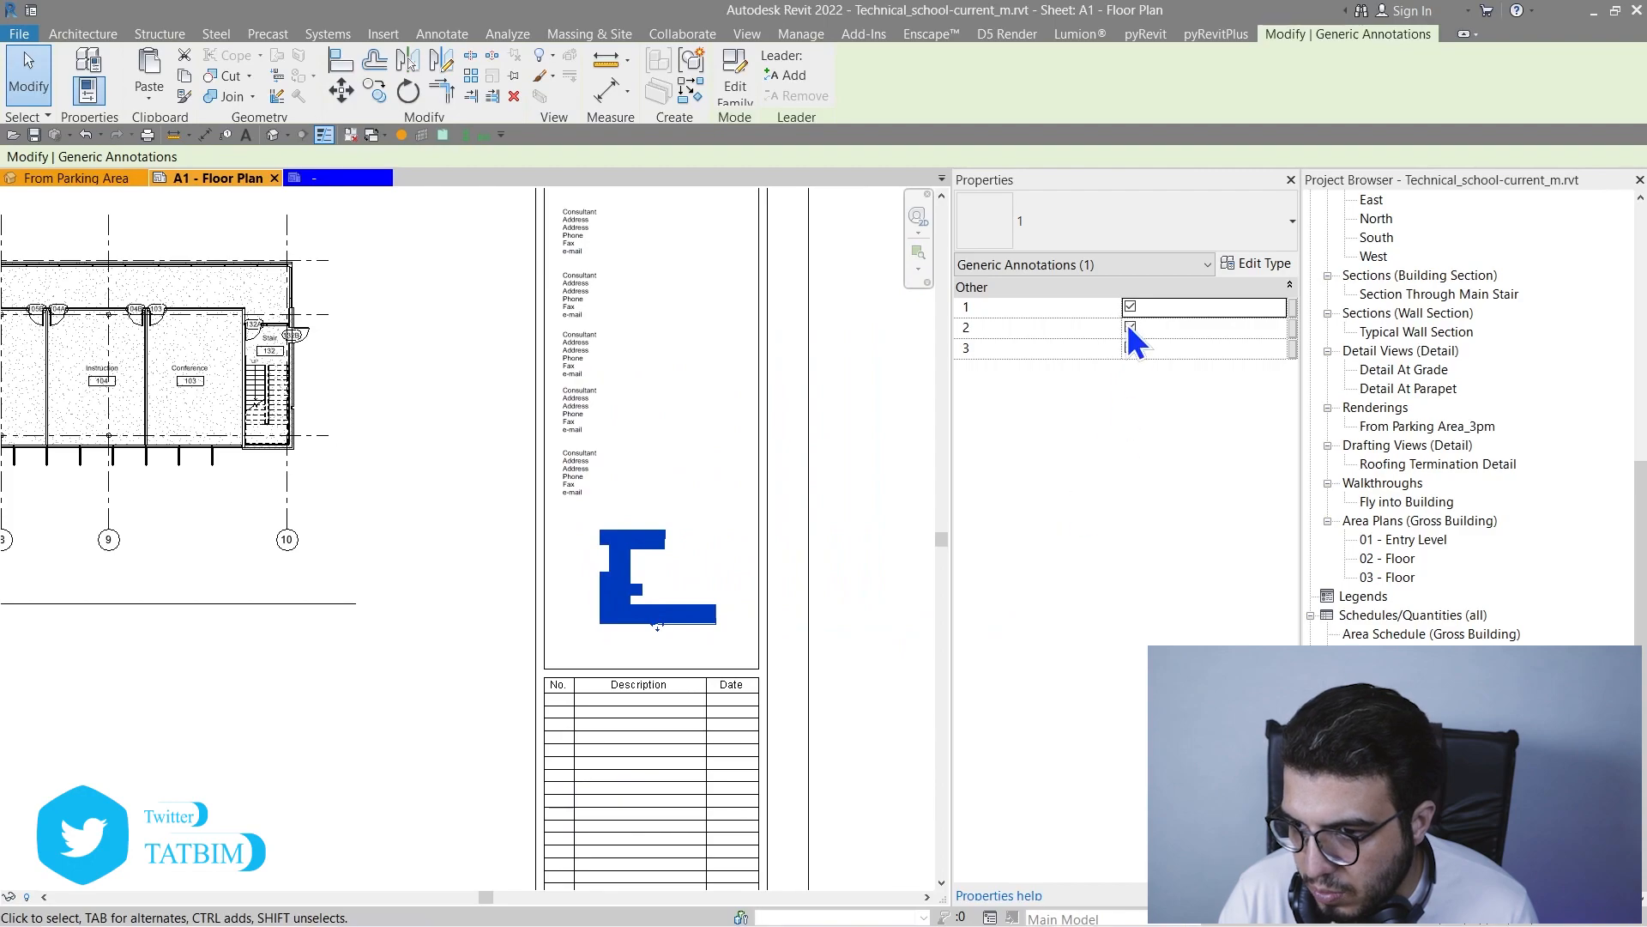
Uncheck region 2 on the key plan, then start placing a Generic Annotations symbol.
left_click(1131, 348)
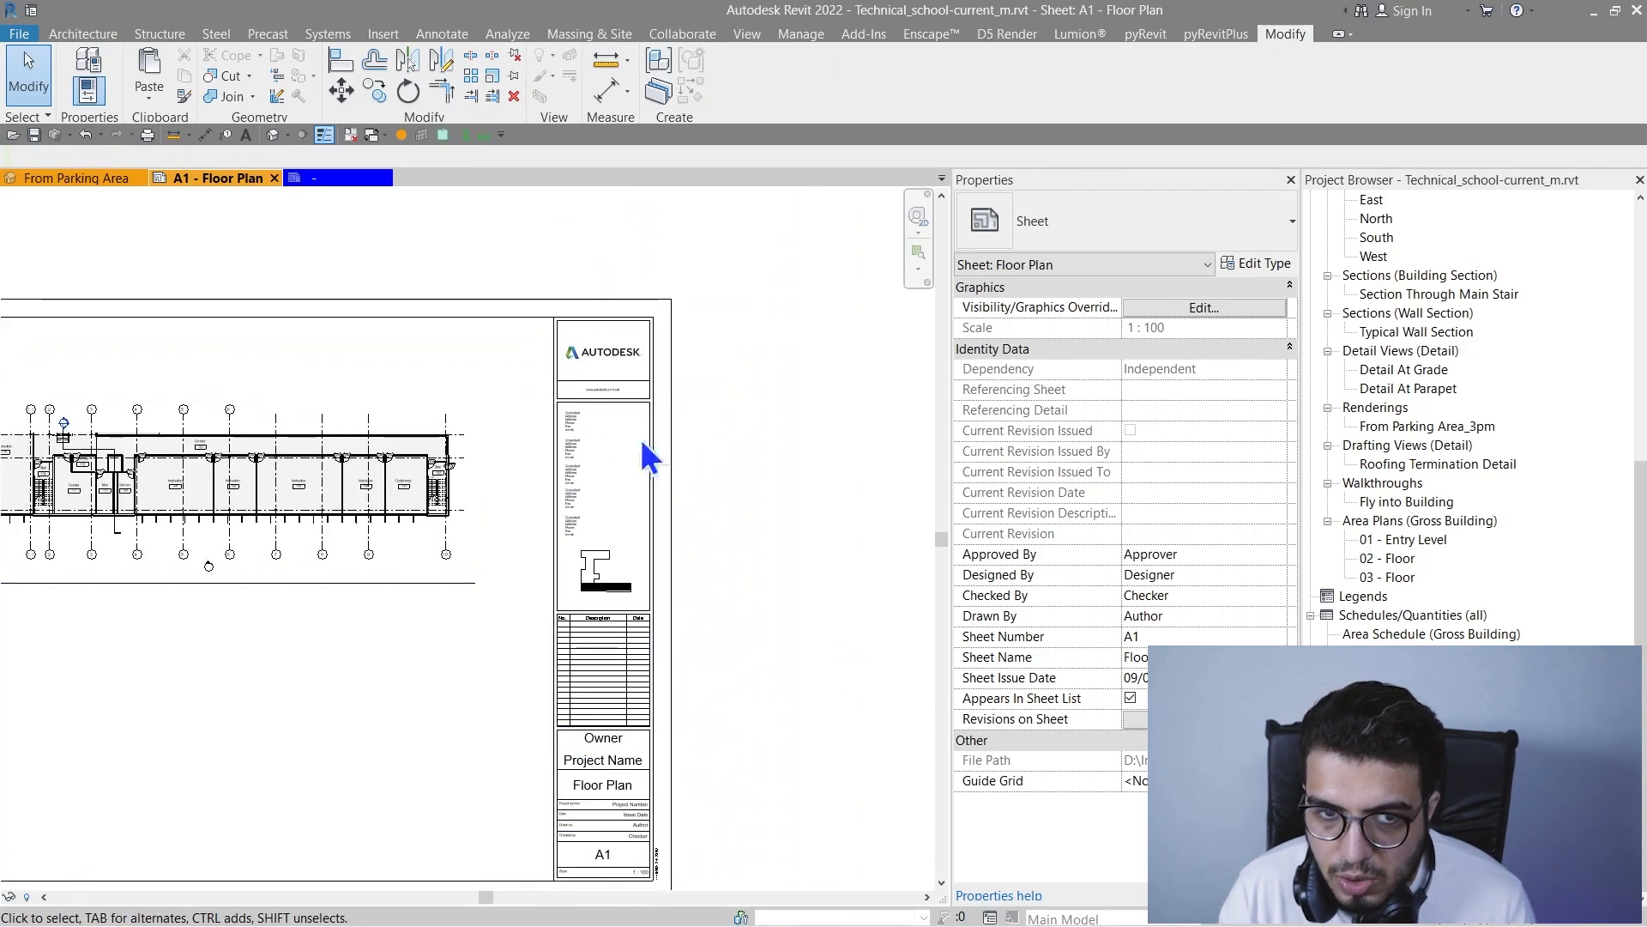
left_click(441, 35)
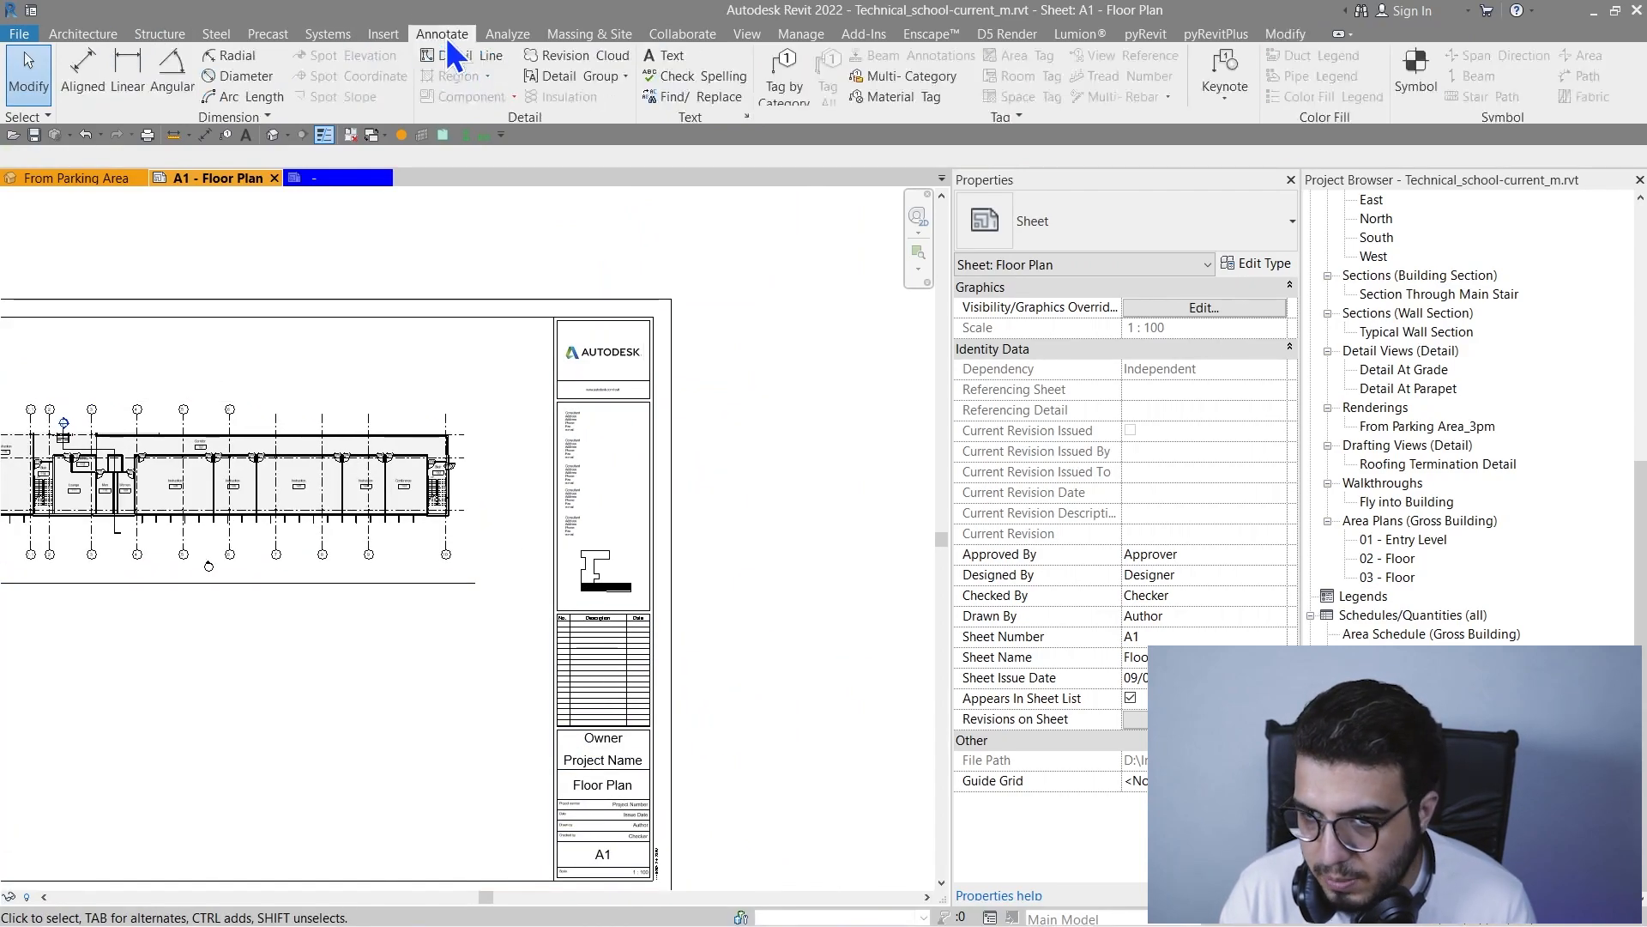
left_click(1415, 74)
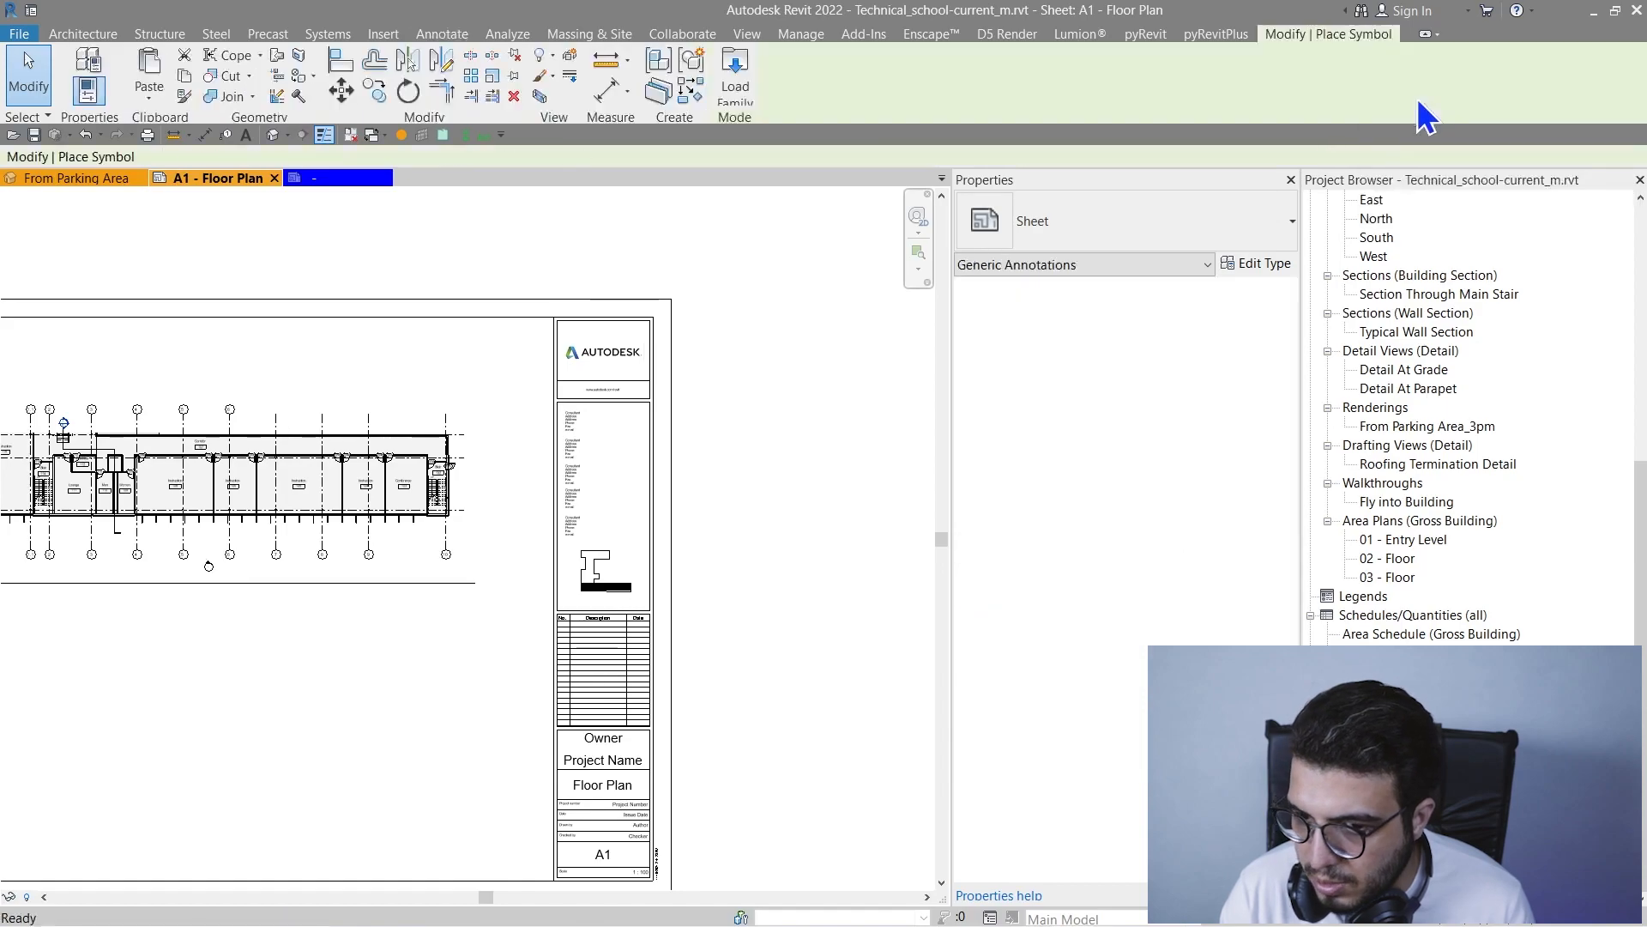